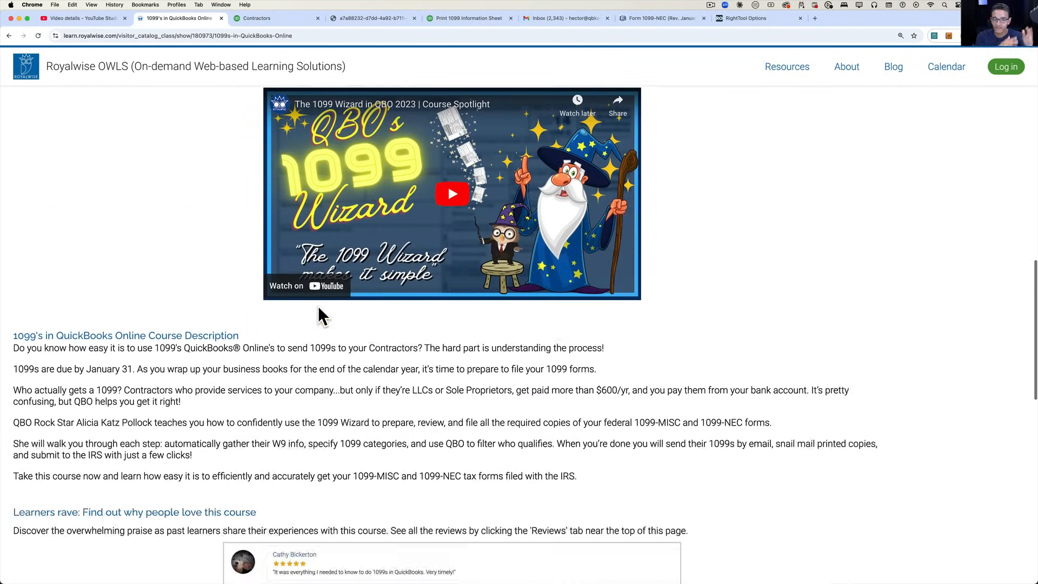
# Show the Expenses vendor list, then check the Contractors tab
pyautogui.scroll(-3)
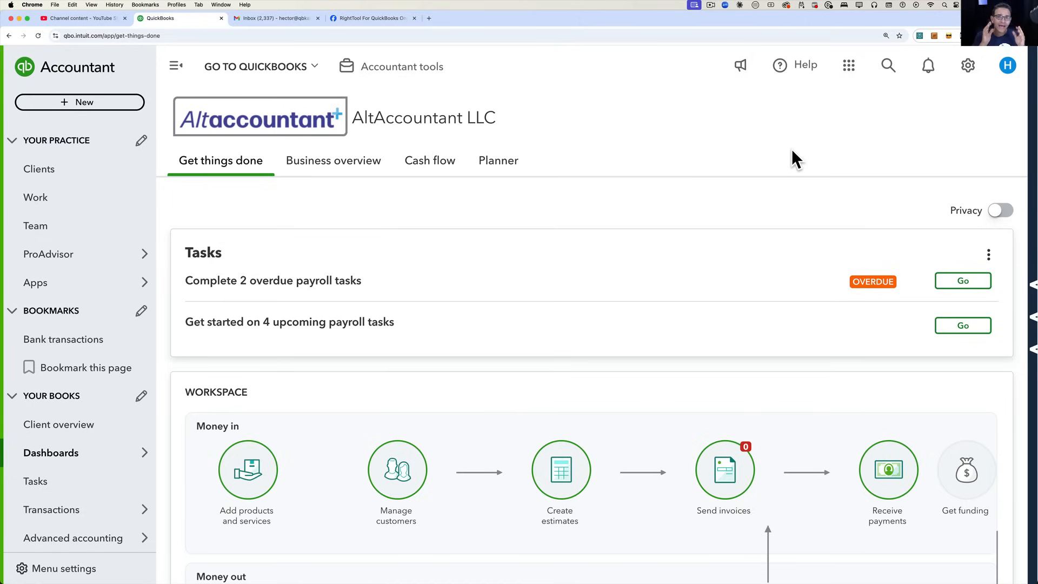
pyautogui.moveTo(58, 424)
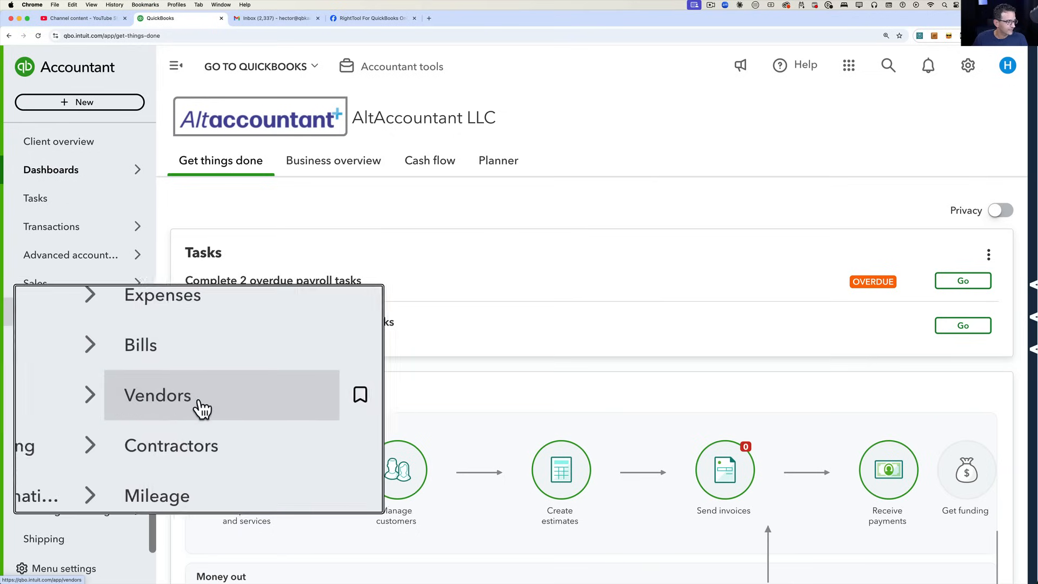
pyautogui.click(157, 396)
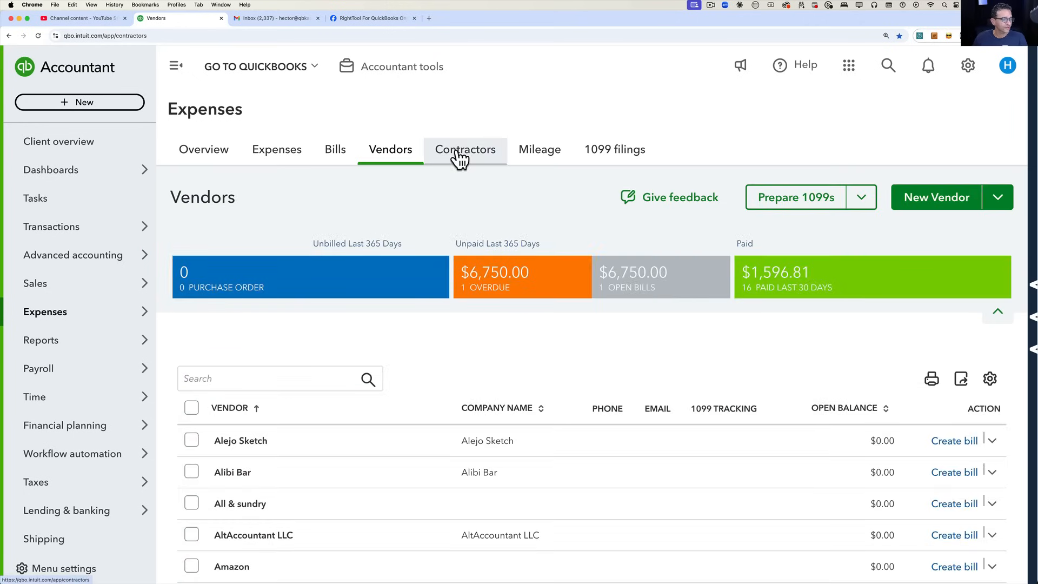
pyautogui.click(465, 149)
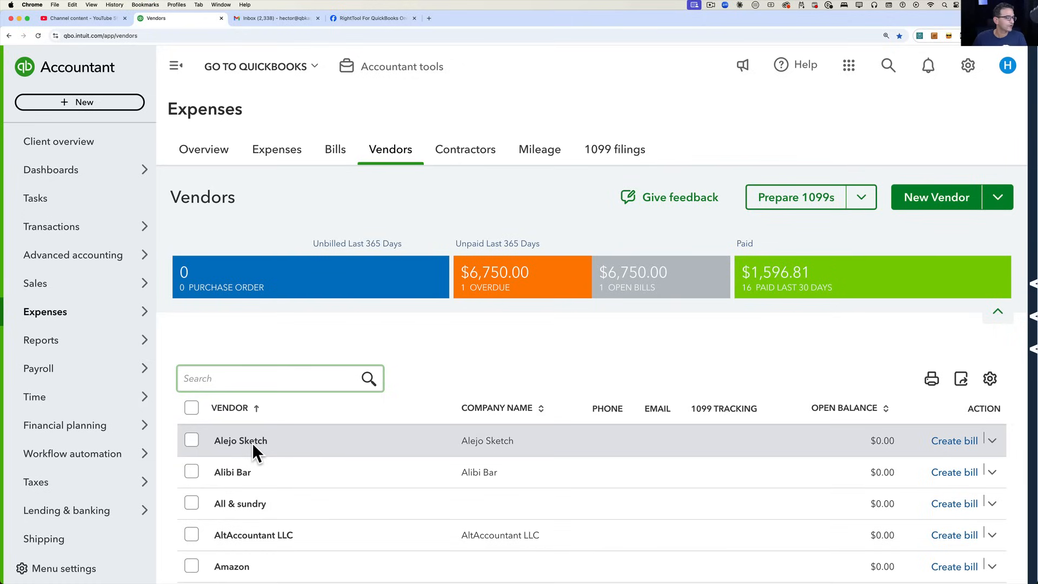
pyautogui.click(999, 441)
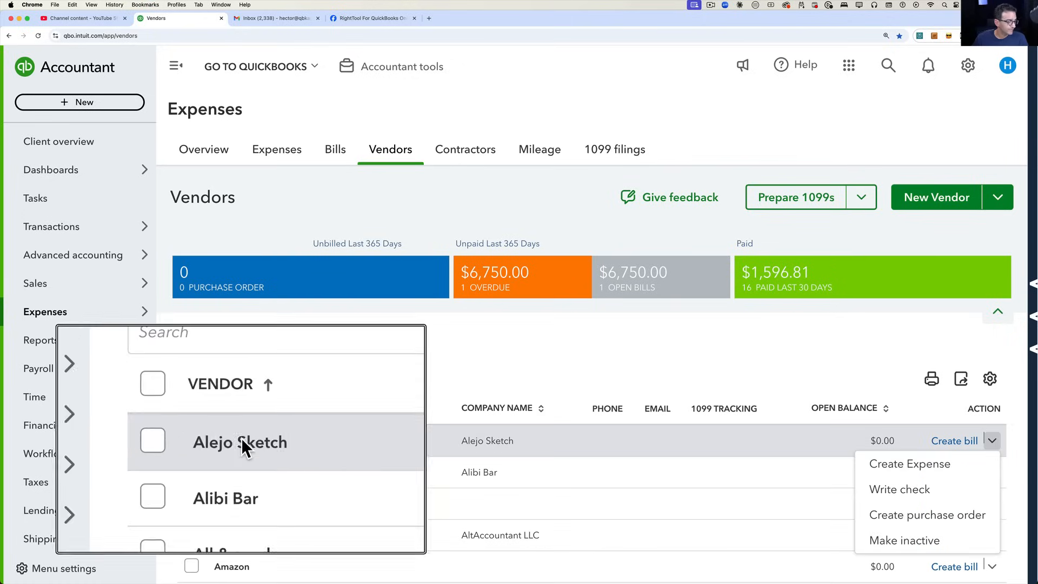
pyautogui.click(239, 442)
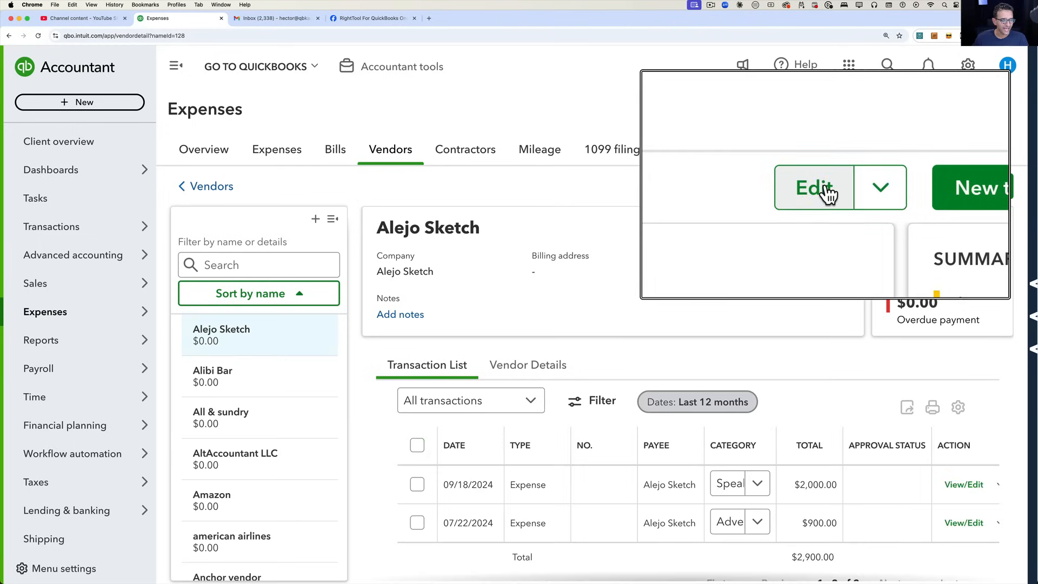
pyautogui.click(813, 187)
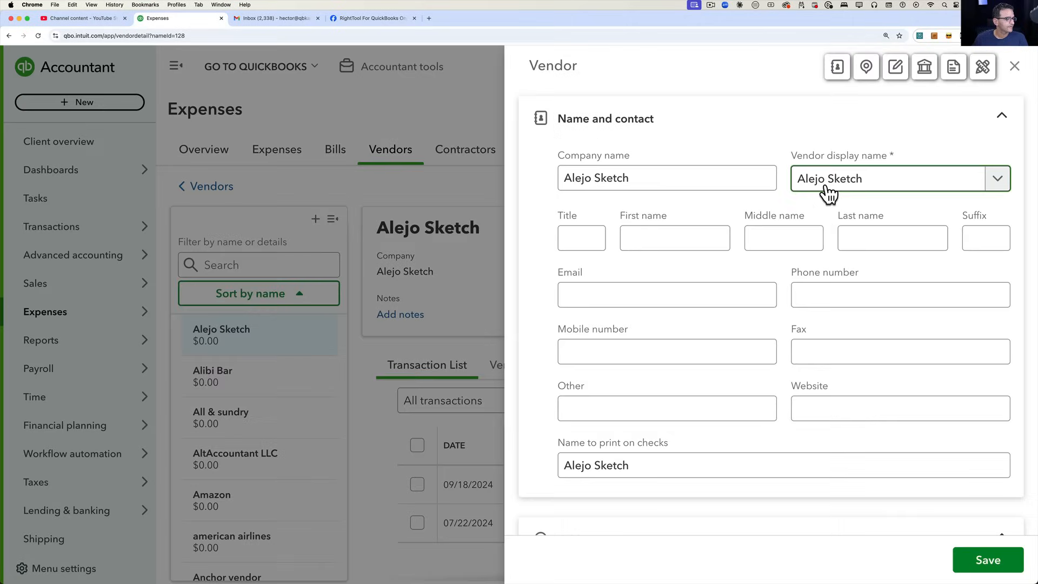
pyautogui.click(783, 238)
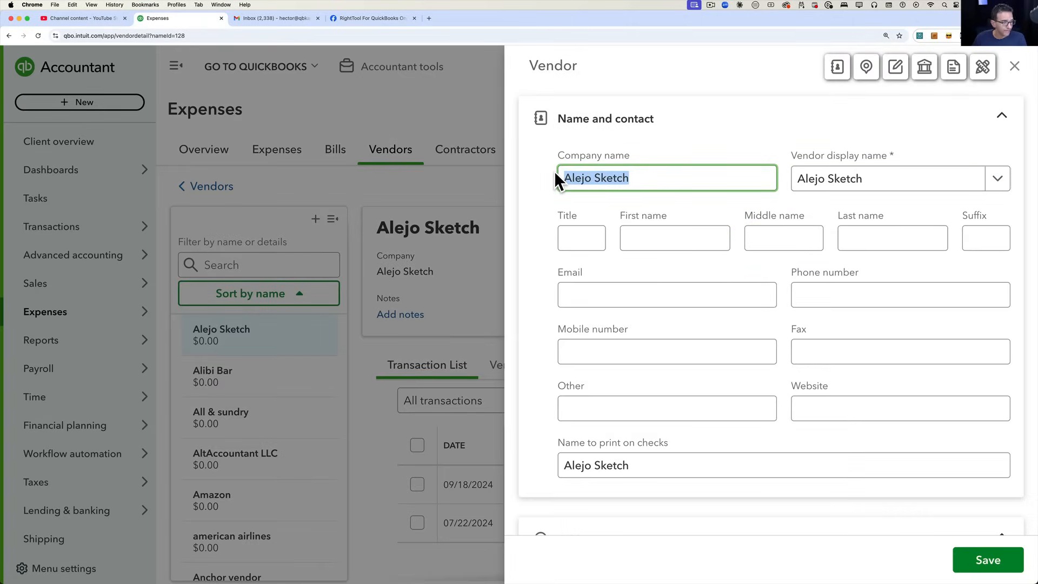
pyautogui.write('Alejo')
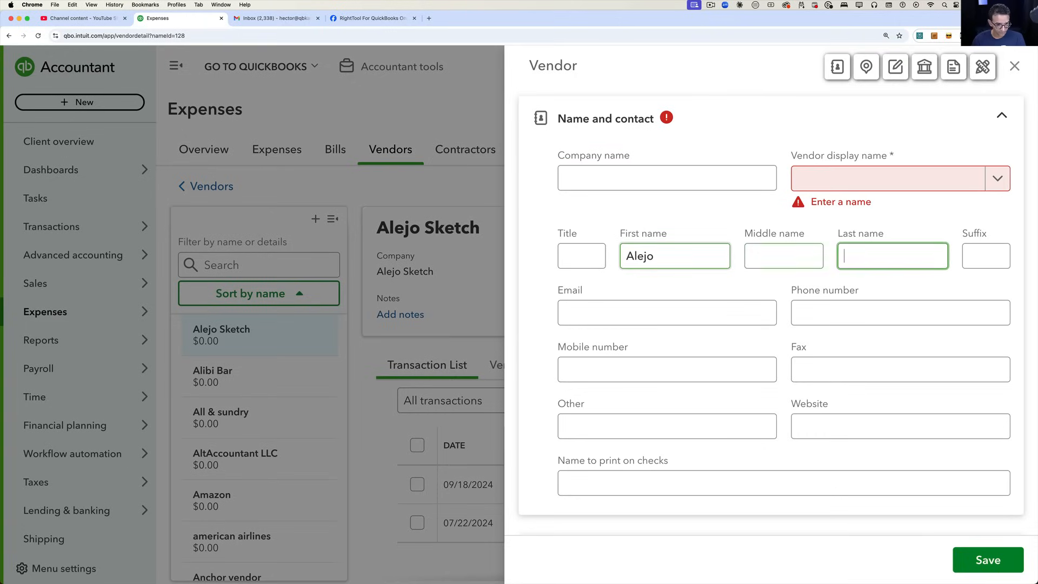
pyautogui.write('Sket')
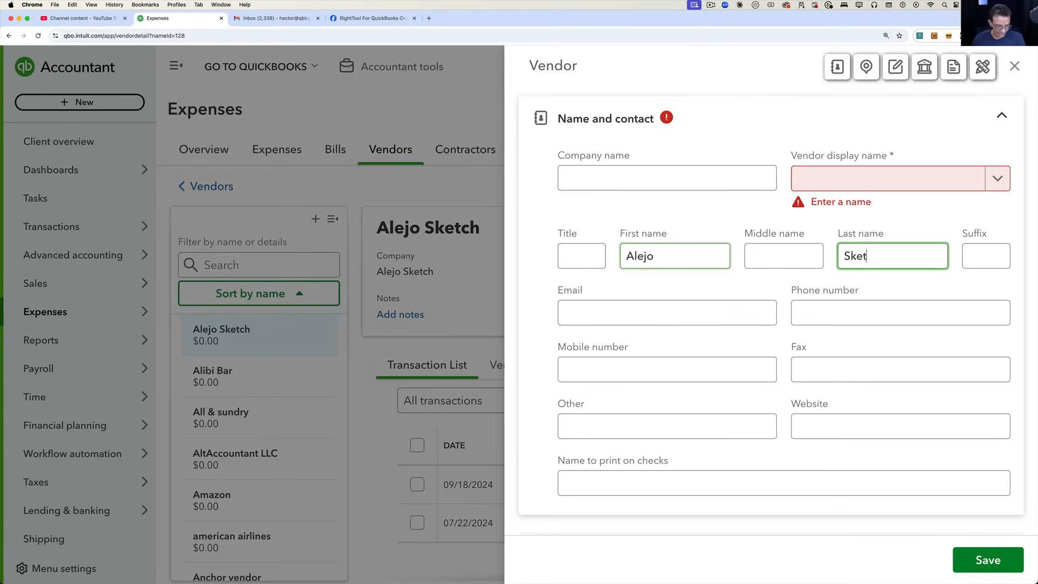
pyautogui.write('ch')
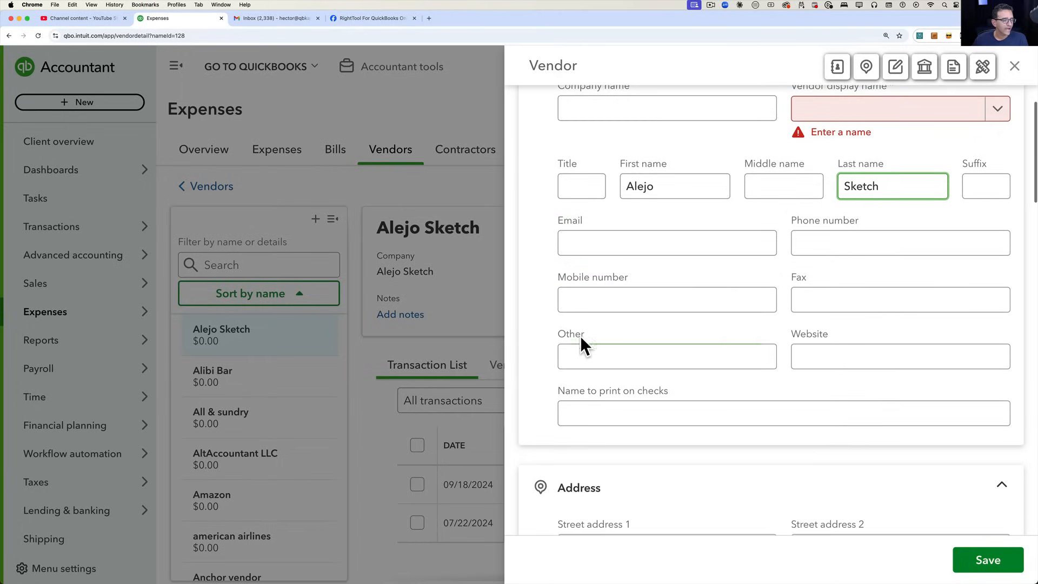
# Enter the address 123 Main Street, Miami, ZIP 33333
pyautogui.scroll(-3)
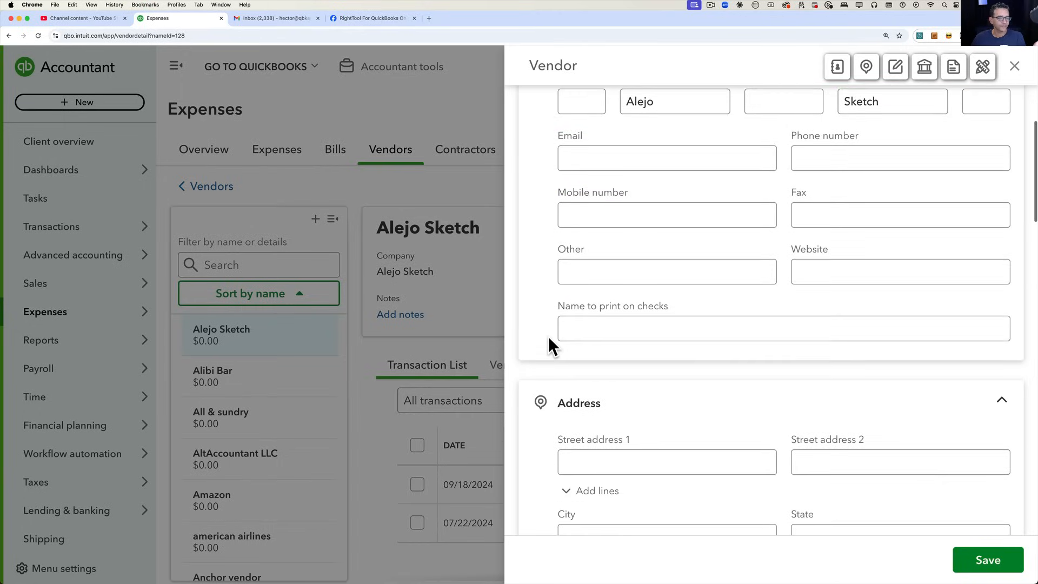
pyautogui.click(666, 271)
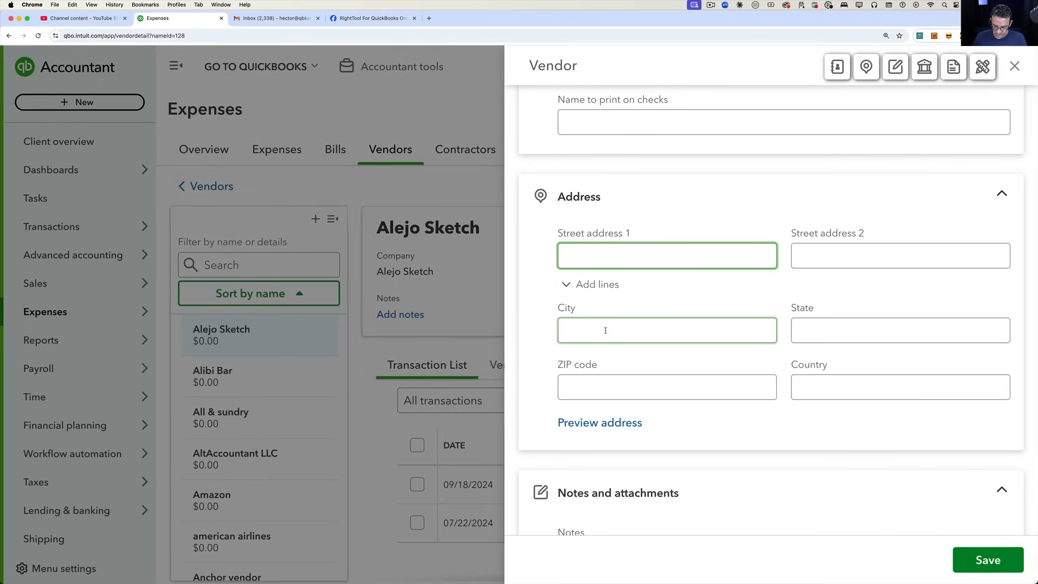
pyautogui.write('123 Main Street')
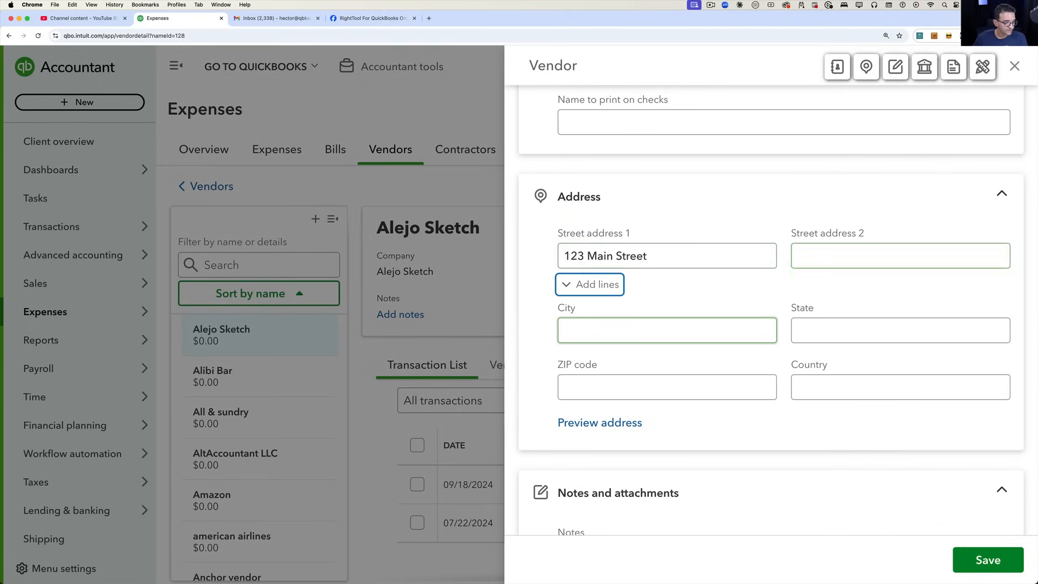
pyautogui.write('Miami')
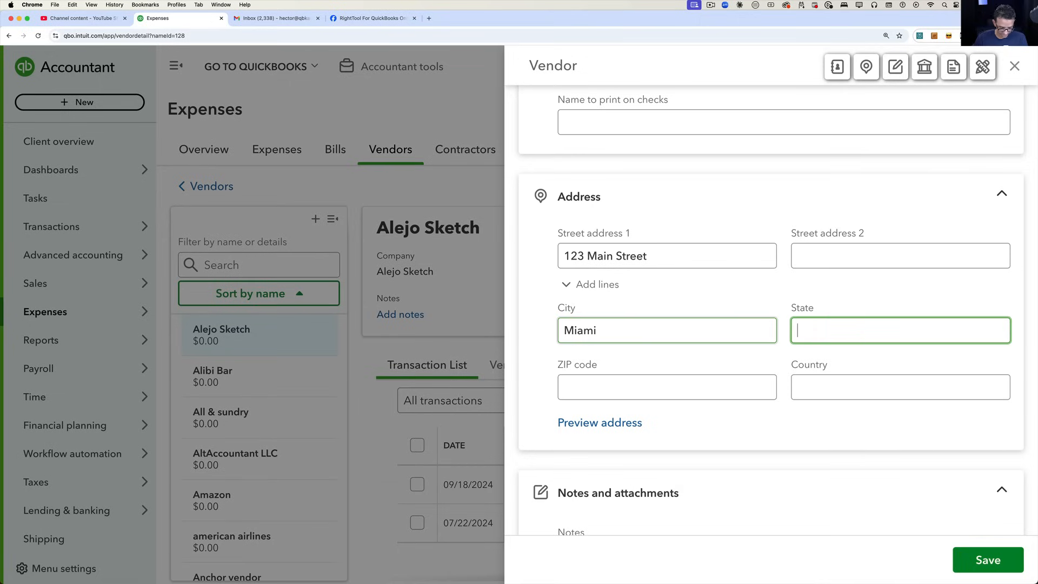
pyautogui.write('33333')
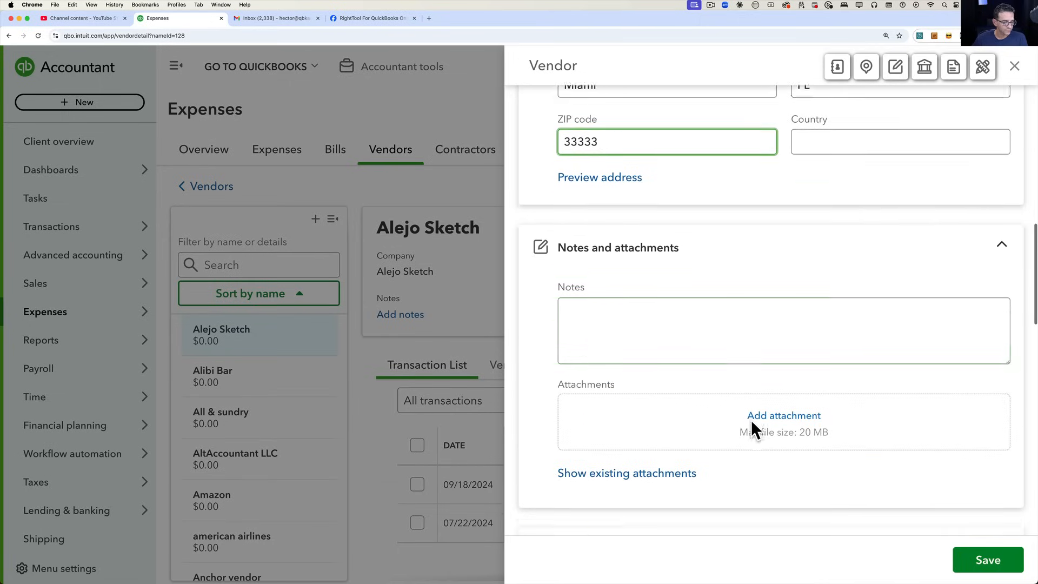
# Enter the vendor's Social Security number and enable Track payments for 1099
pyautogui.scroll(-3)
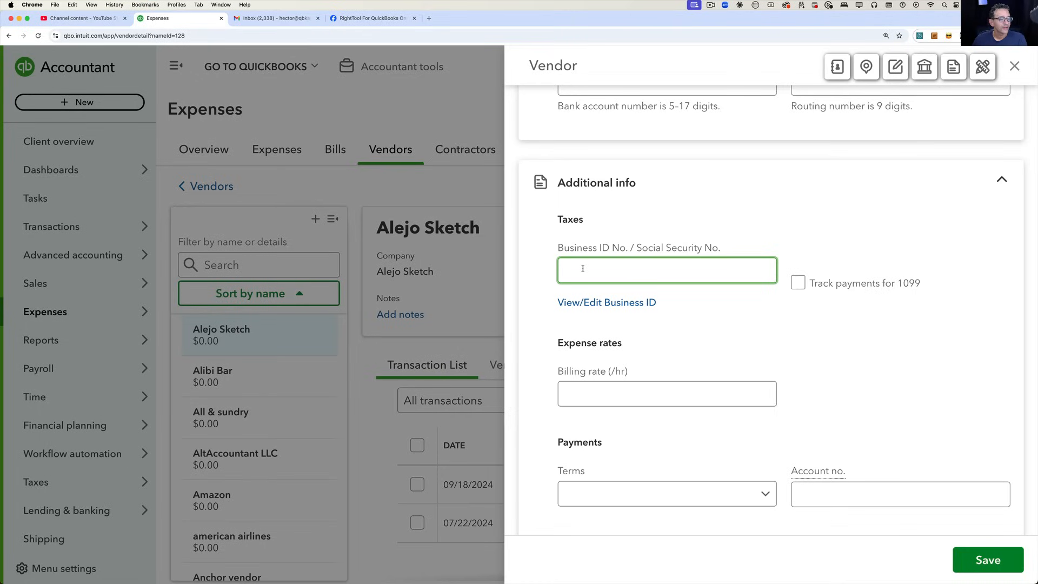
pyautogui.write('556')
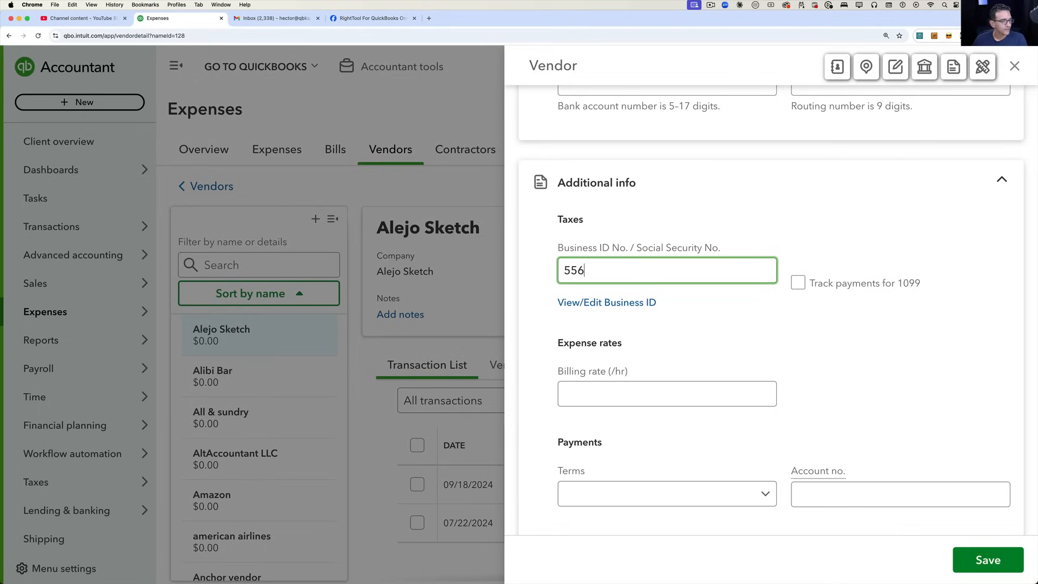
pyautogui.write('-665')
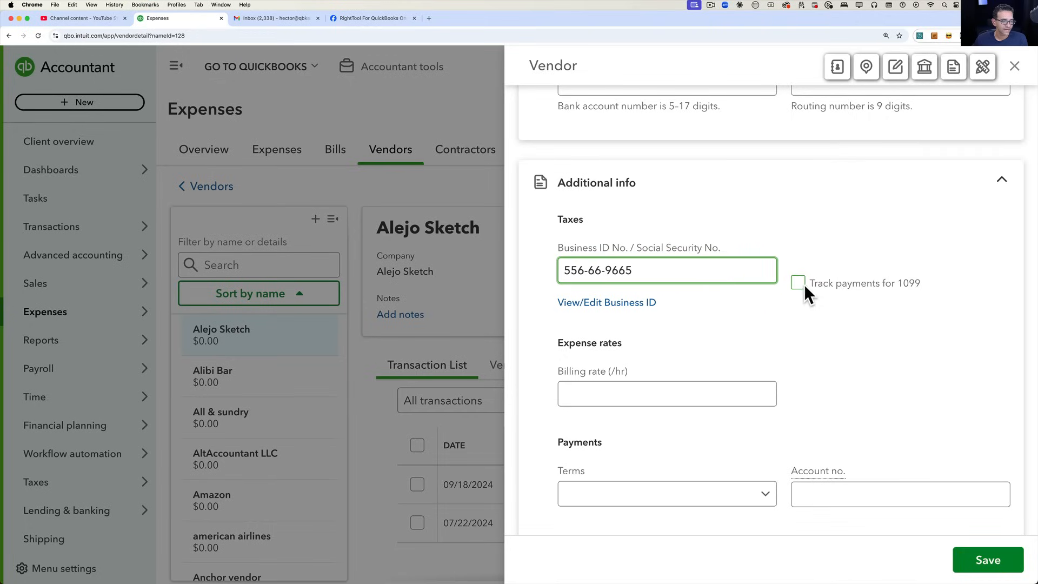
pyautogui.click(798, 282)
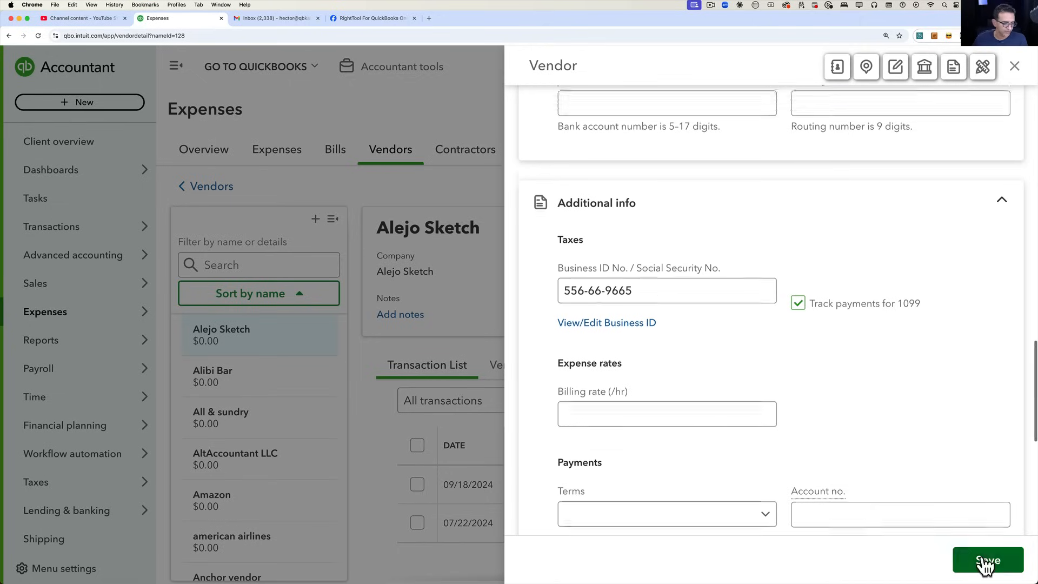
pyautogui.click(988, 560)
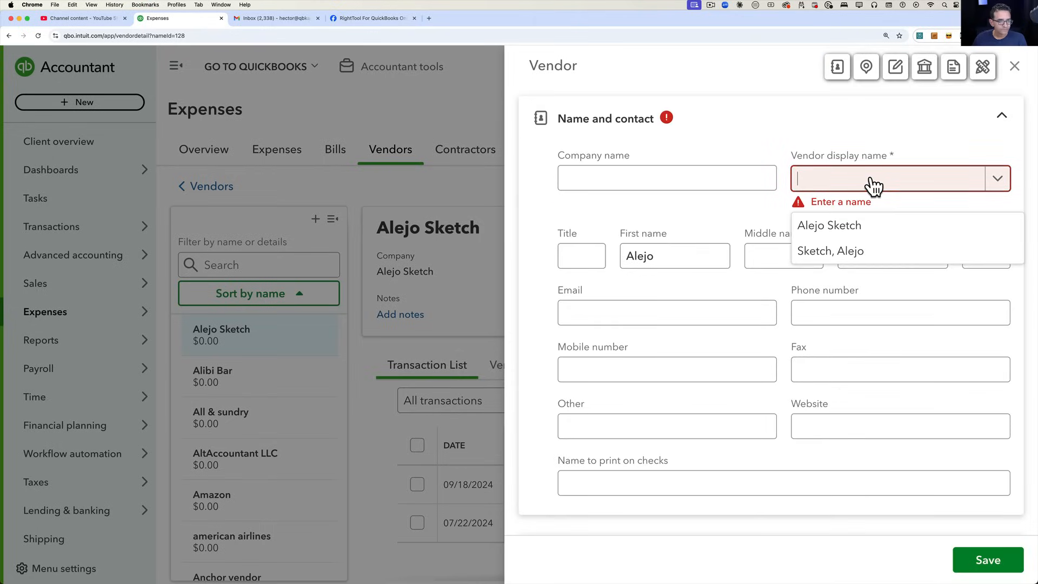
pyautogui.click(831, 250)
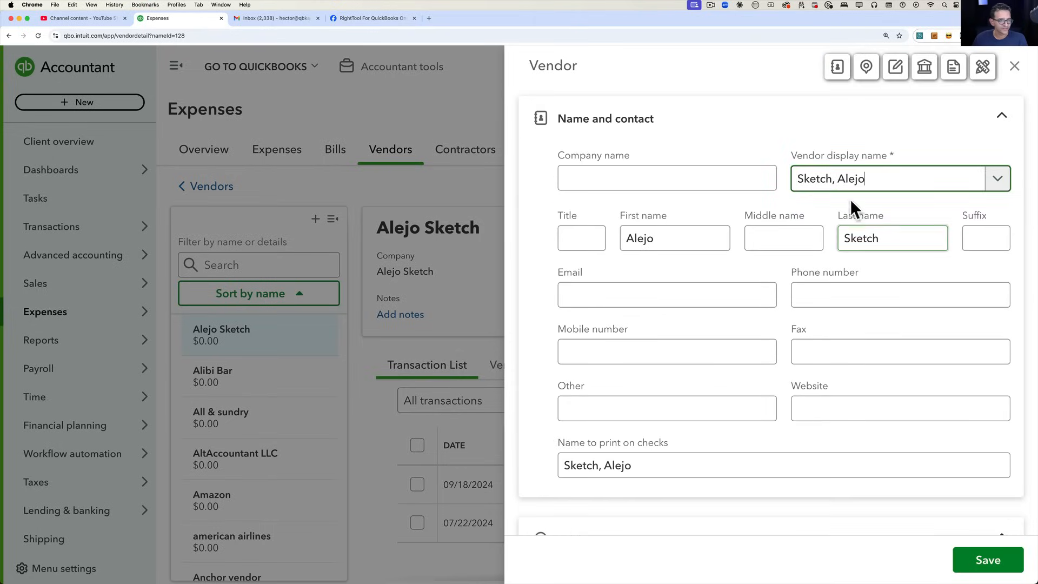
pyautogui.click(988, 559)
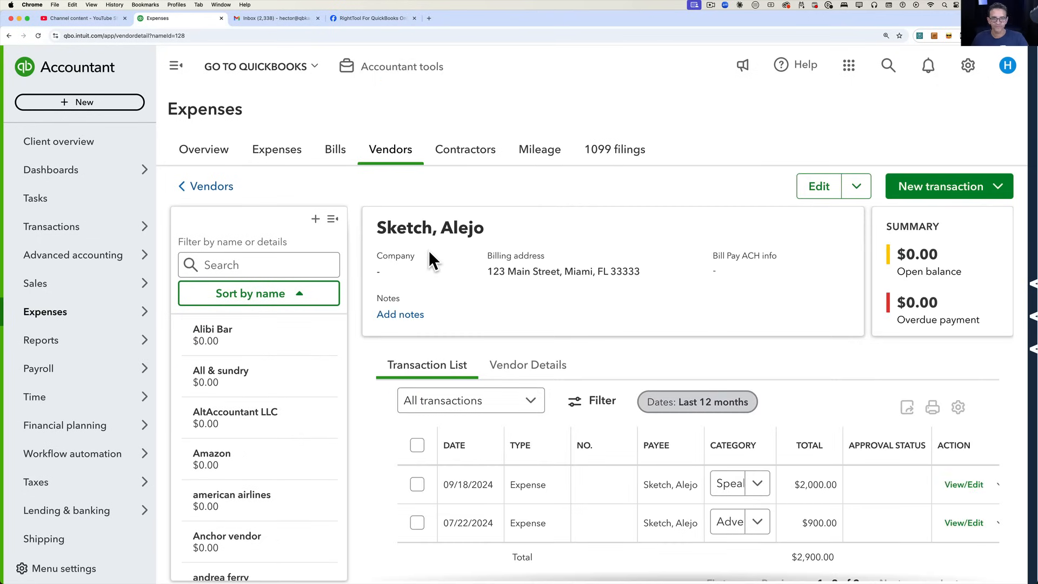
pyautogui.moveTo(465, 159)
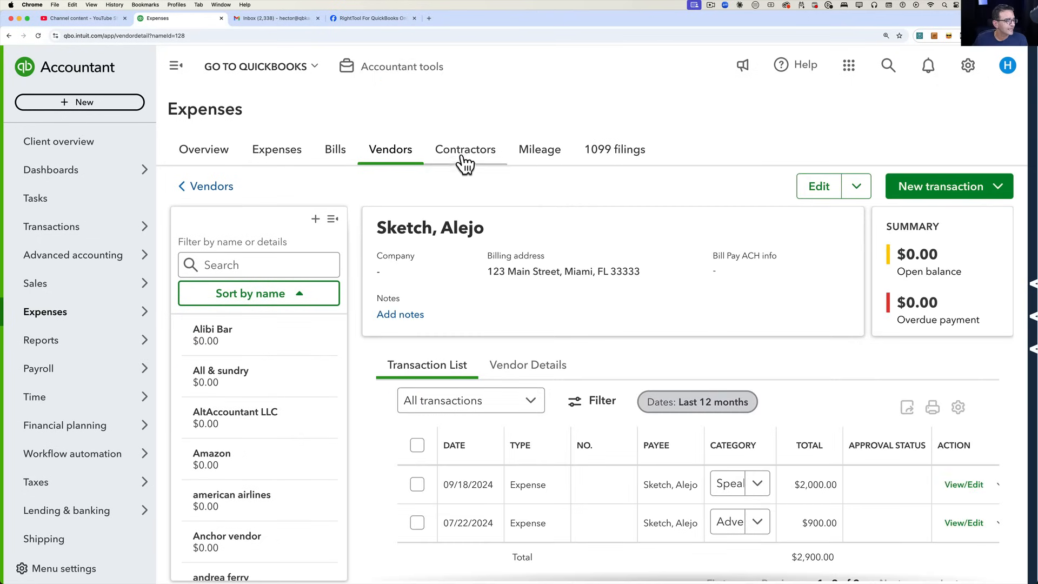
pyautogui.click(465, 149)
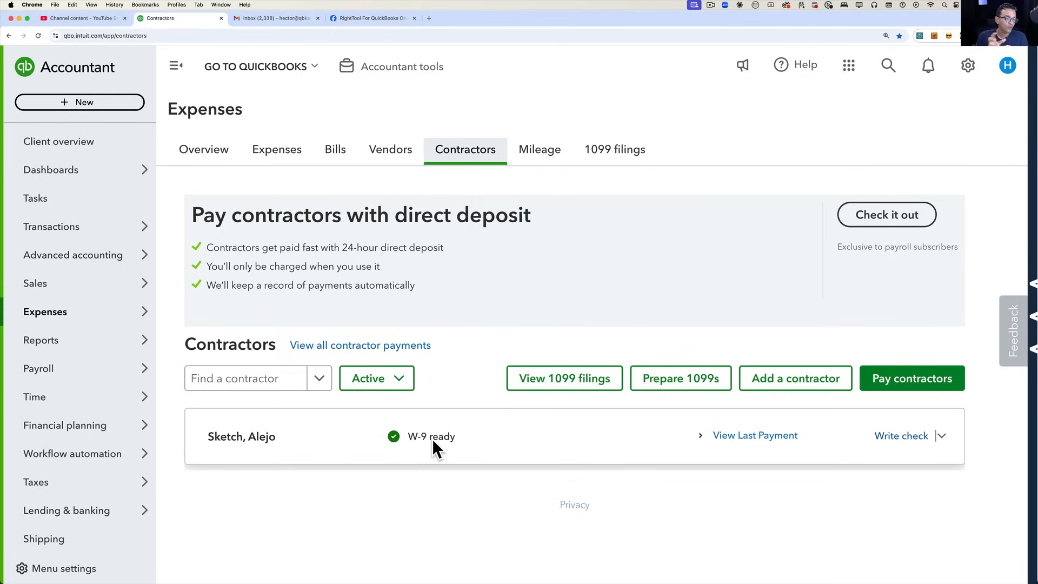
pyautogui.moveTo(945, 440)
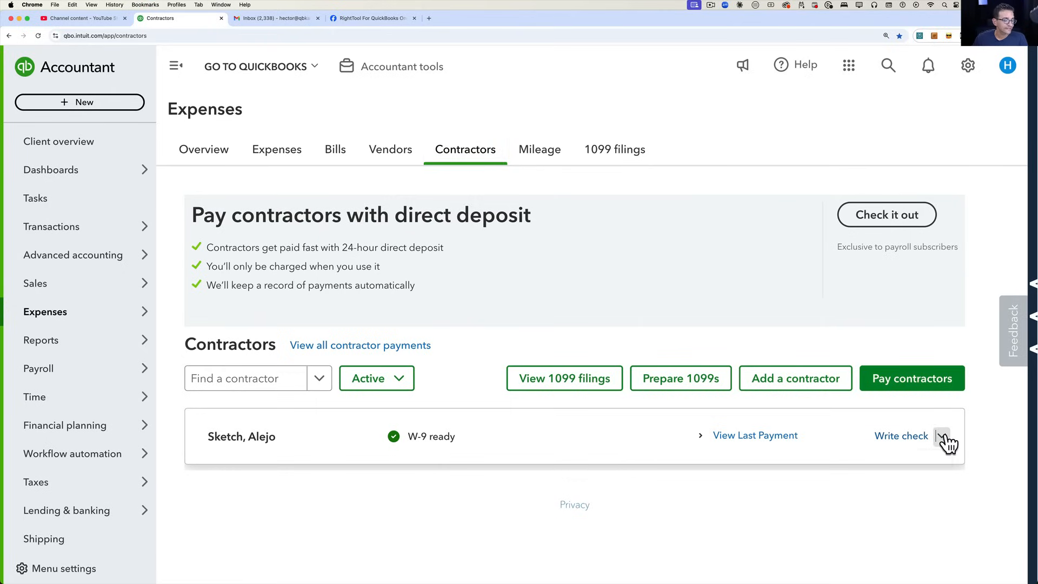
pyautogui.click(241, 436)
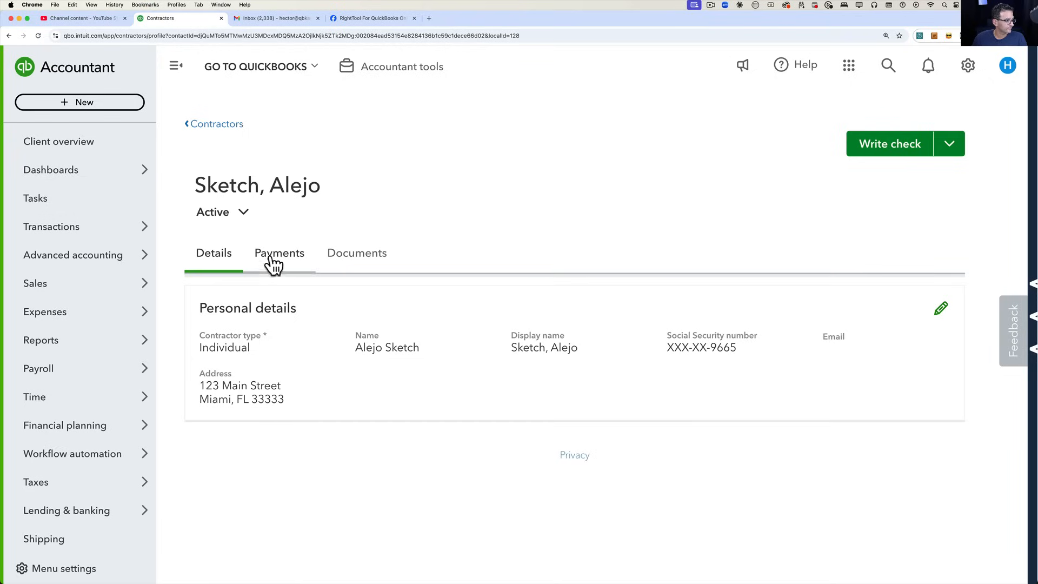
pyautogui.click(941, 307)
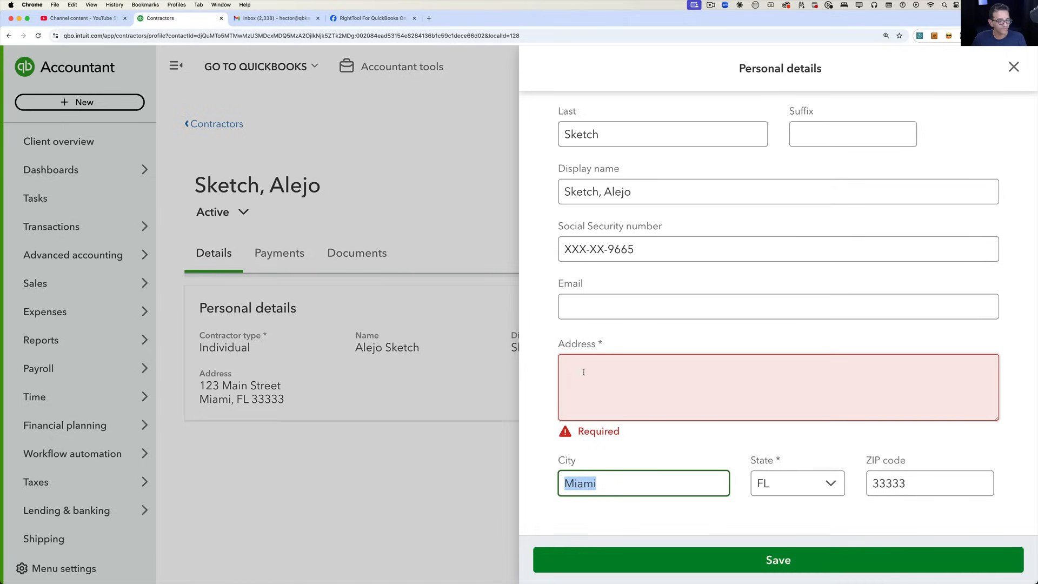
# Save street address 123 Main Street in his personal details and return to Contractors
pyautogui.write('123 Main Street')
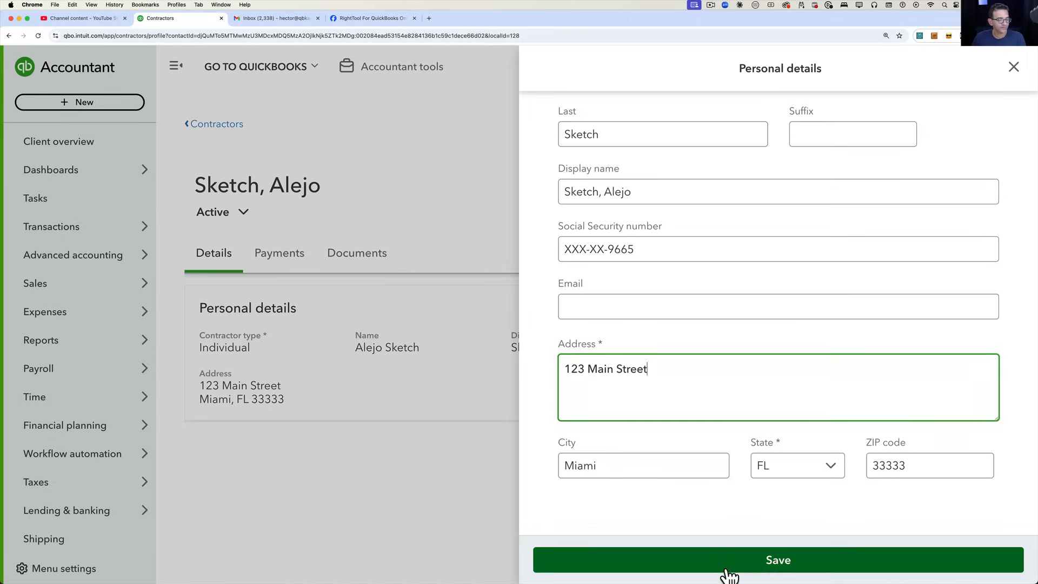
pyautogui.click(778, 559)
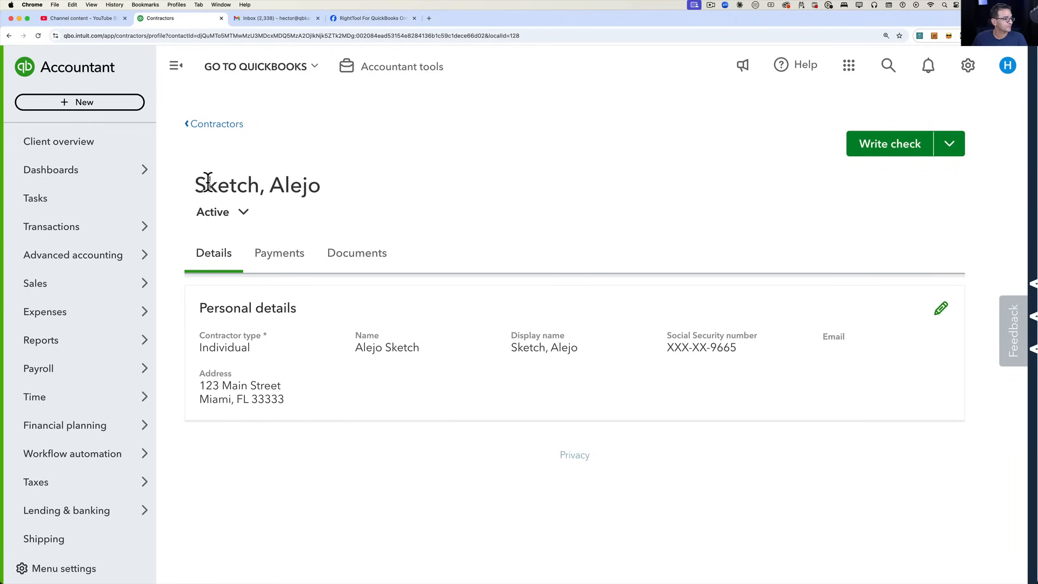
pyautogui.click(216, 123)
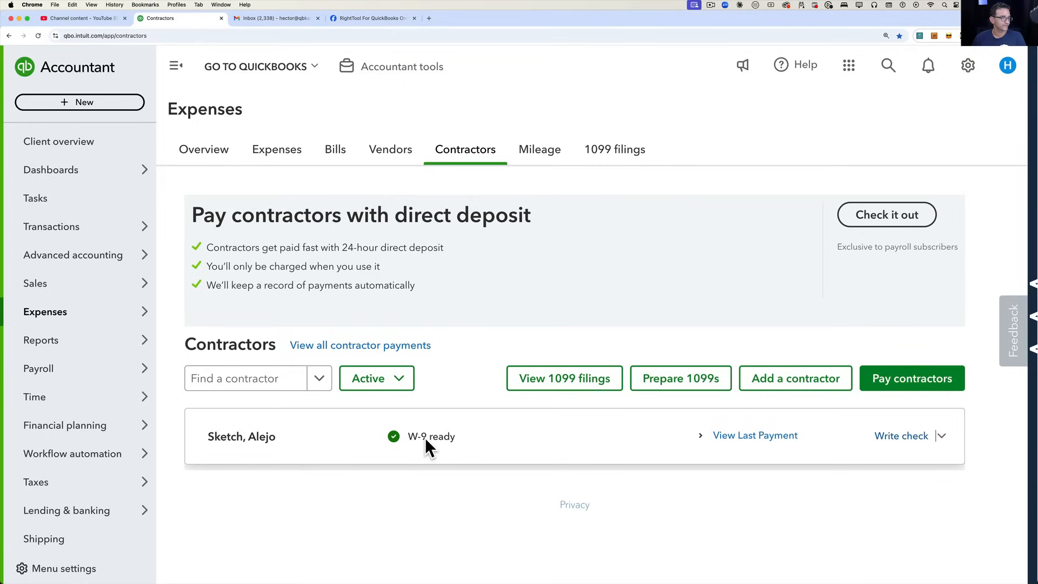
# Open vendor Alibi Bar for editing
pyautogui.click(390, 149)
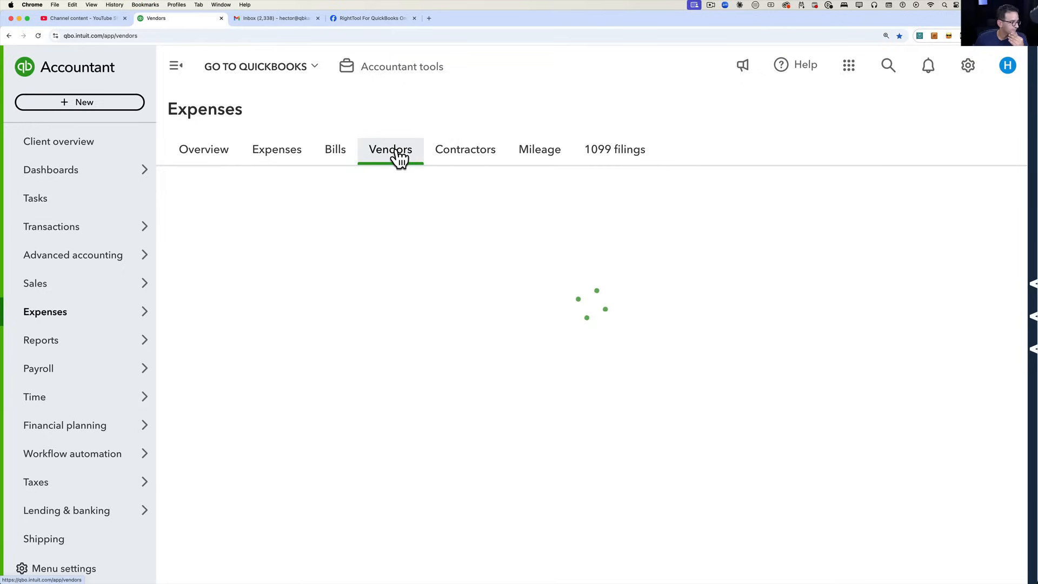
pyautogui.click(390, 149)
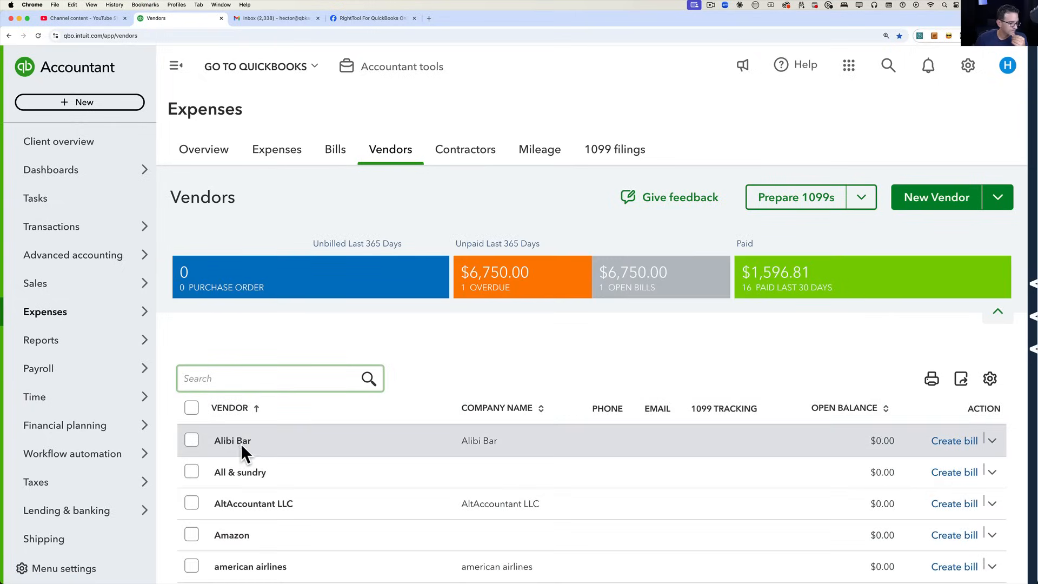
pyautogui.click(232, 440)
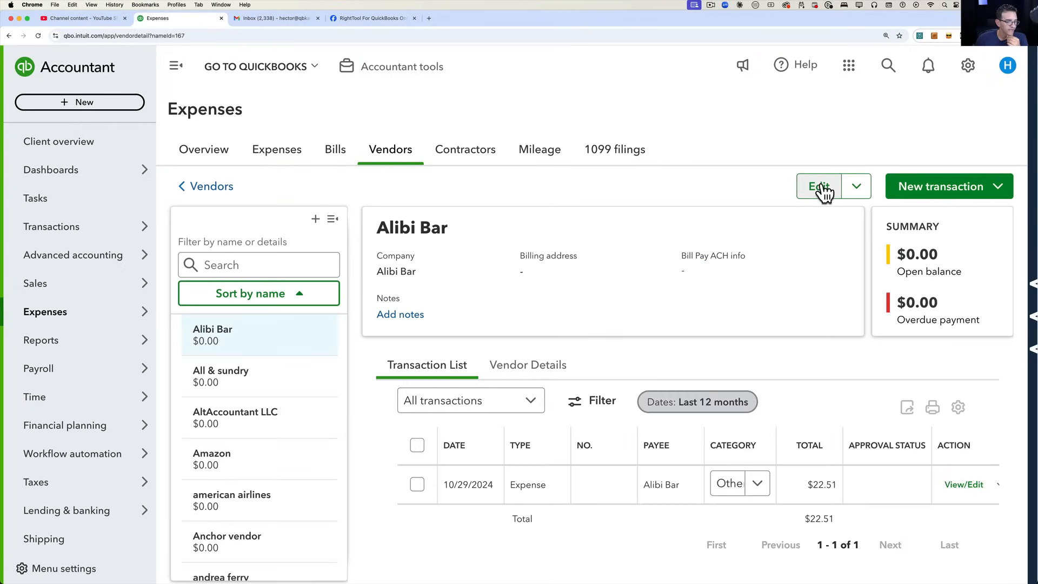
pyautogui.click(819, 186)
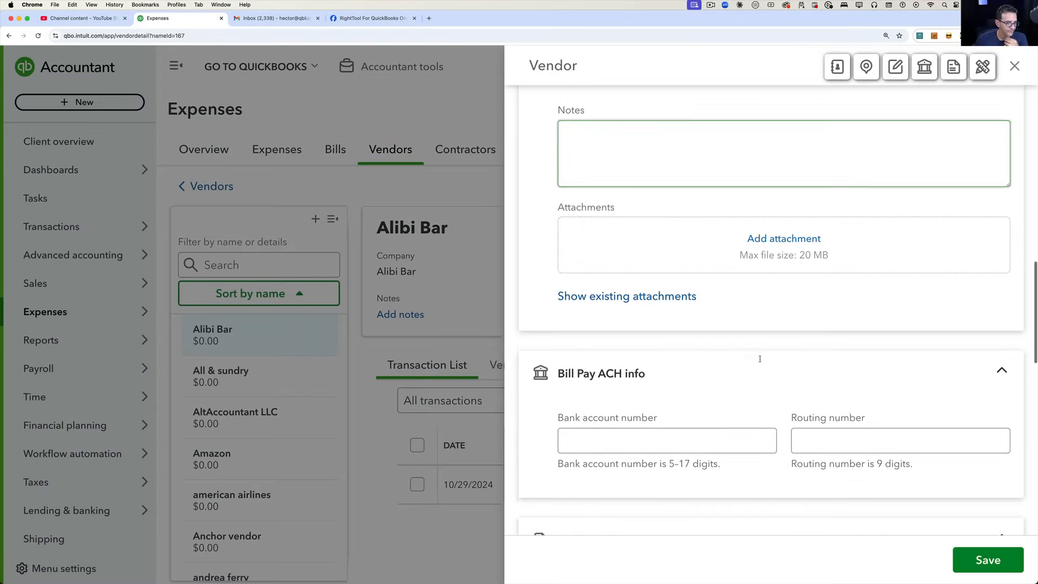
# Enable Track payments for 1099 on Alibi Bar, save, and view Contractors
pyautogui.scroll(-3)
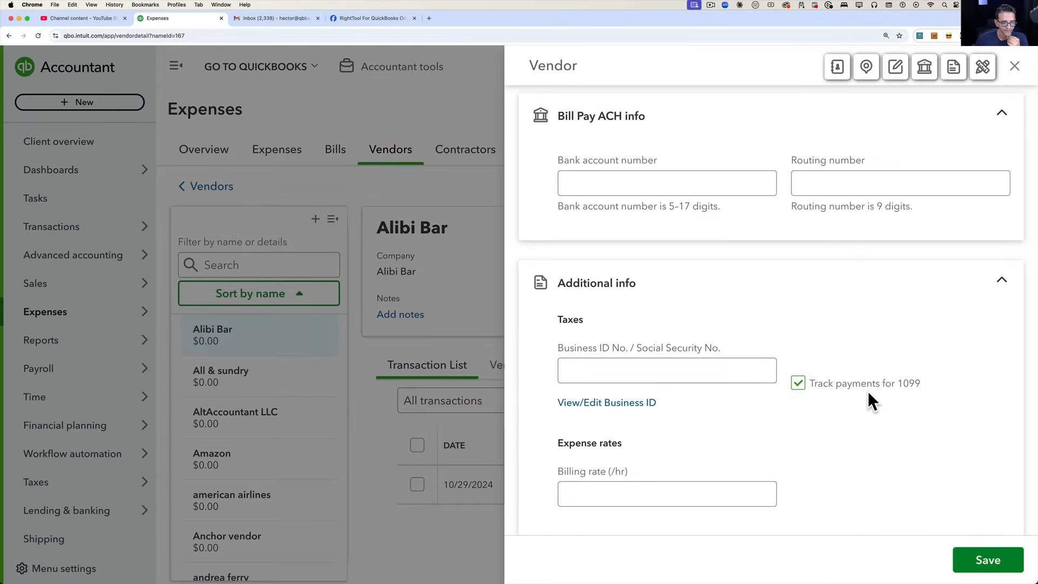
pyautogui.click(987, 560)
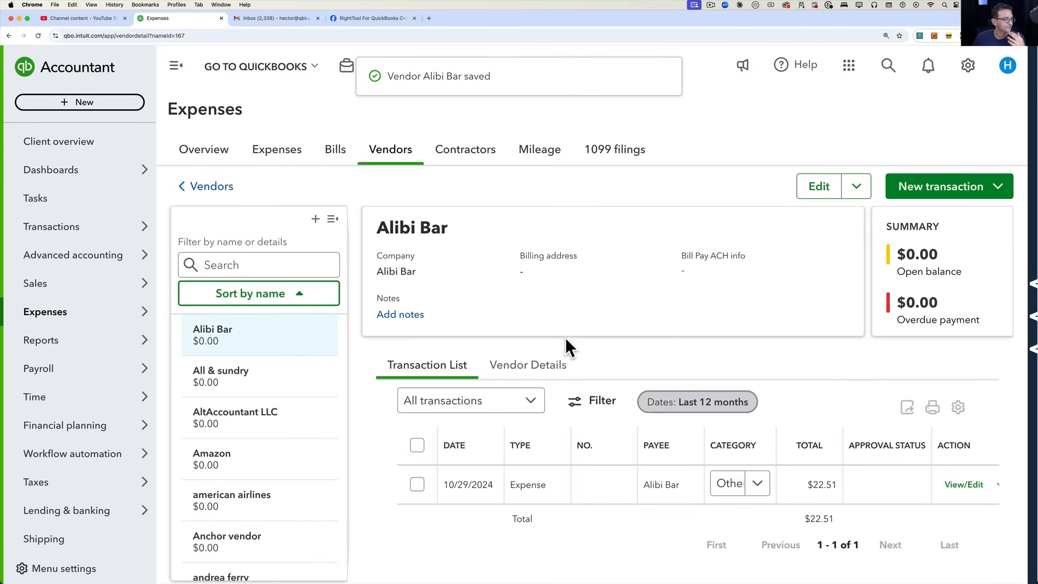
pyautogui.click(465, 149)
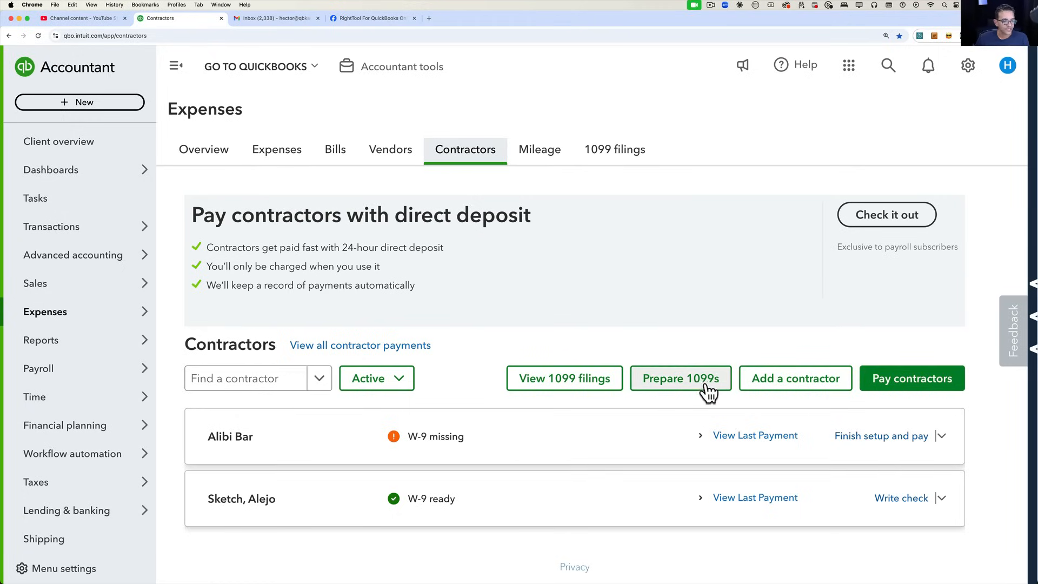
pyautogui.moveTo(695, 389)
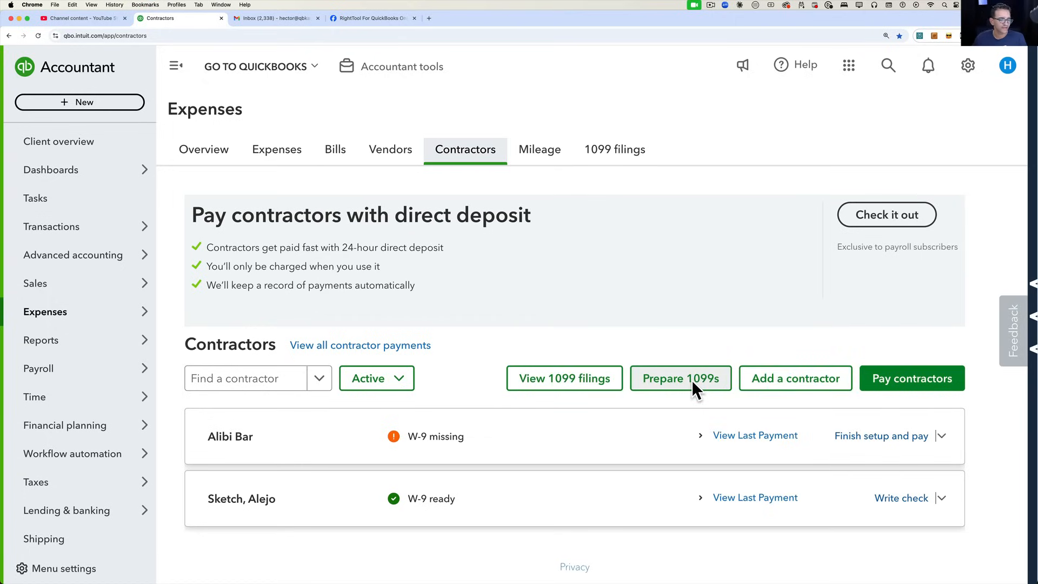
# Start Prepare 1099s and review both prep options
pyautogui.click(680, 379)
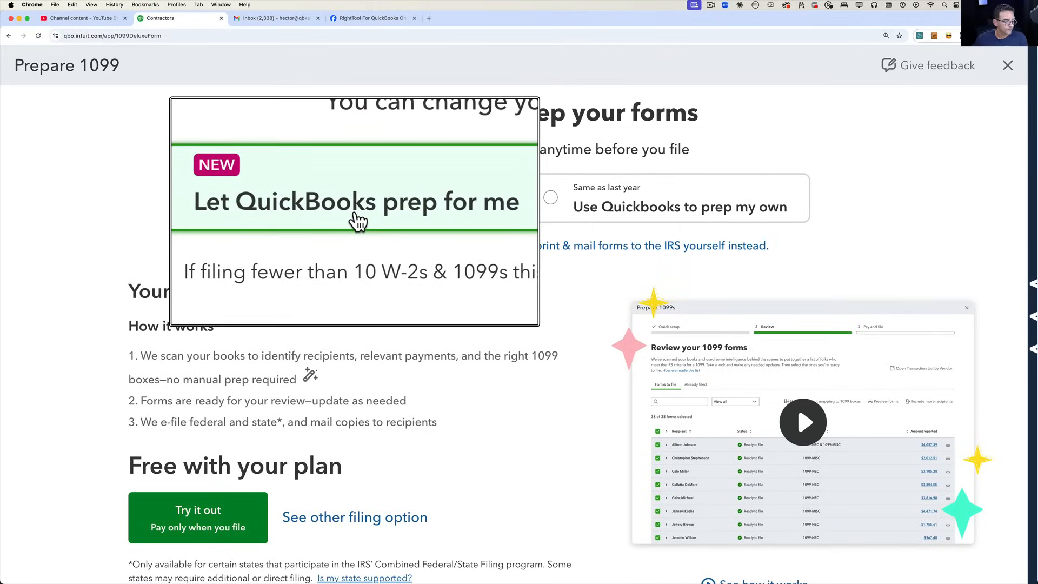
pyautogui.scroll(-3)
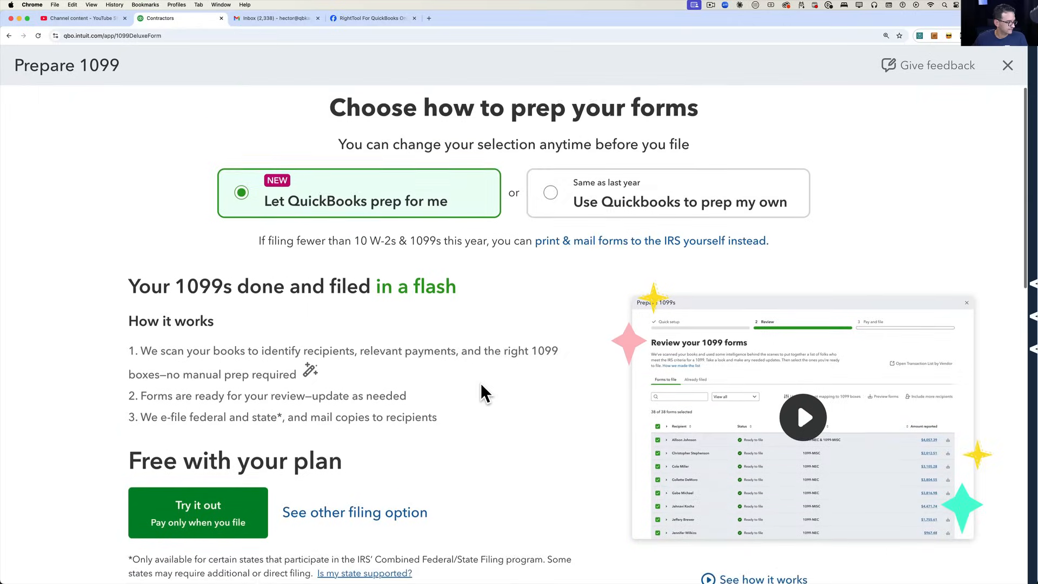
pyautogui.scroll(-3)
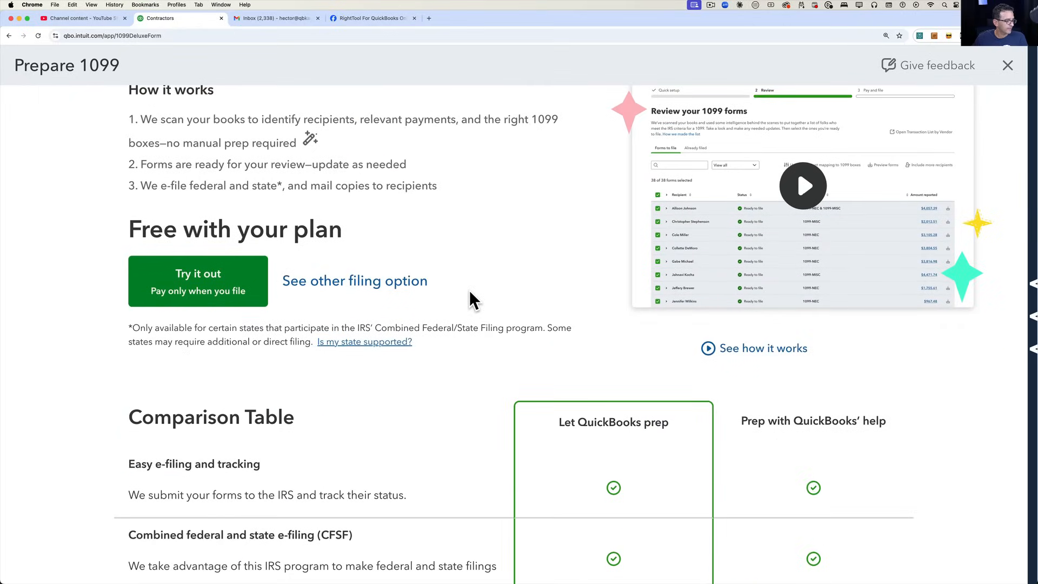
pyautogui.scroll(3)
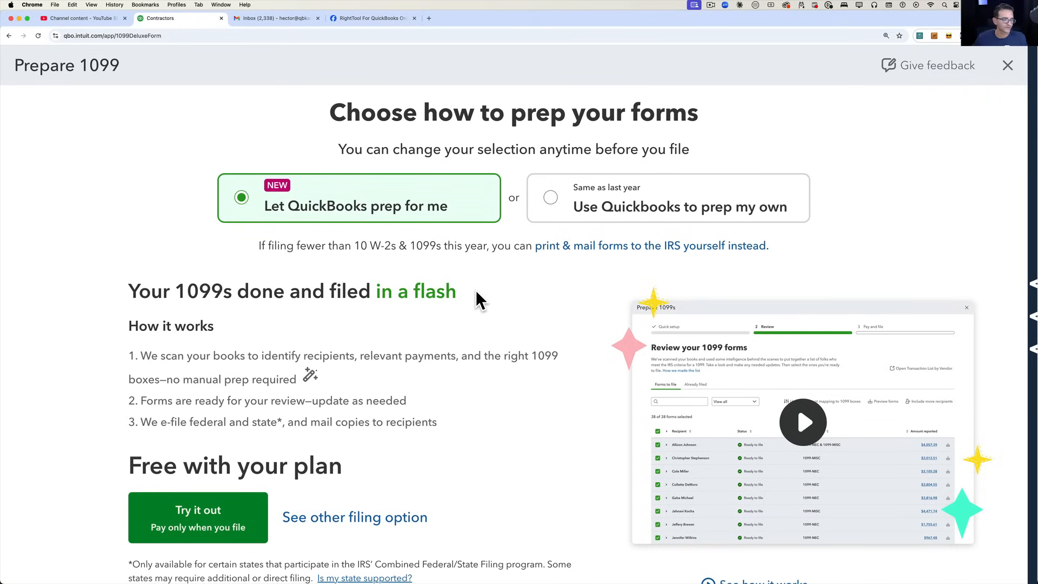
# Compare self-prep, choose Let QuickBooks prep for me, and try it out
pyautogui.click(550, 197)
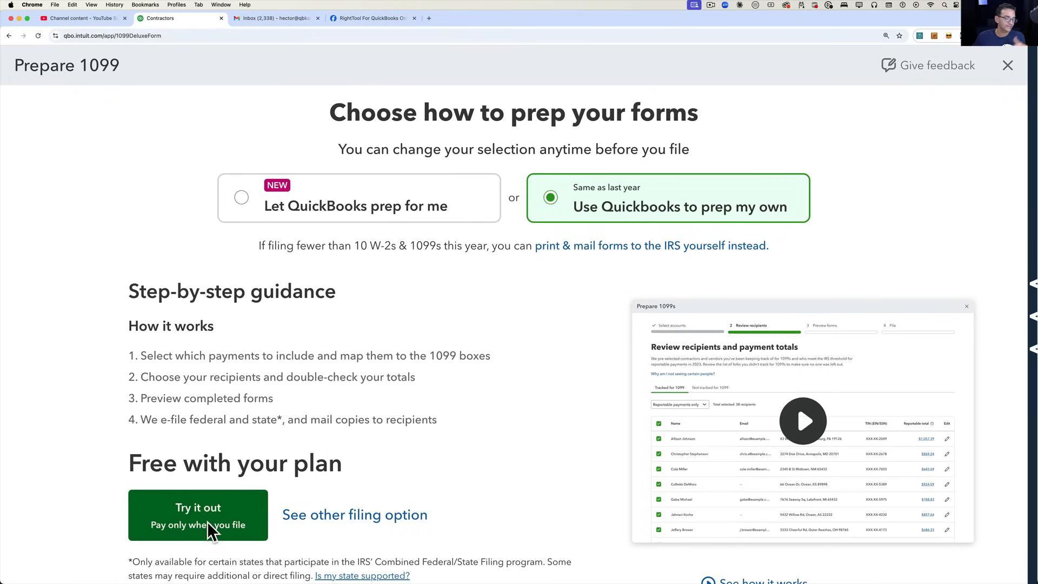
pyautogui.click(241, 197)
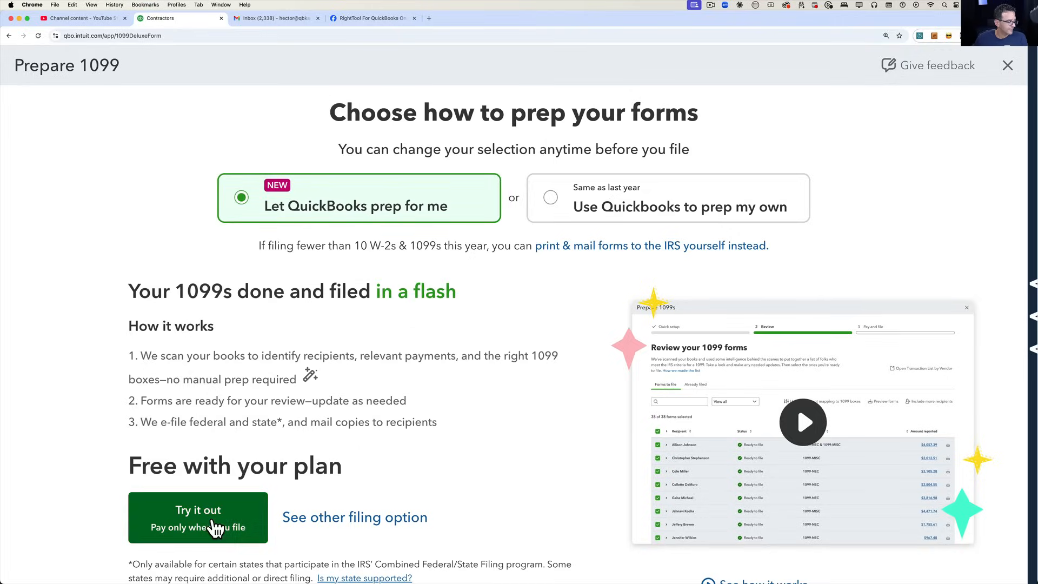
pyautogui.click(197, 518)
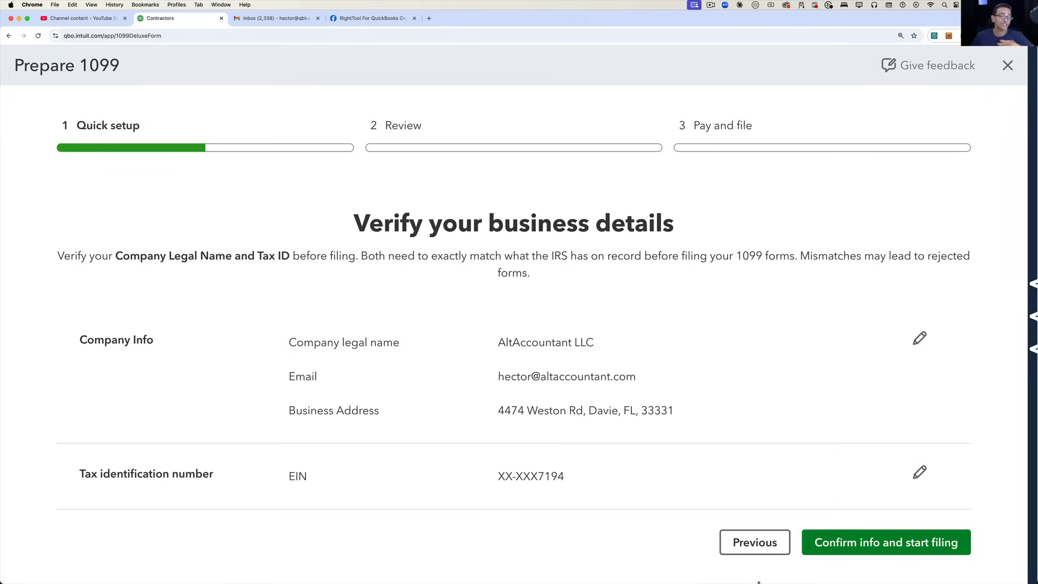
# Confirm business details and review the 11 recipients' 1099 statuses
pyautogui.click(886, 541)
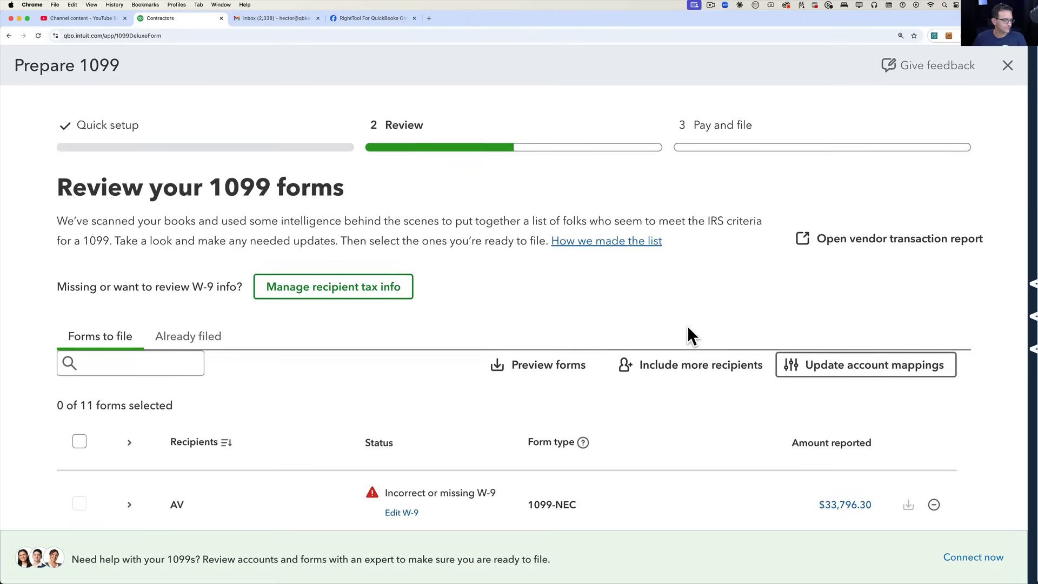
pyautogui.scroll(-3)
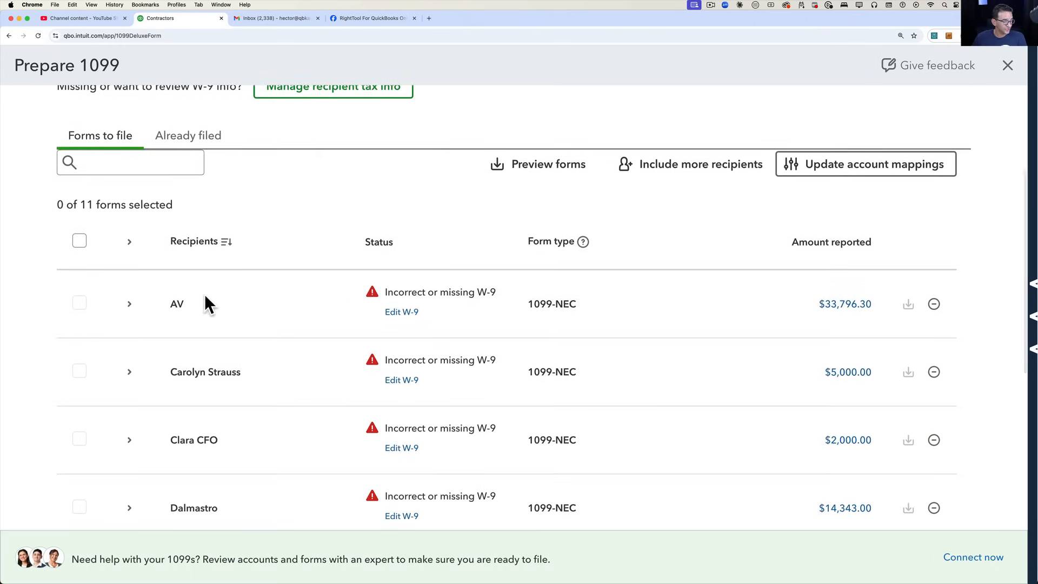
pyautogui.scroll(-3)
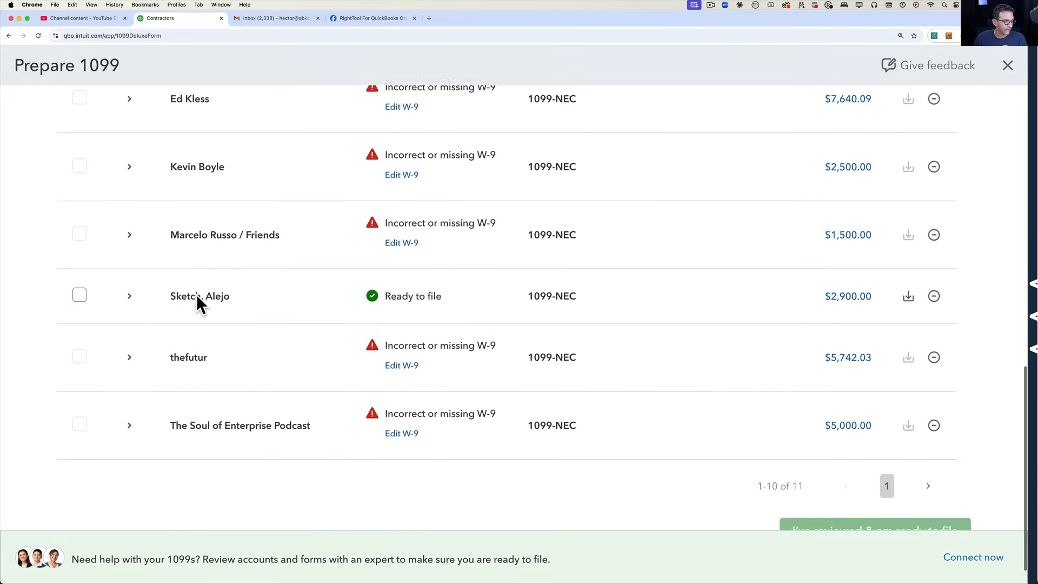
pyautogui.scroll(-3)
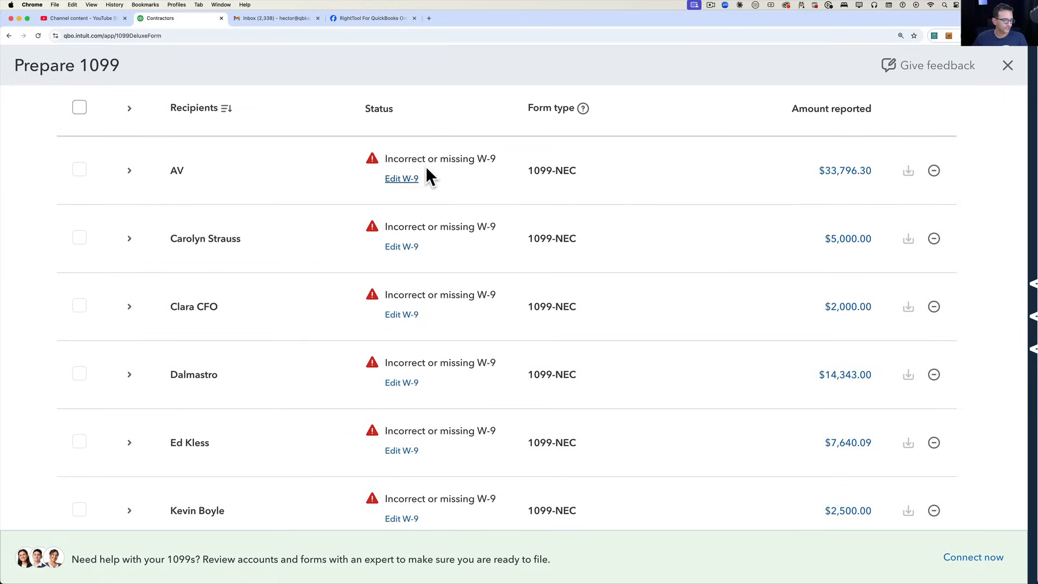
pyautogui.scroll(-3)
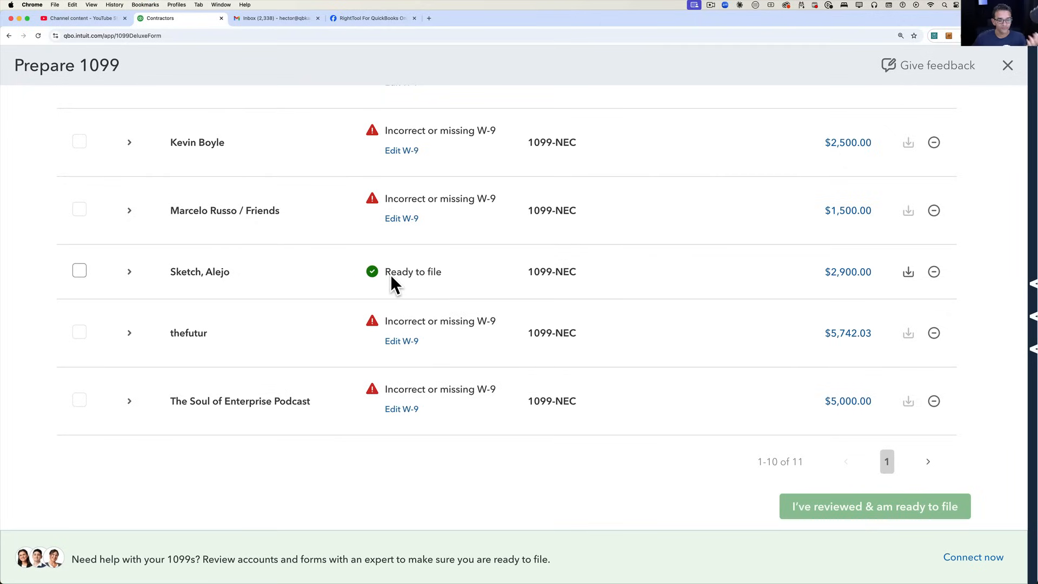
pyautogui.moveTo(477, 449)
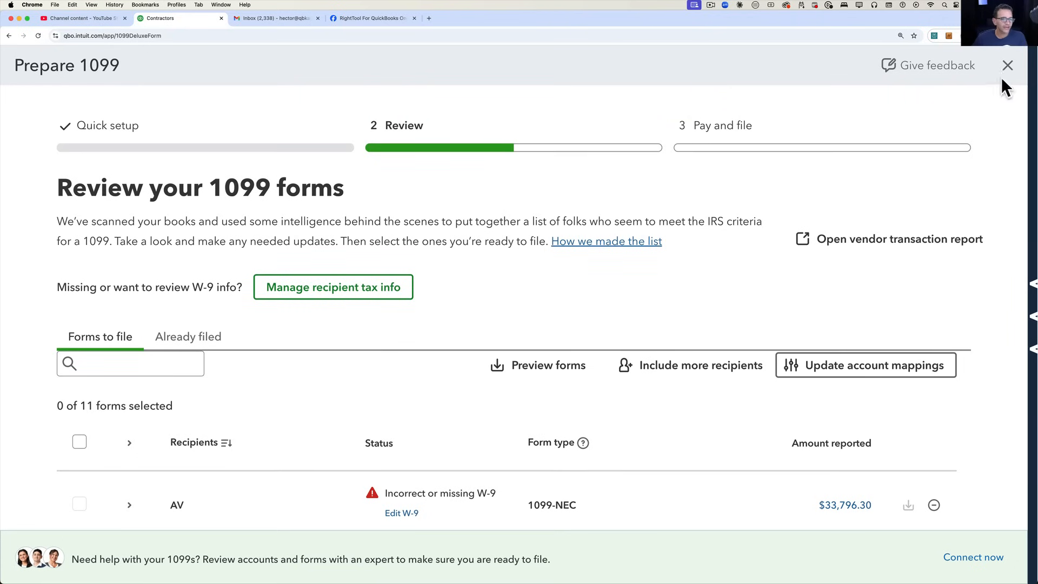
# Restart 1099 prep choosing self-prep, confirm company info, and reach Select accounts
pyautogui.click(1007, 65)
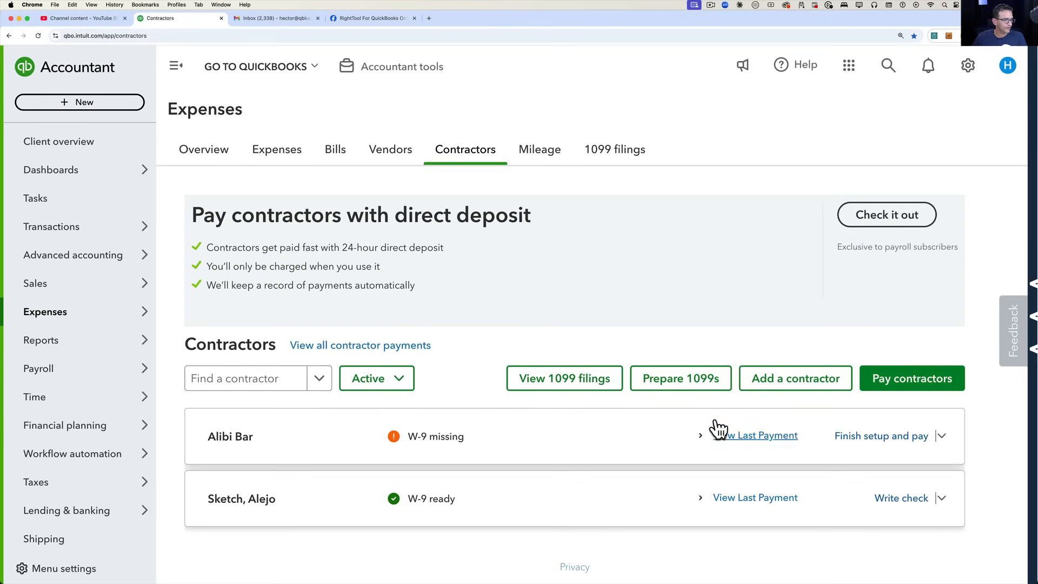
pyautogui.click(681, 379)
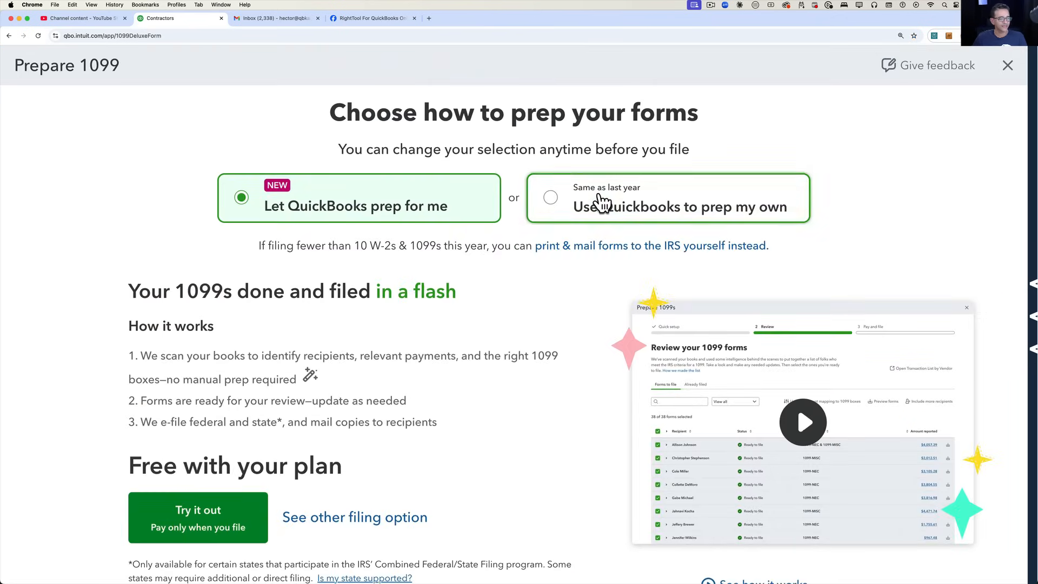
pyautogui.click(550, 197)
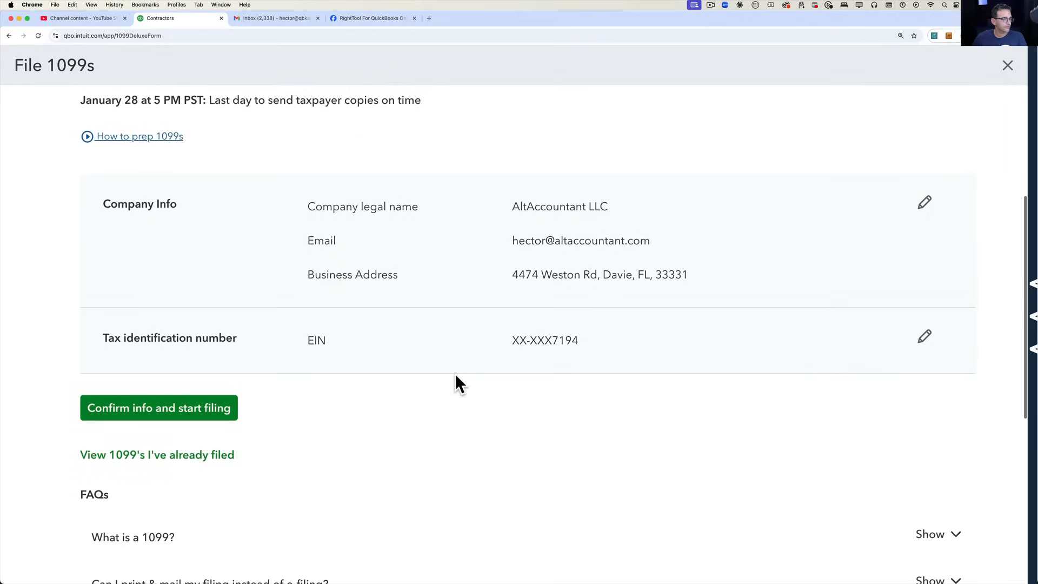
pyautogui.scroll(-3)
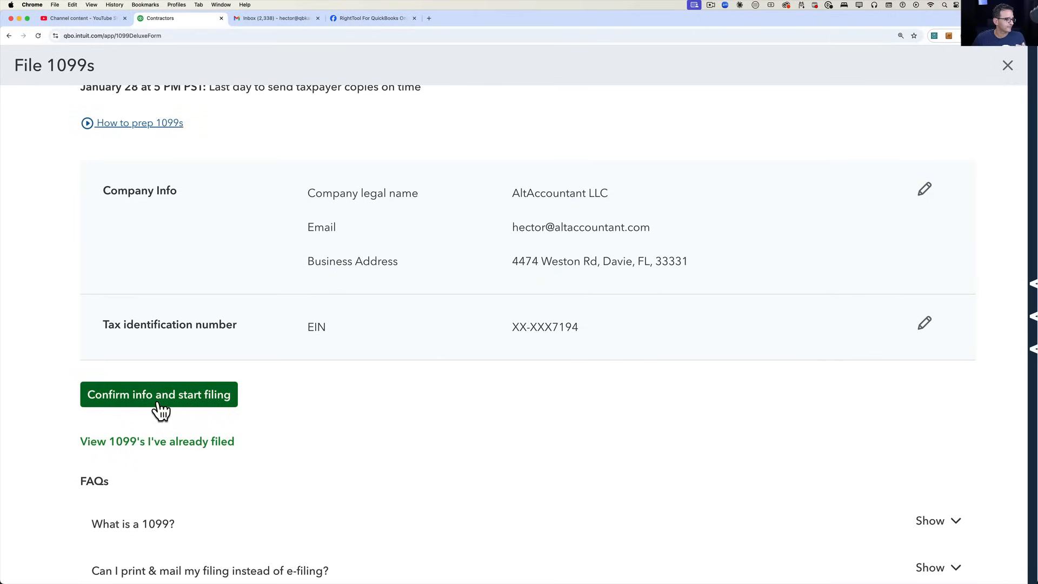
pyautogui.click(158, 393)
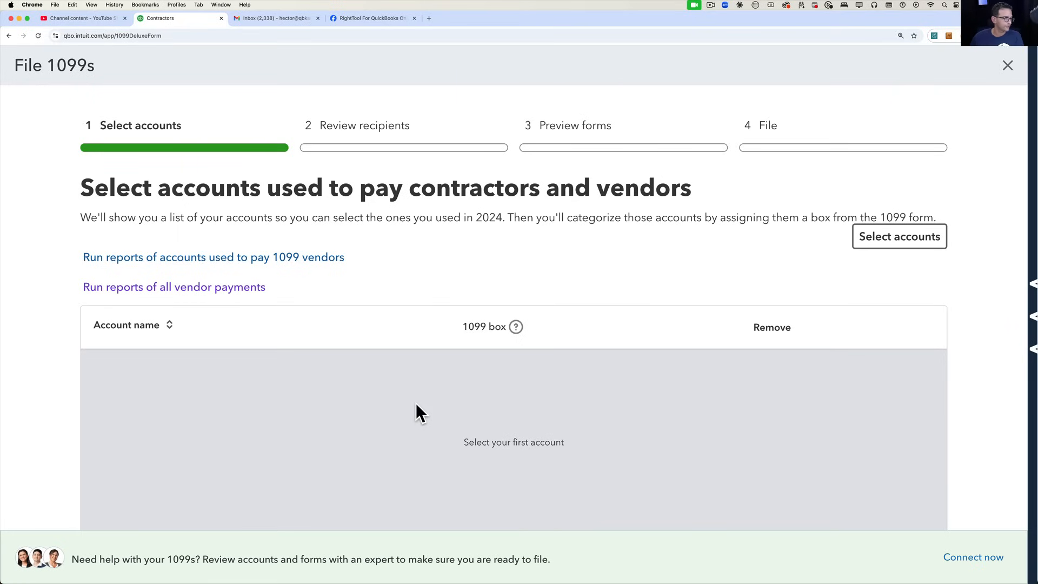
pyautogui.moveTo(555, 420)
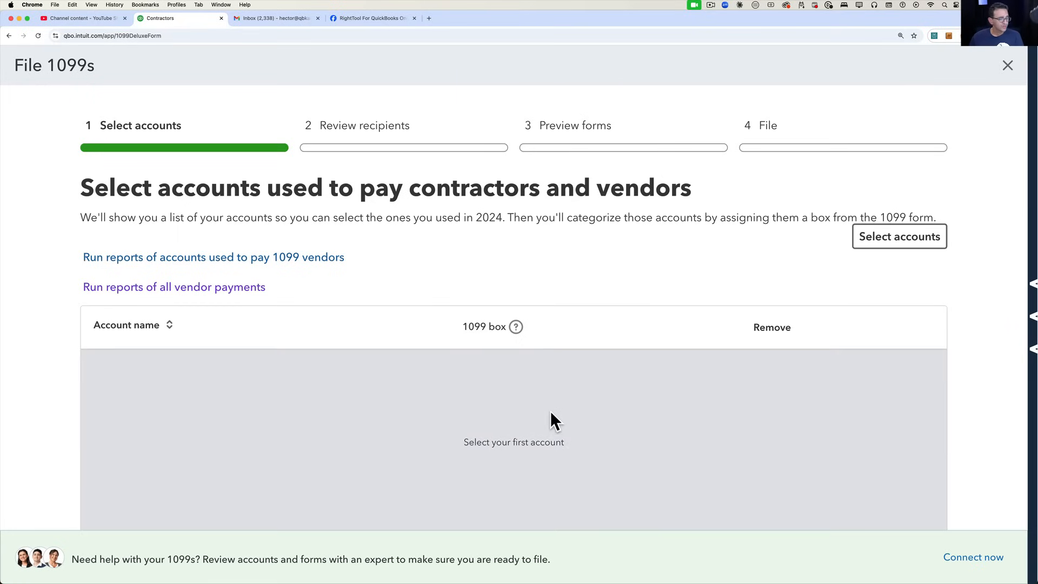
pyautogui.moveTo(487, 408)
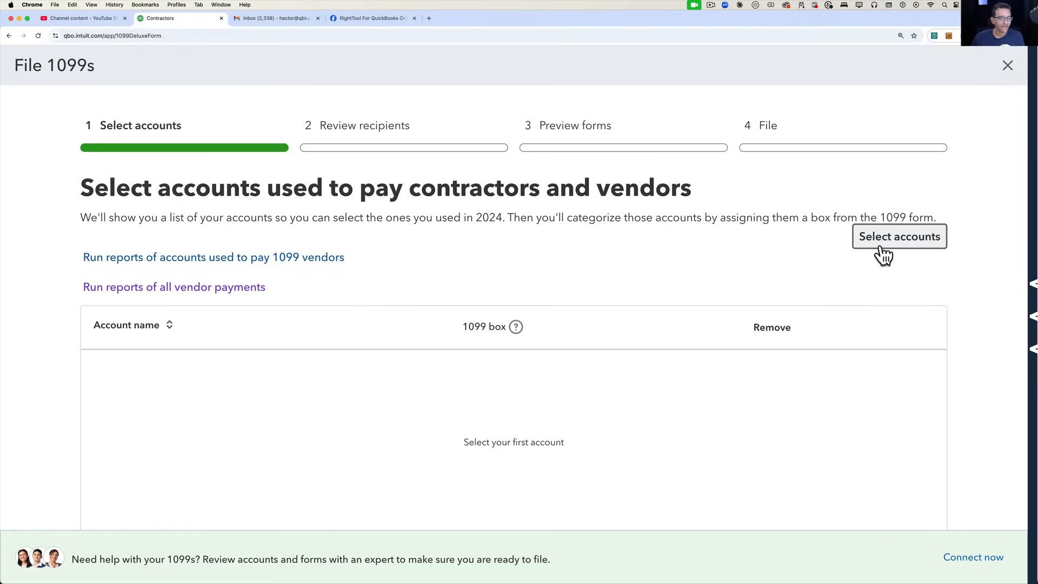
# Add Consulting Fees, Casual Labor and Cost of labor - COS as 1099 payment accounts
pyautogui.click(899, 237)
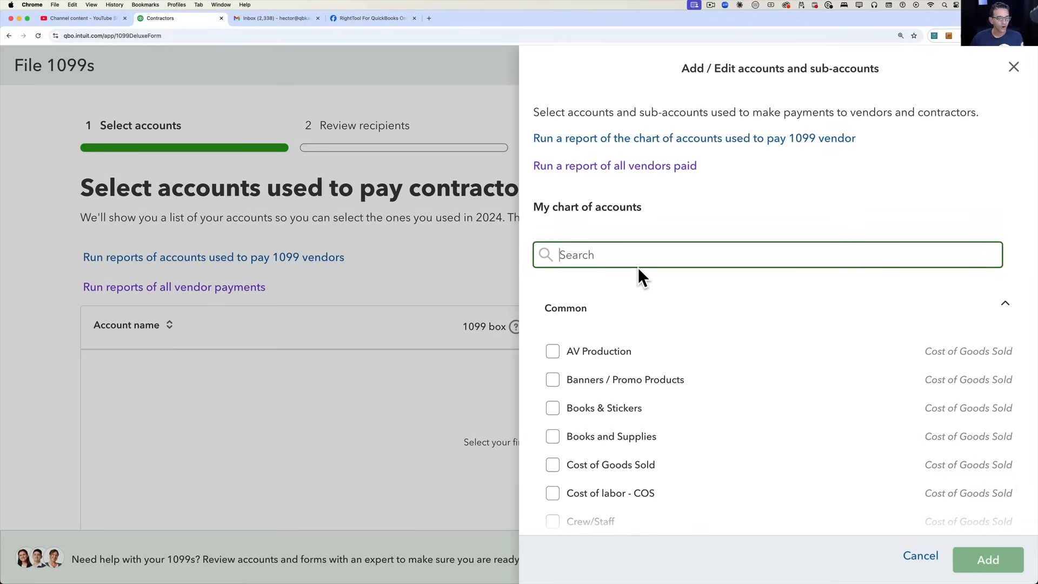
pyautogui.scroll(-3)
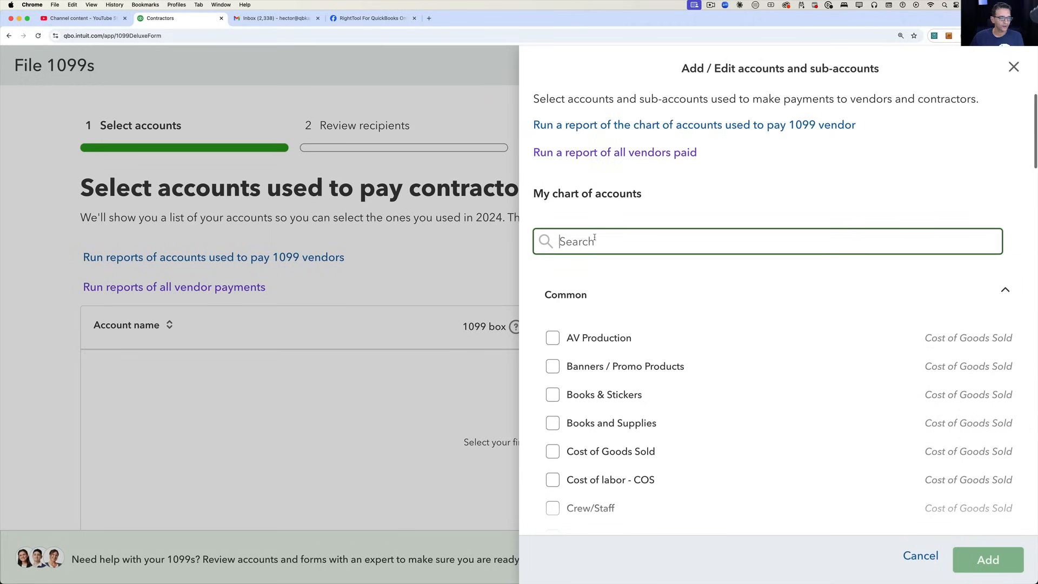
pyautogui.write('con')
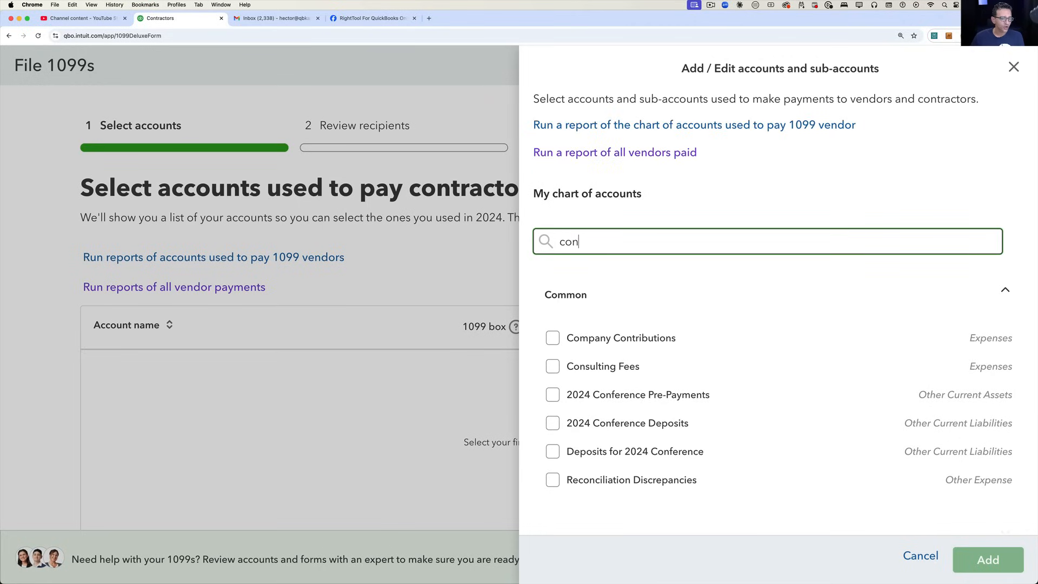
pyautogui.click(553, 367)
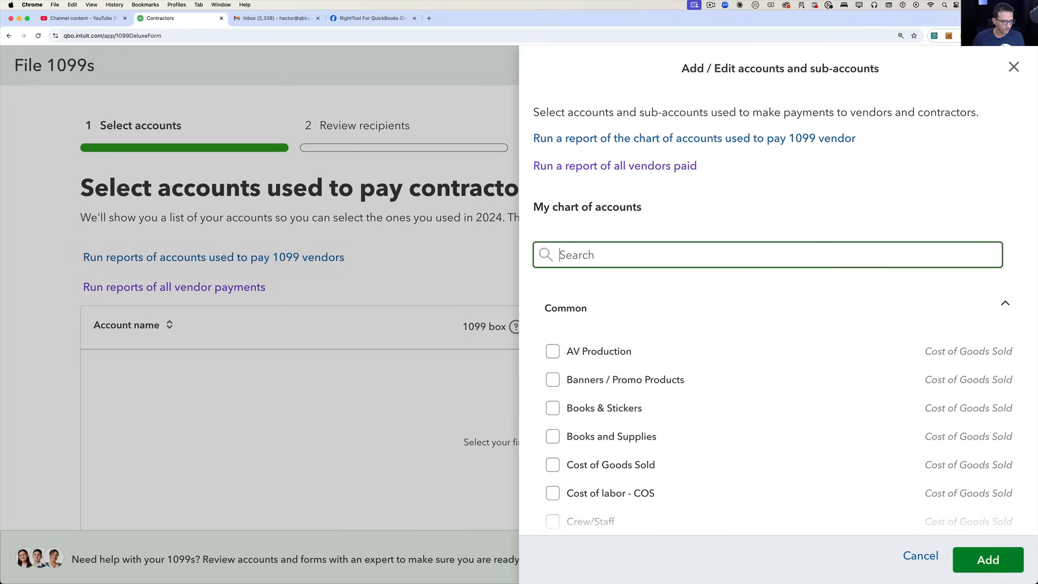
pyautogui.write('labo')
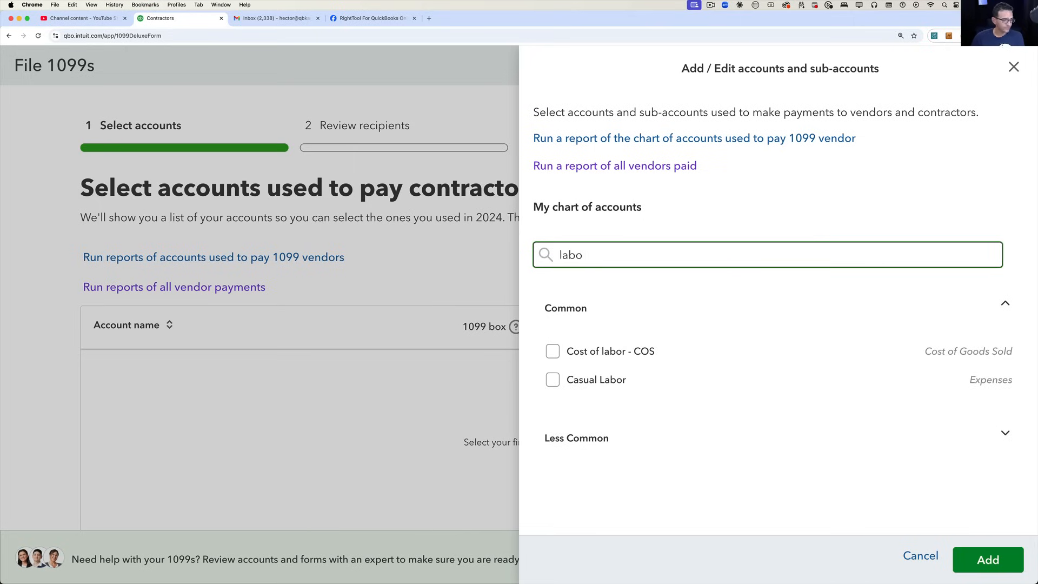
pyautogui.click(553, 380)
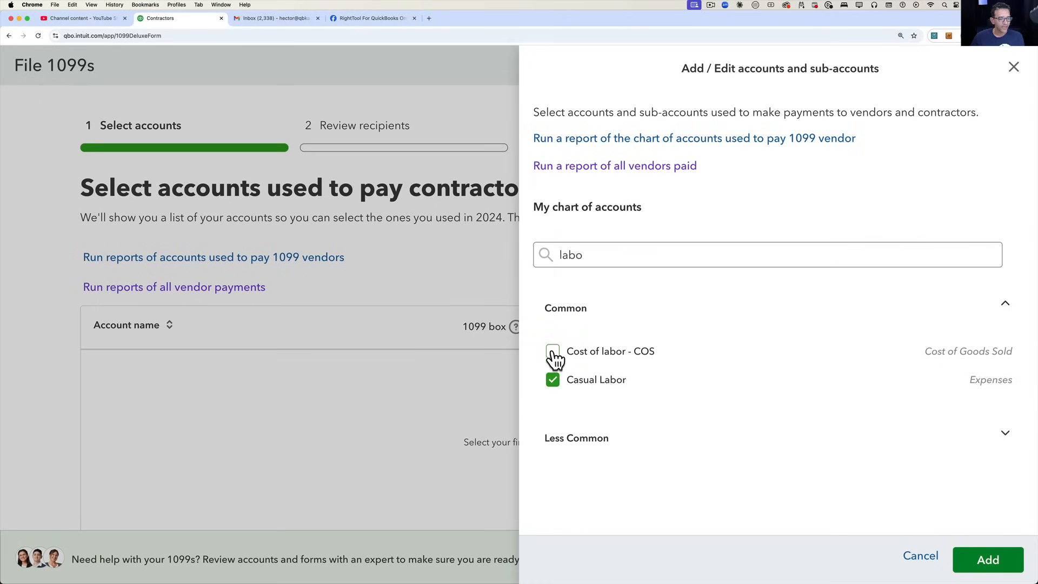
pyautogui.click(552, 350)
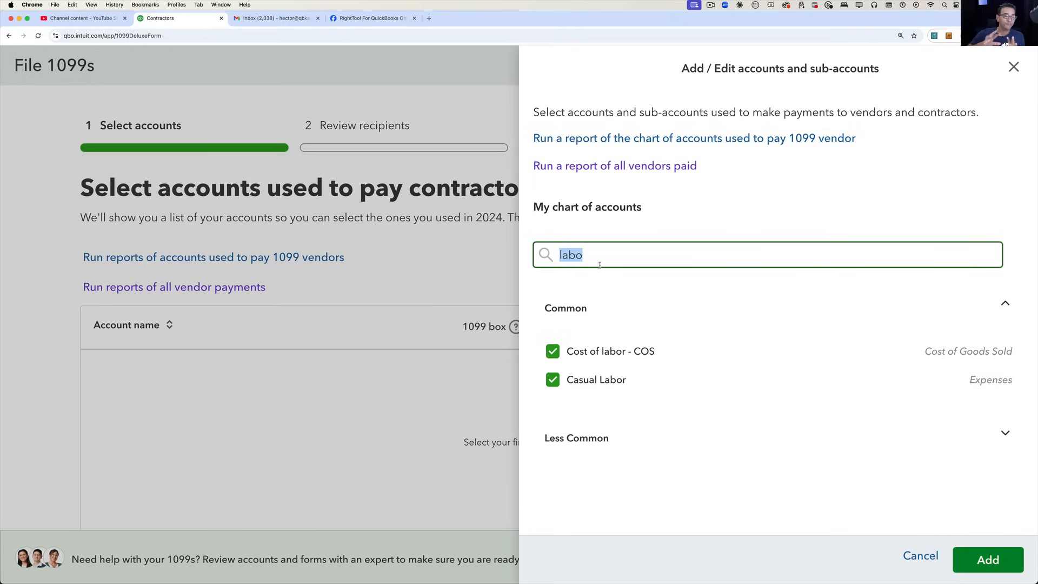
pyautogui.click(988, 559)
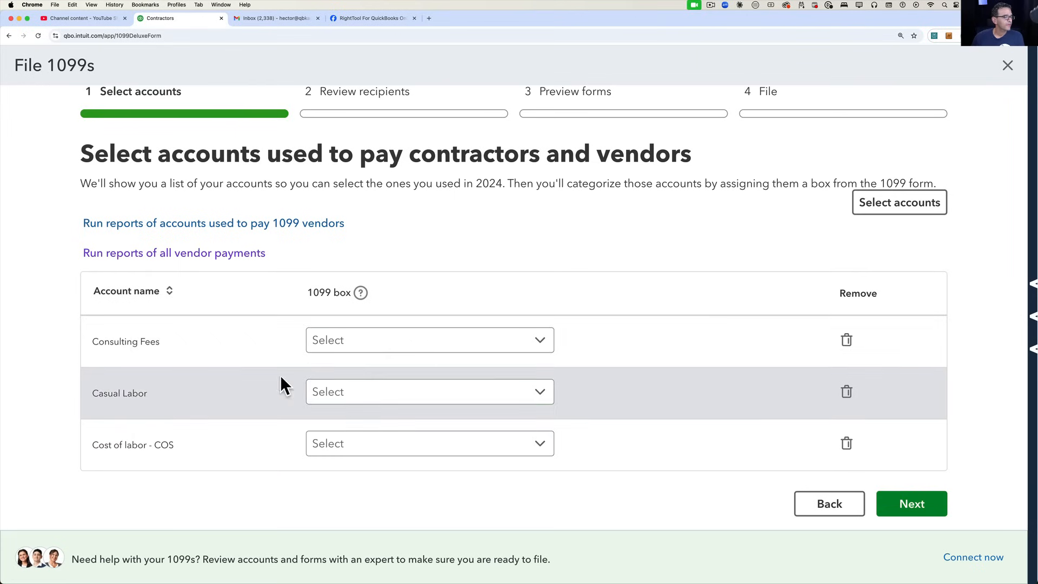
# Open the 1099 box choices for Consulting Fees, then search Google for 1099-nec
pyautogui.click(429, 340)
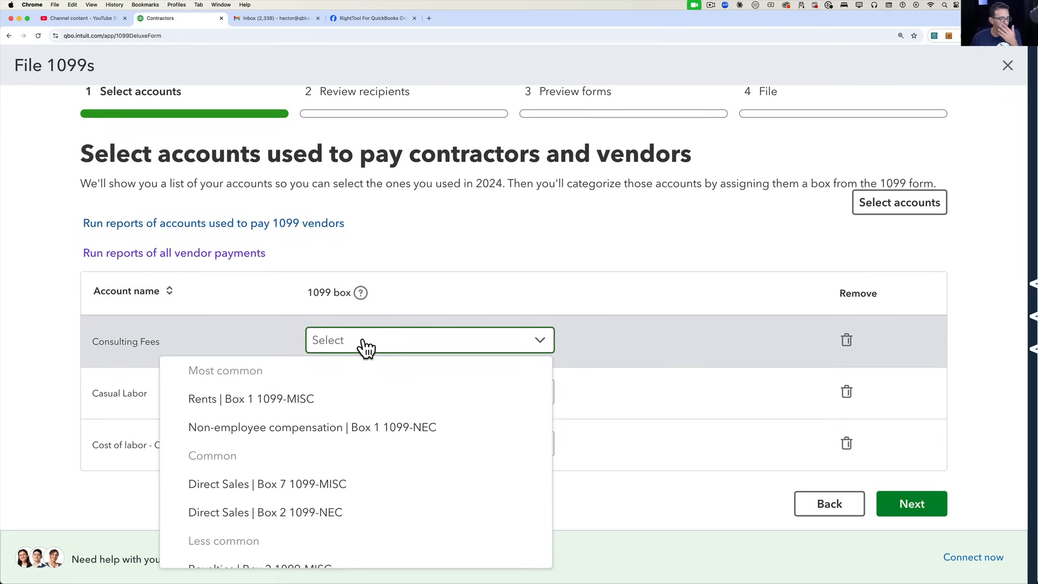
pyautogui.moveTo(510, 130)
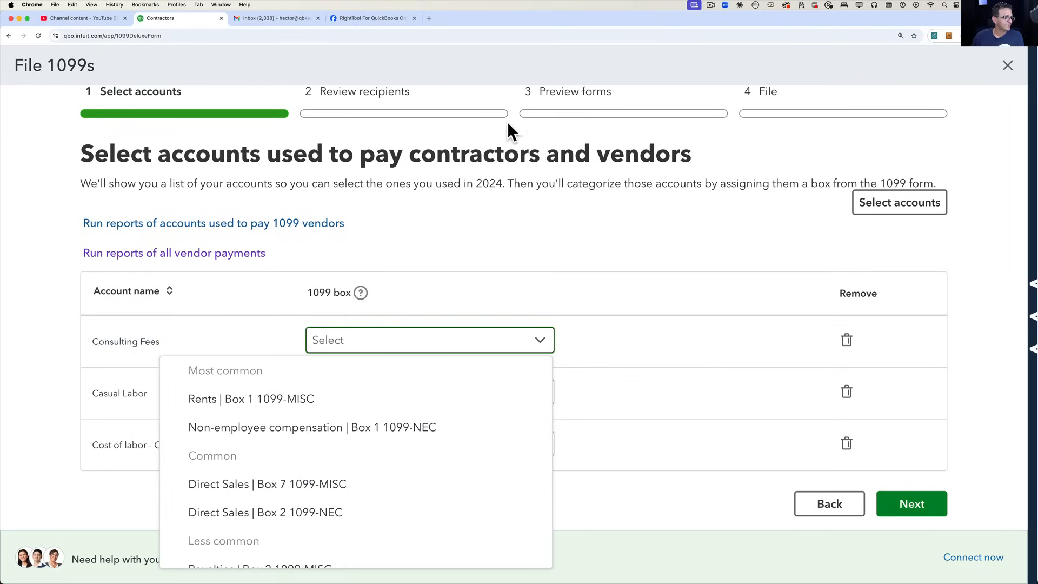
pyautogui.click(525, 18)
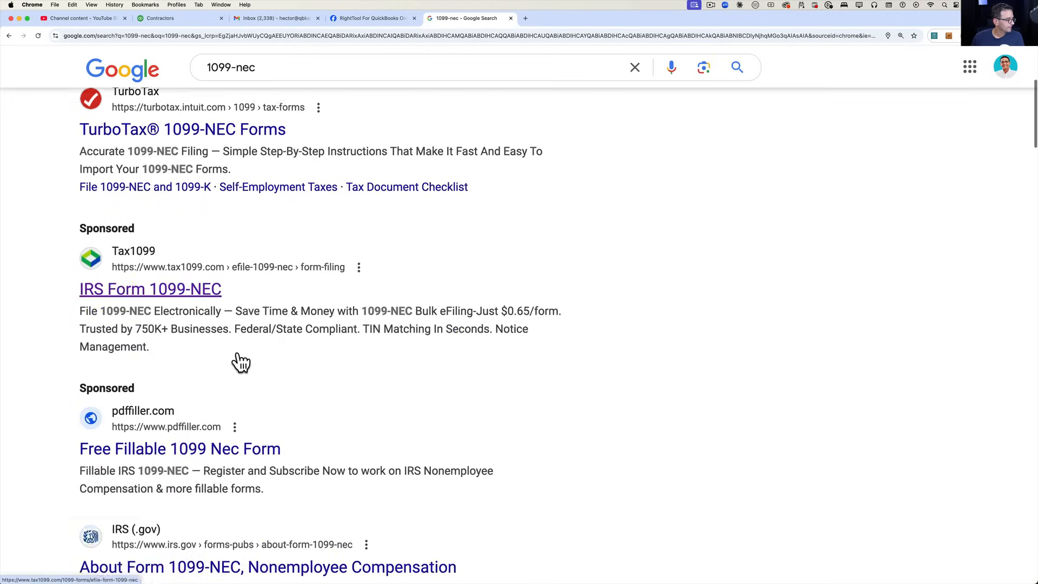
# Inspect the IRS Form 1099-NEC PDF, enlarged to read Copy A box 1 Nonemployee compensation
pyautogui.scroll(-3)
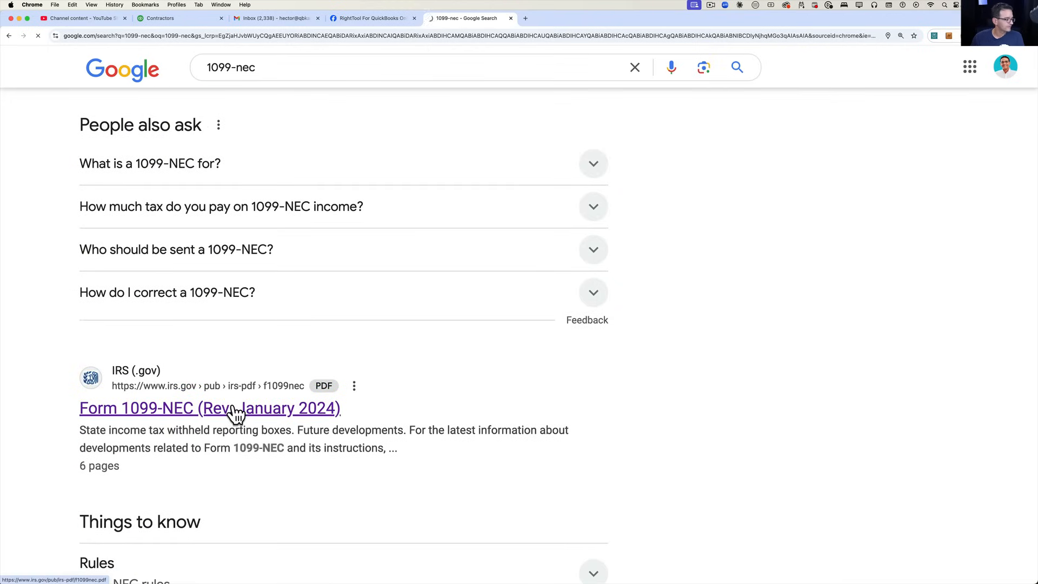
pyautogui.click(209, 408)
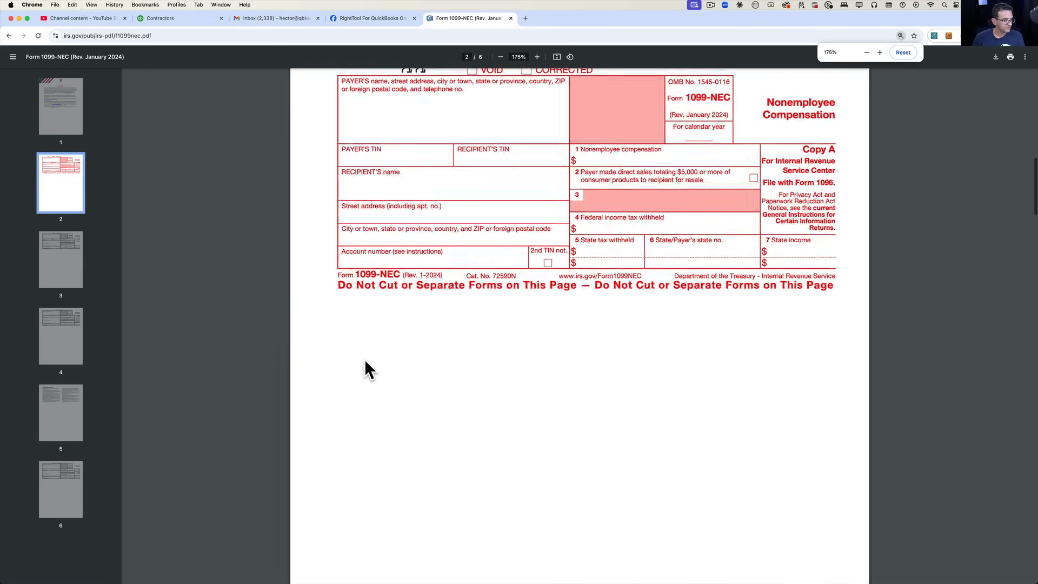
pyautogui.click(536, 57)
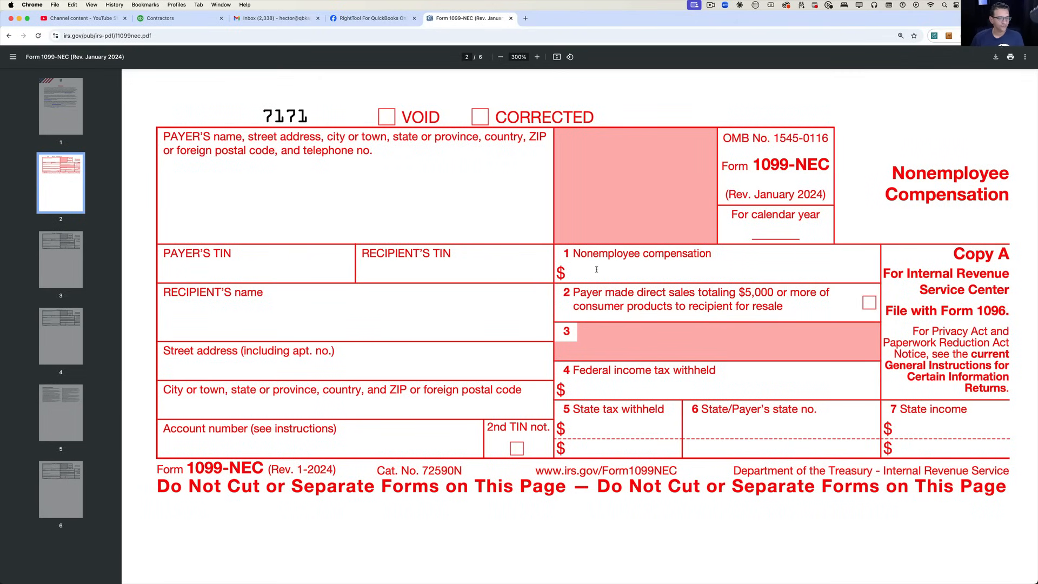
pyautogui.scroll(3)
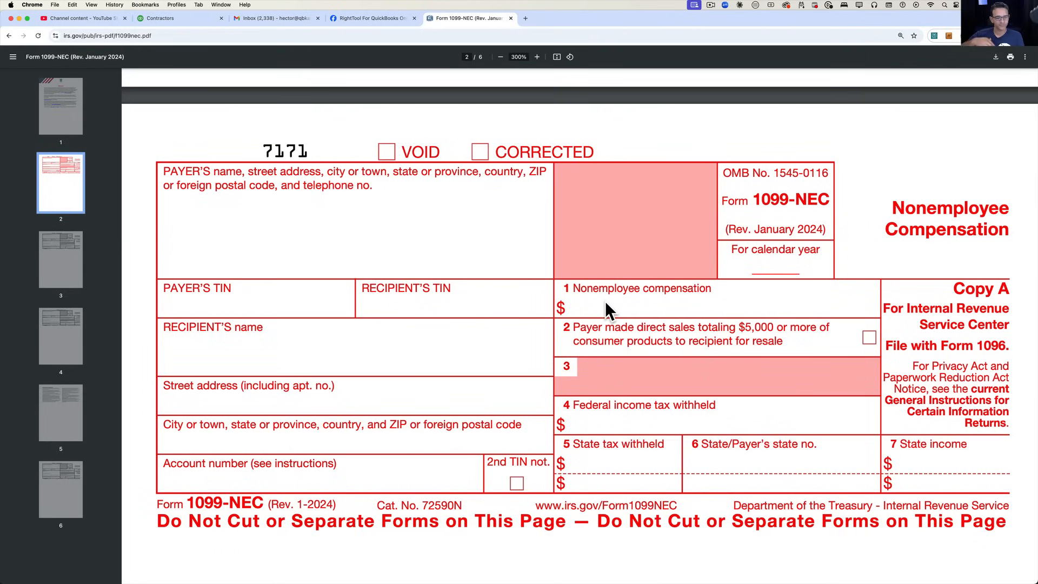
pyautogui.moveTo(238, 66)
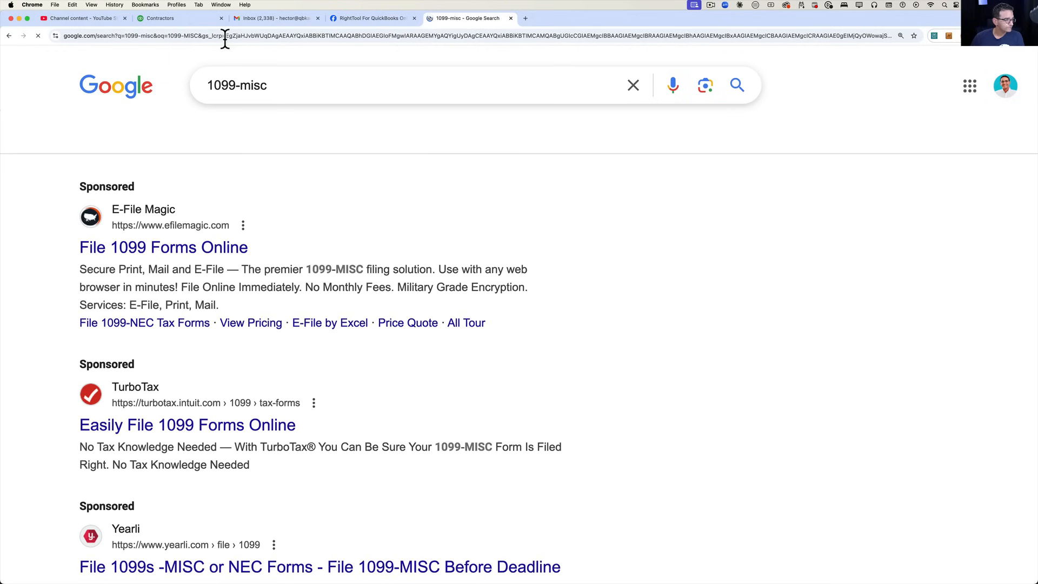
# Inspect the IRS Form 1099-MISC (Rev. January 2024) PDF from the Google results
pyautogui.scroll(-3)
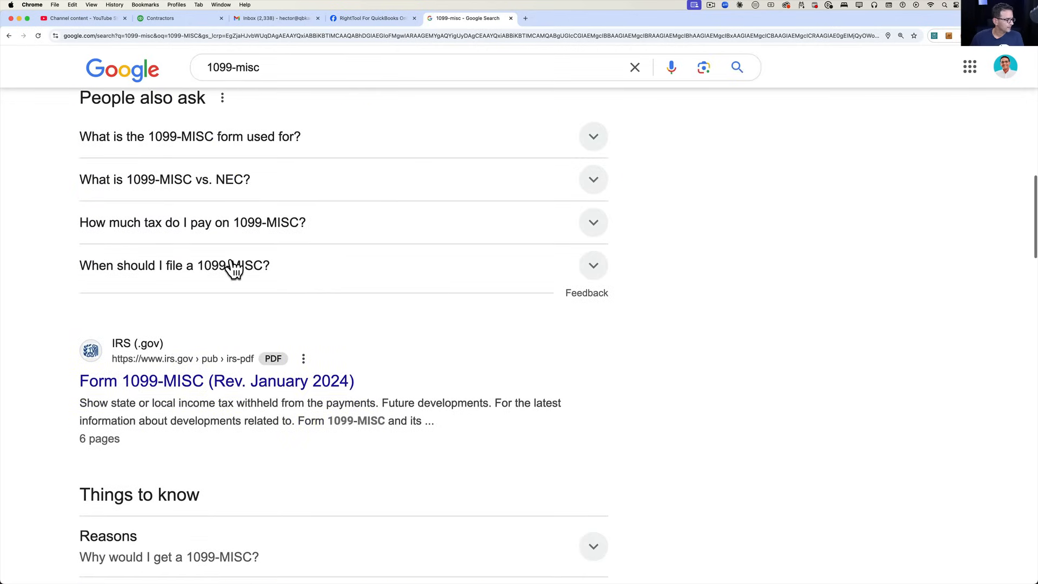
pyautogui.click(216, 381)
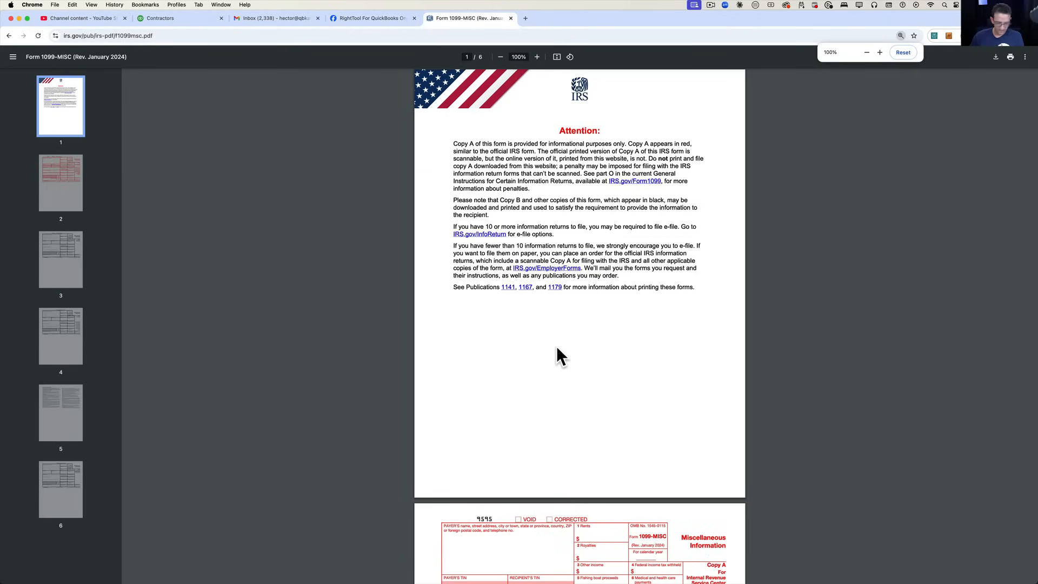
pyautogui.click(538, 57)
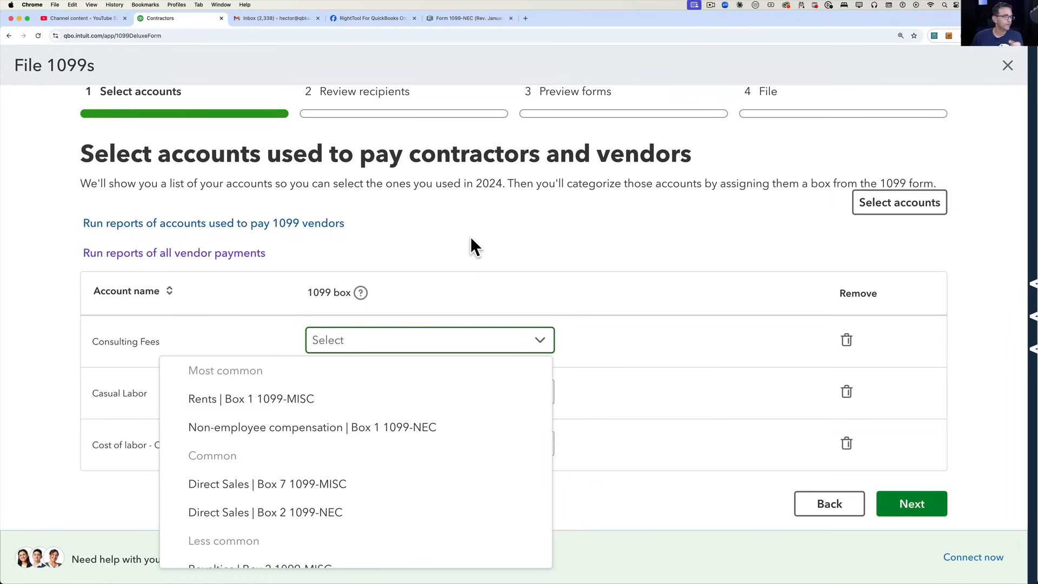
# Map Casual Labor to Non-employee compensation Box 1 and confirm Box 1 on the next account
pyautogui.scroll(-3)
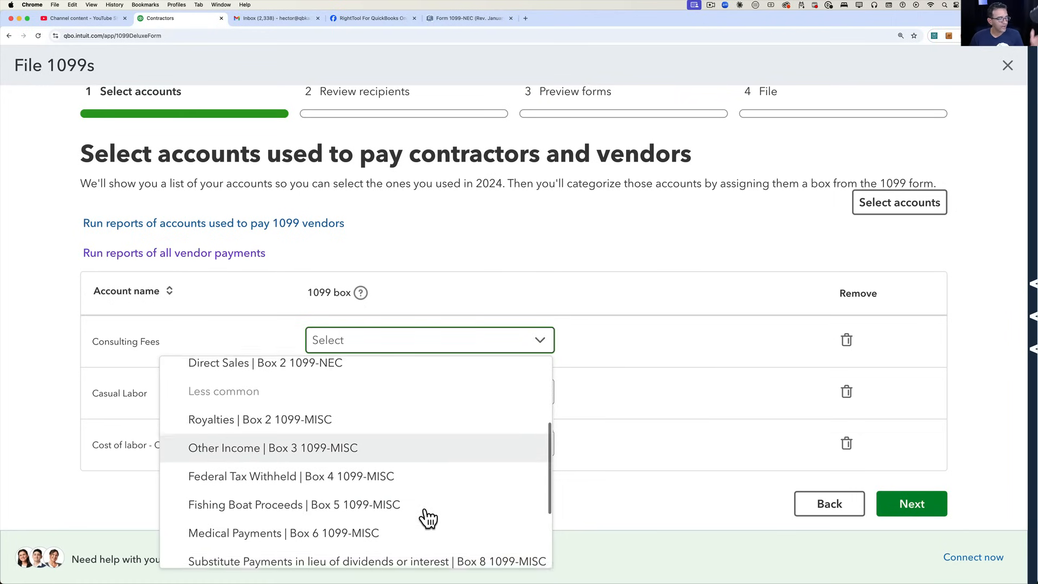
pyautogui.scroll(-3)
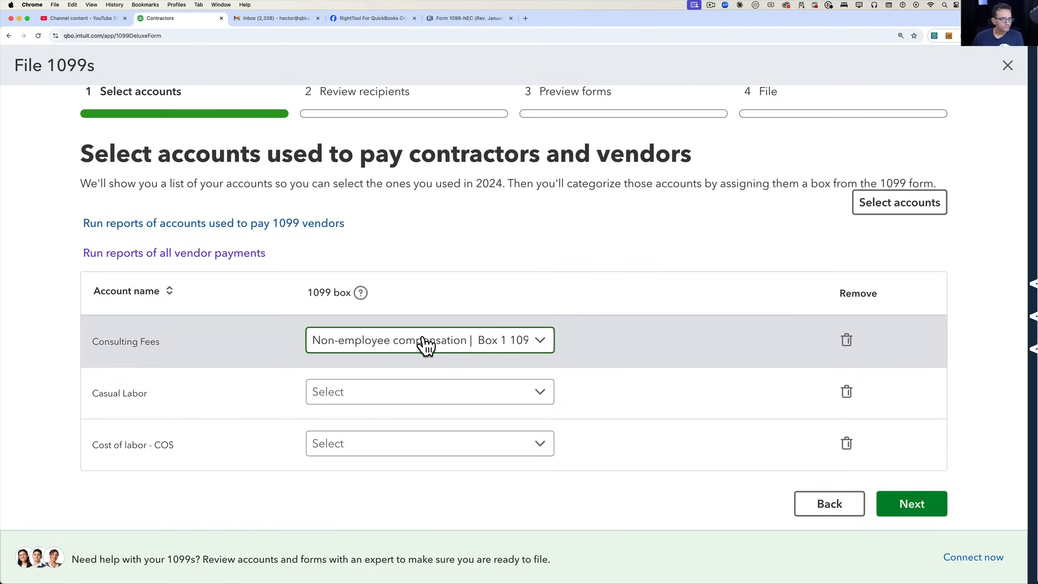
pyautogui.click(429, 392)
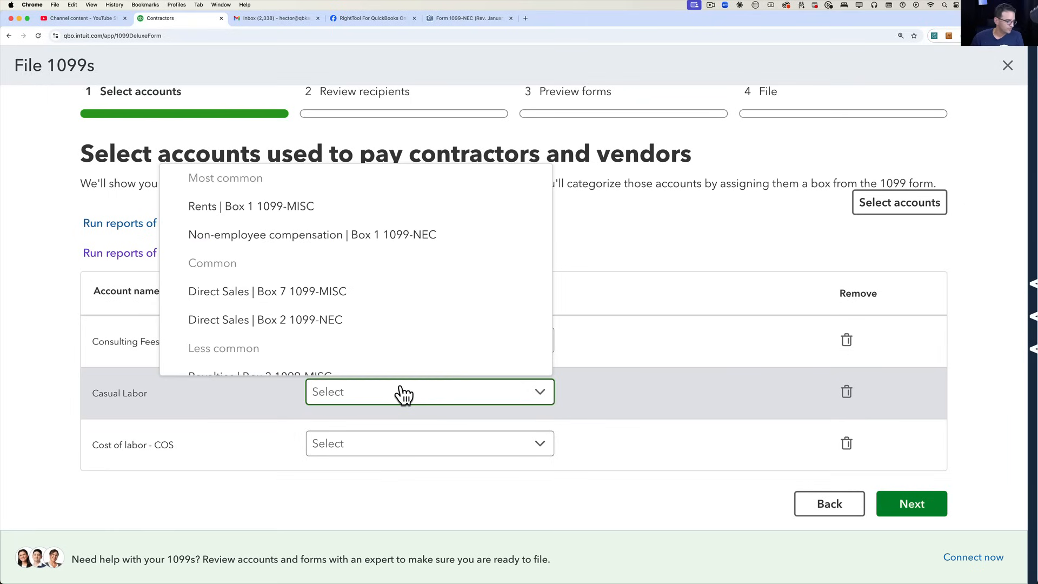
pyautogui.click(312, 234)
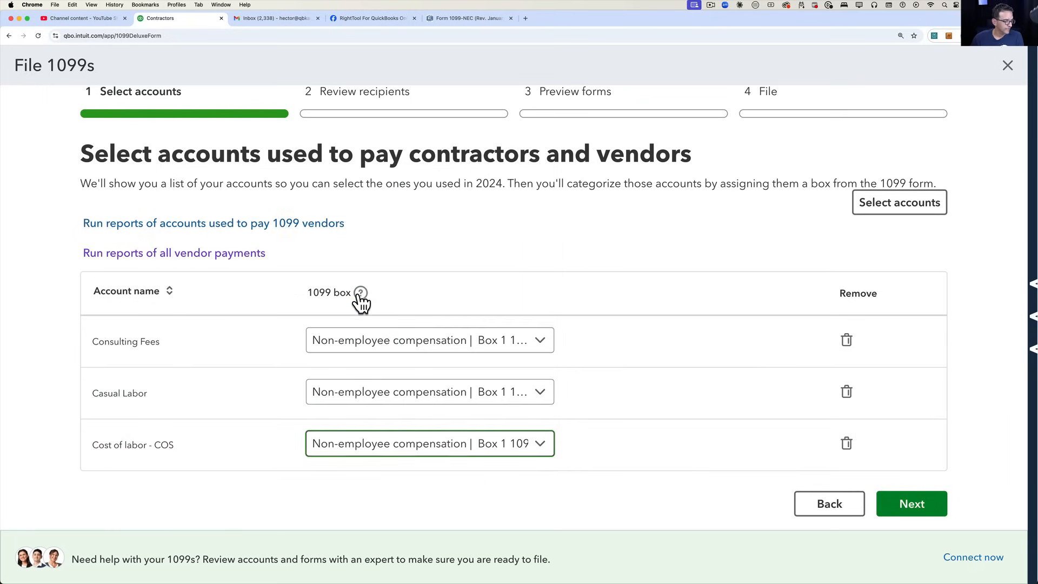
pyautogui.click(428, 443)
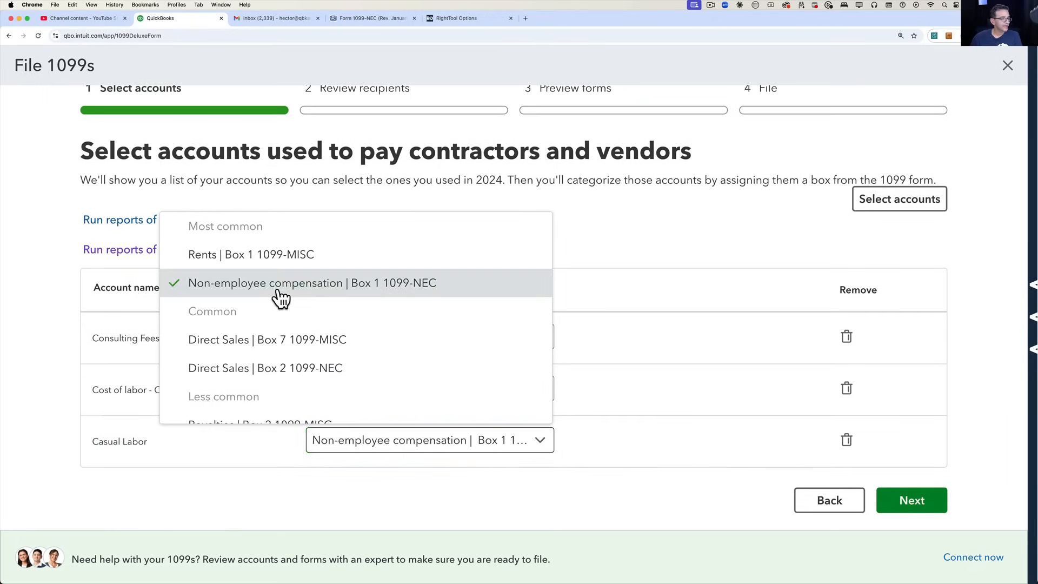
pyautogui.click(311, 282)
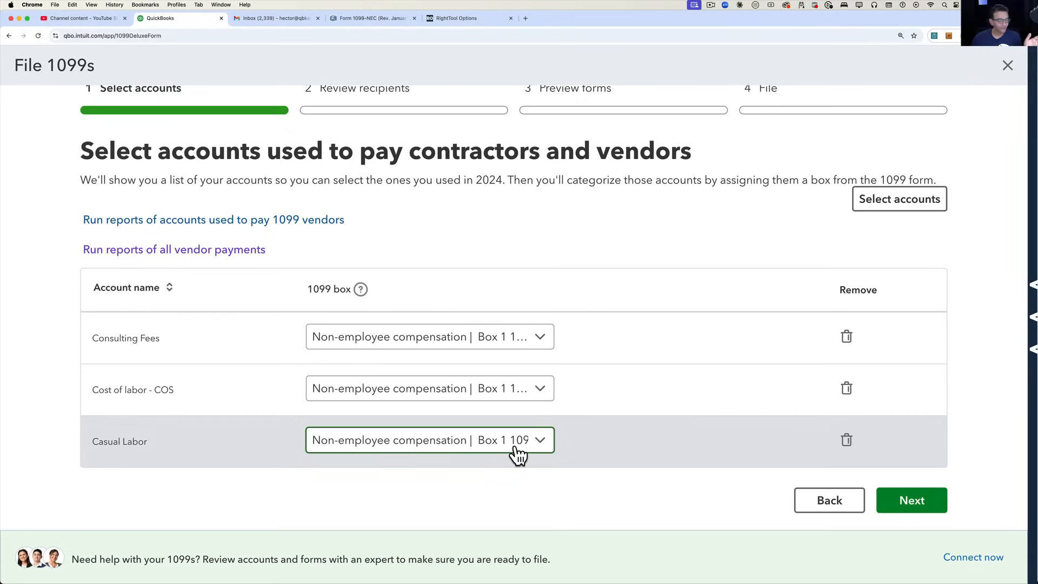
pyautogui.moveTo(858, 524)
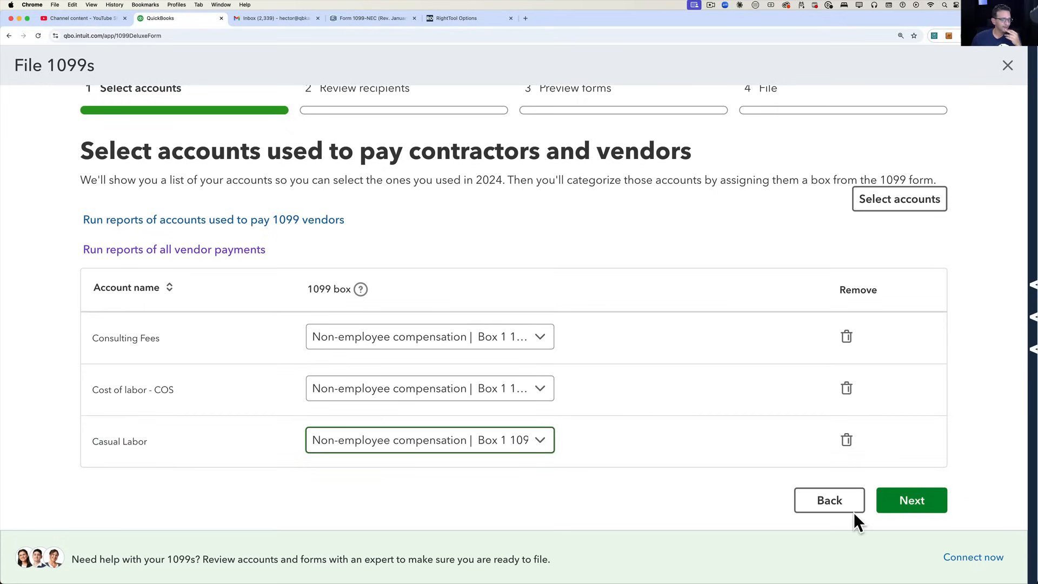
# Advance to Review recipients and check tracked vendors under Non-reportable then Reportable payments
pyautogui.click(911, 500)
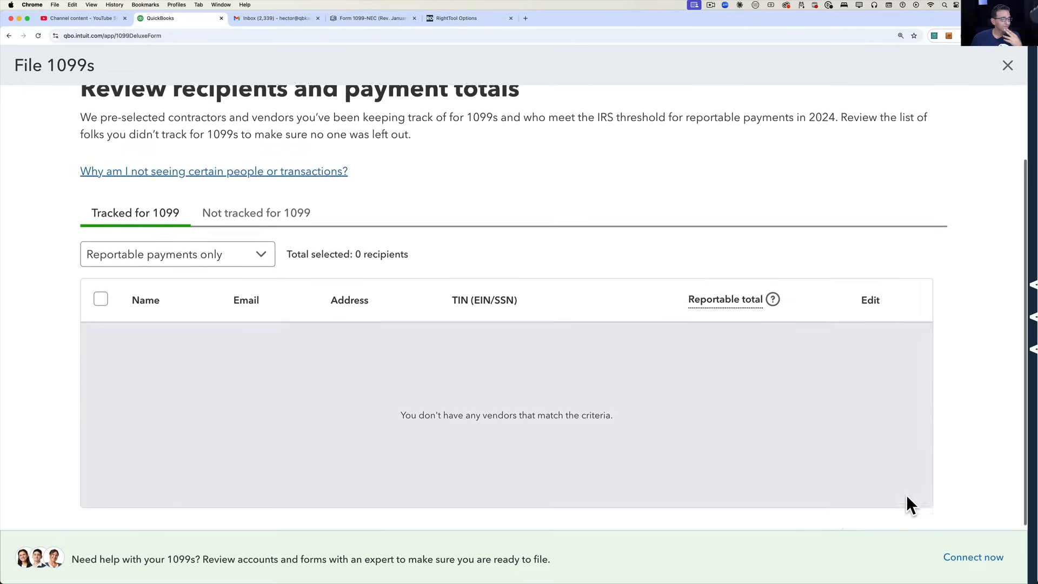
pyautogui.scroll(-3)
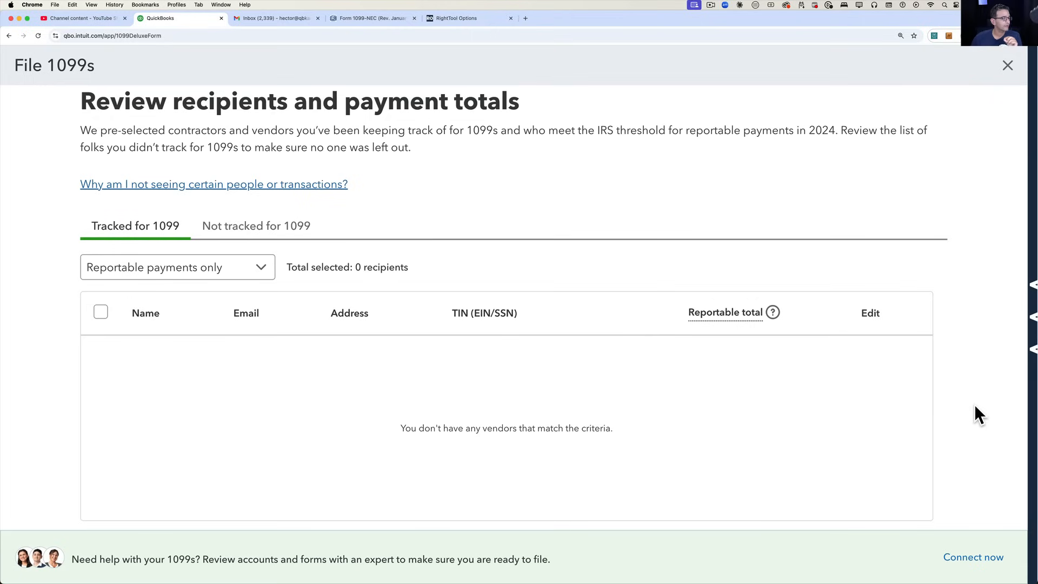
pyautogui.click(177, 267)
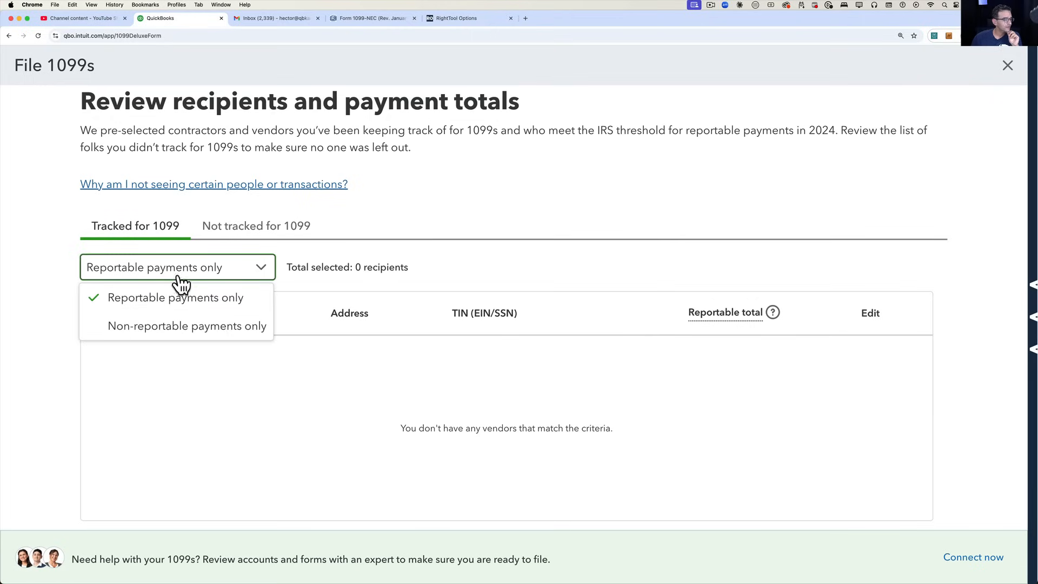
pyautogui.moveTo(169, 297)
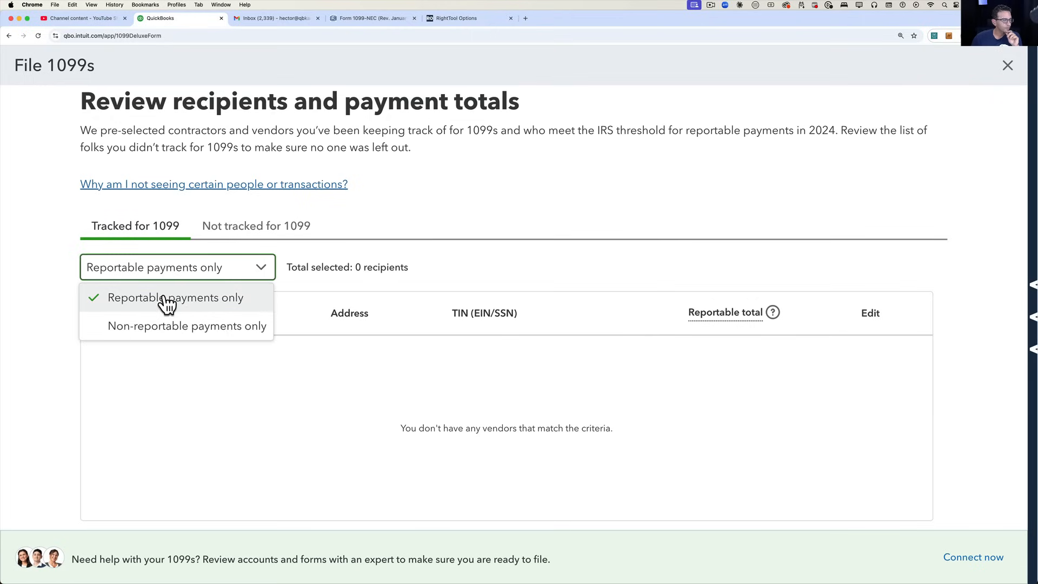
pyautogui.click(186, 325)
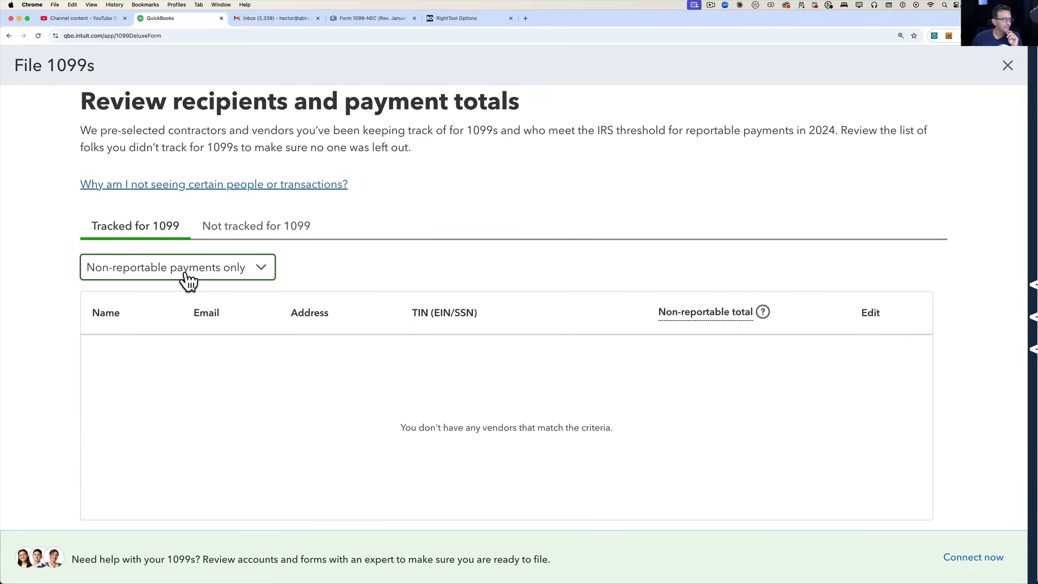
pyautogui.click(255, 226)
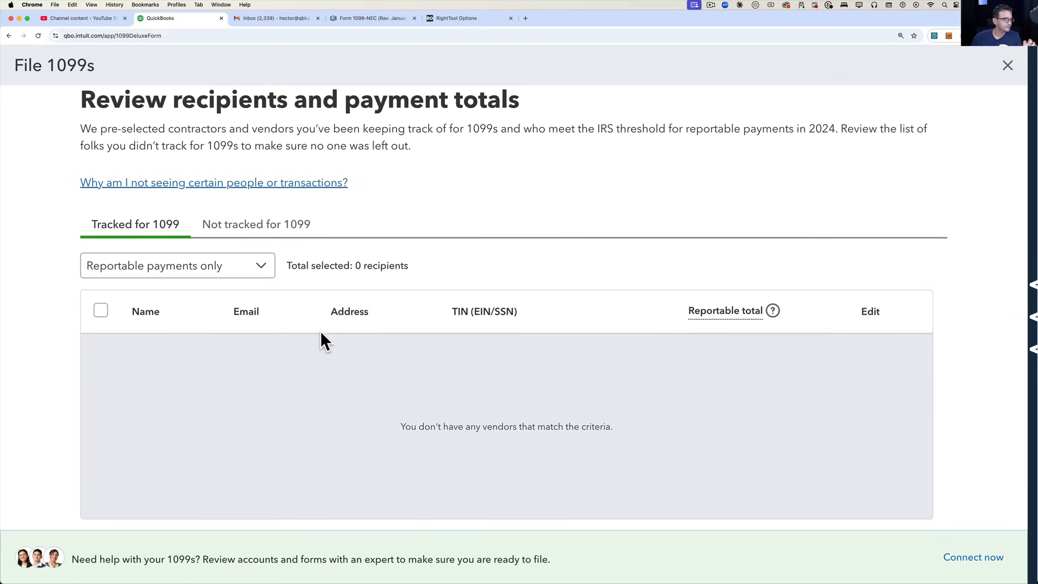
pyautogui.click(255, 224)
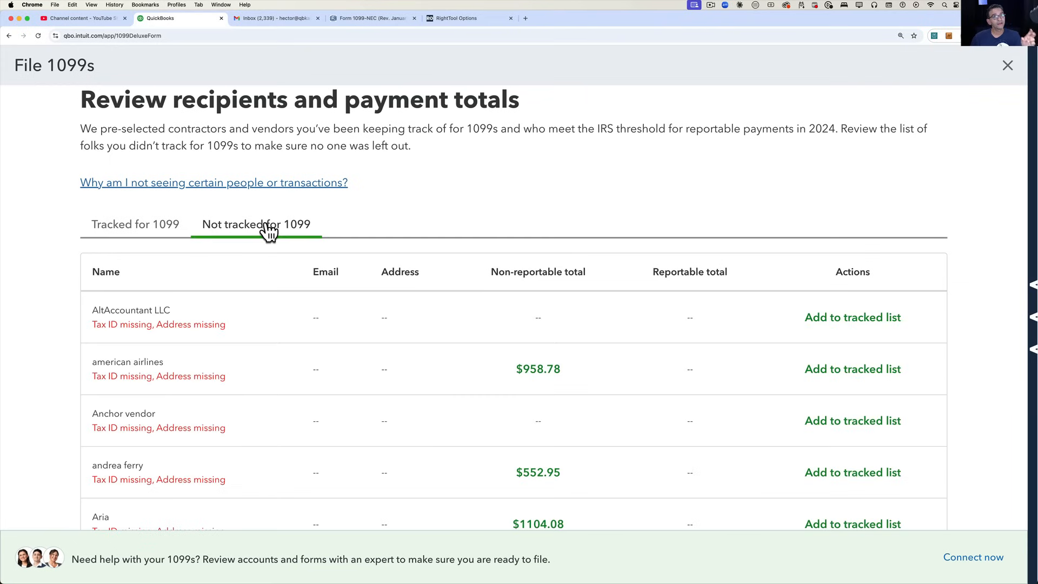
pyautogui.moveTo(323, 318)
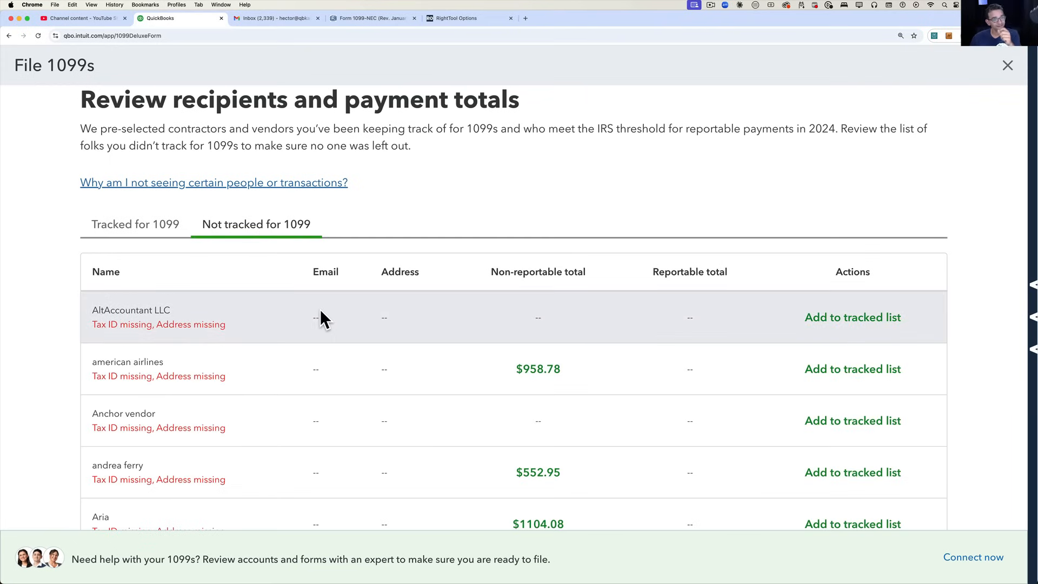
pyautogui.scroll(-3)
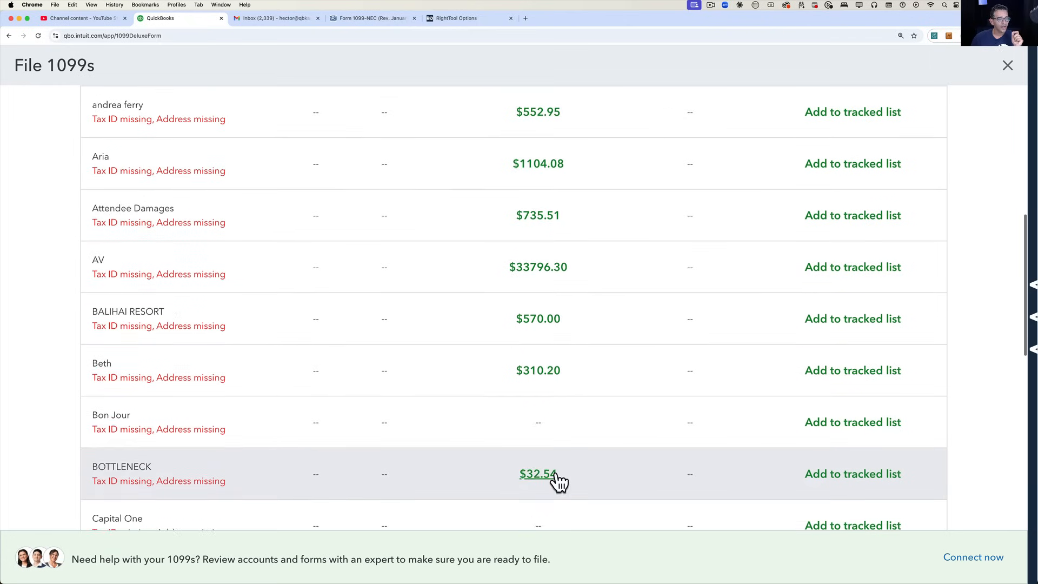
pyautogui.scroll(-3)
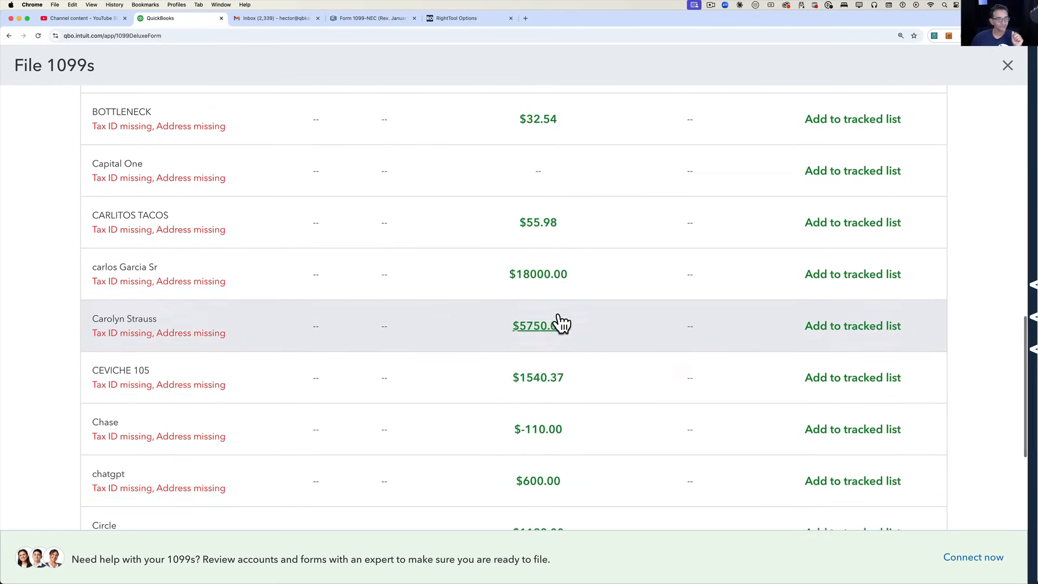
pyautogui.scroll(-3)
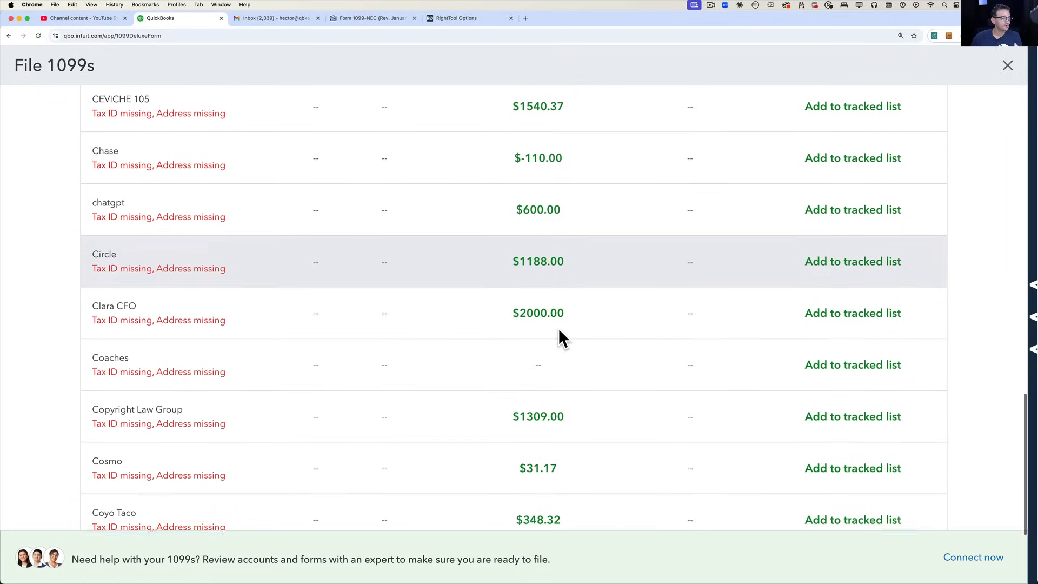
pyautogui.scroll(-3)
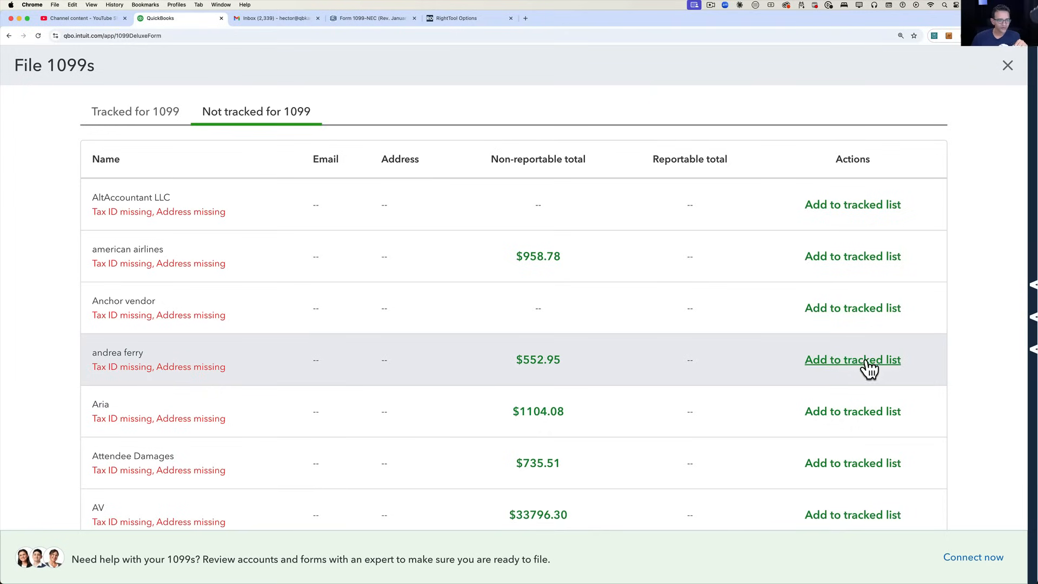
pyautogui.click(852, 359)
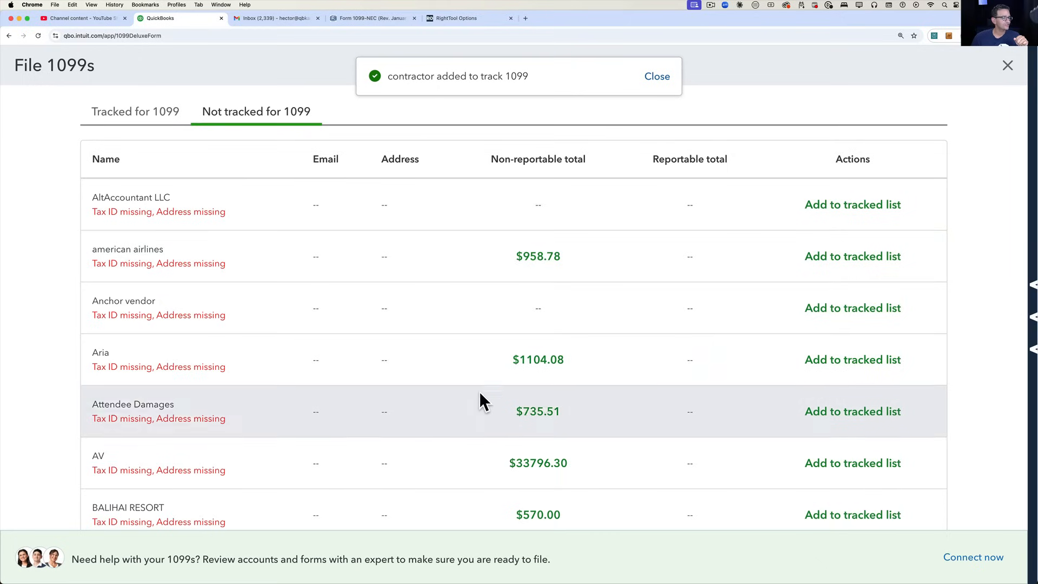
# Return to Tracked for 1099 and recheck the reportable payments filter, still showing no vendors
pyautogui.click(135, 112)
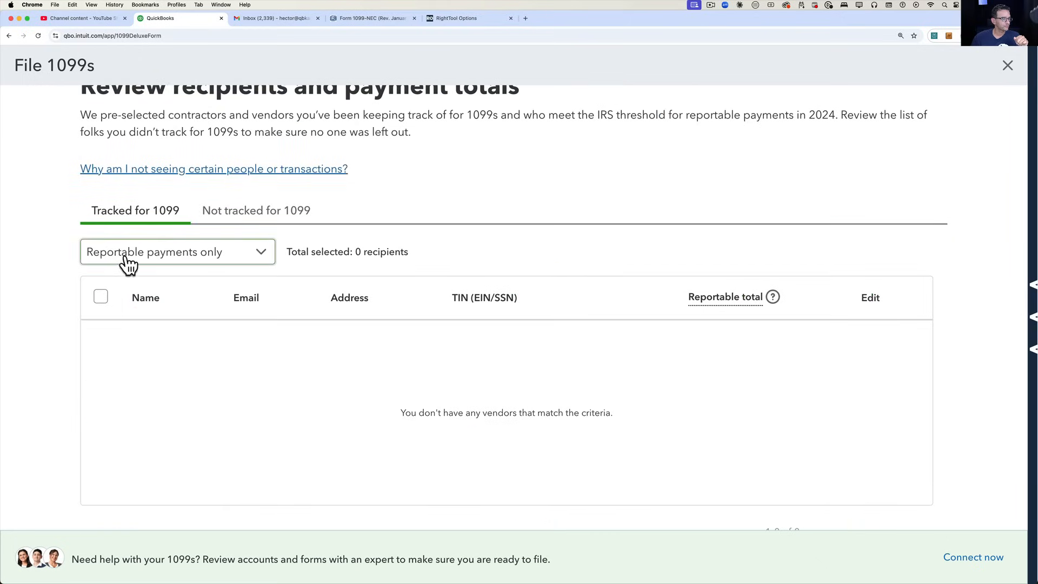
pyautogui.click(176, 252)
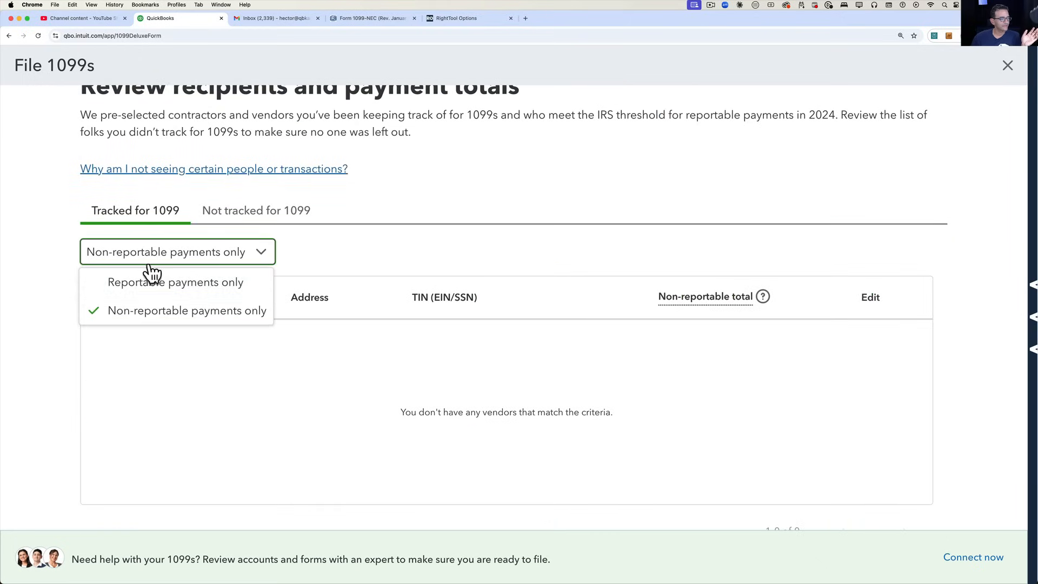
pyautogui.click(175, 282)
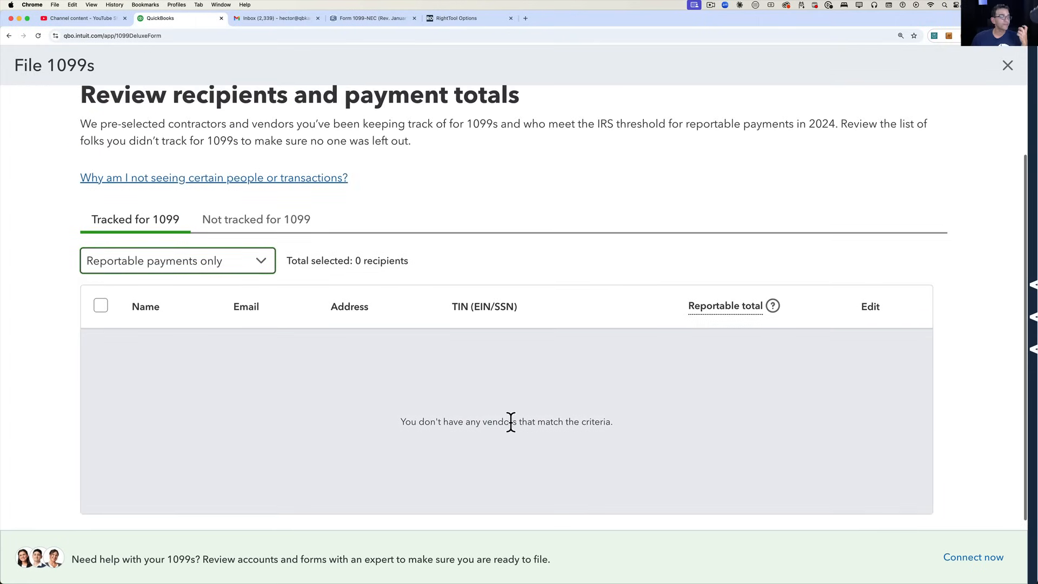
pyautogui.scroll(-3)
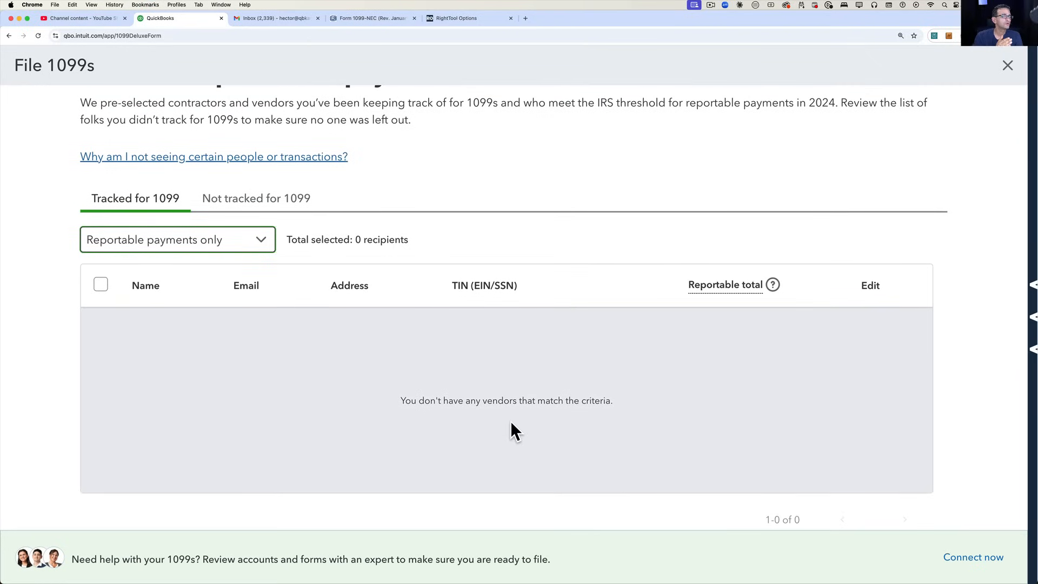
pyautogui.scroll(-3)
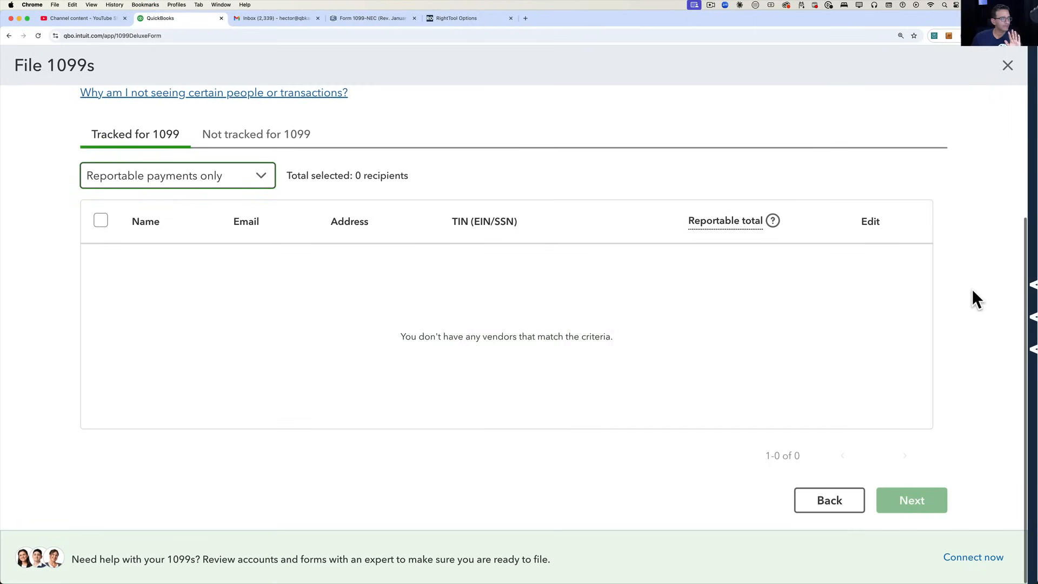
pyautogui.moveTo(1011, 109)
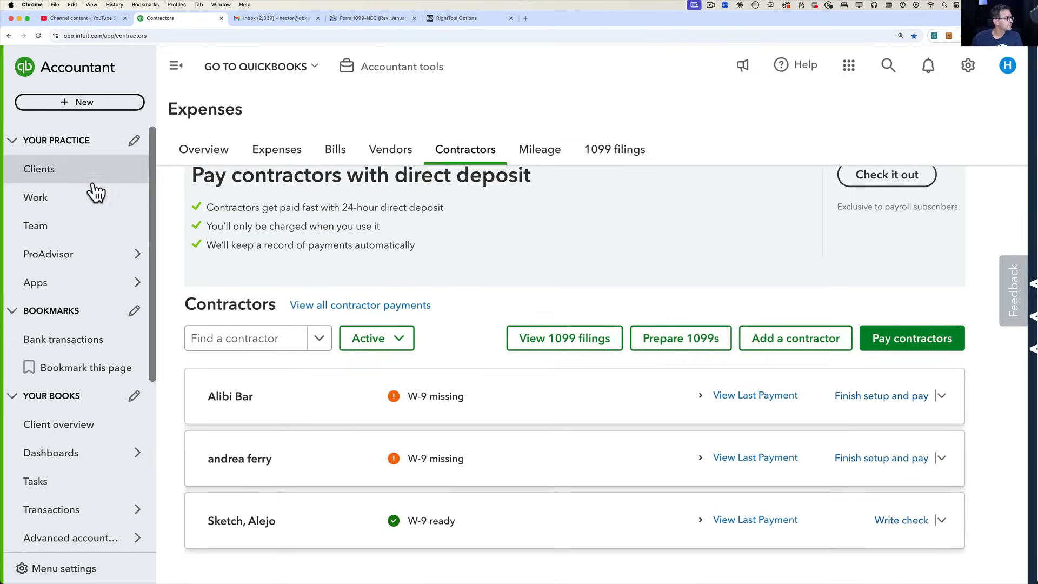
# Start a new check (#54555) from + New under Vendors
pyautogui.click(79, 101)
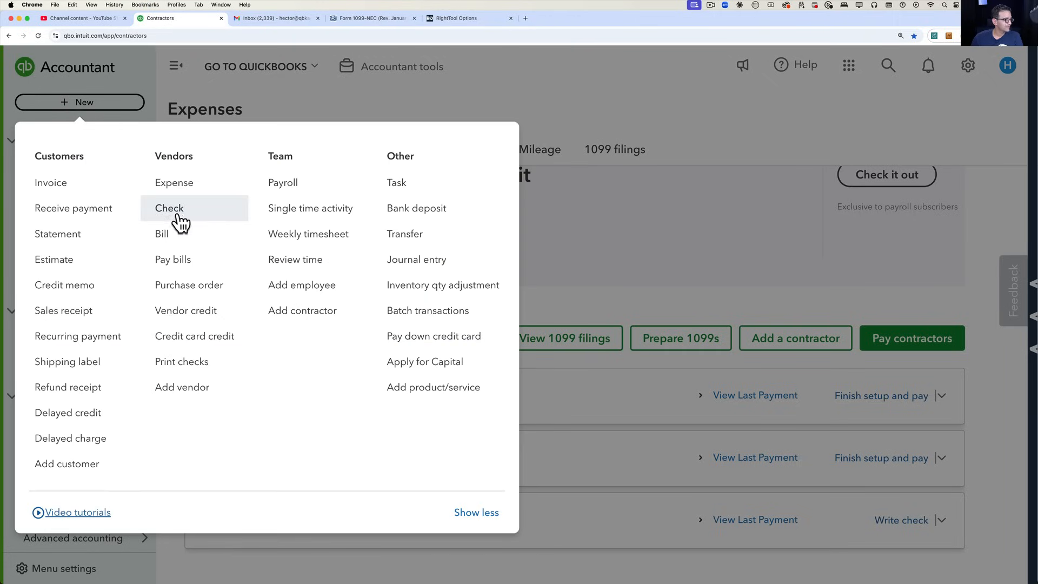
pyautogui.click(168, 208)
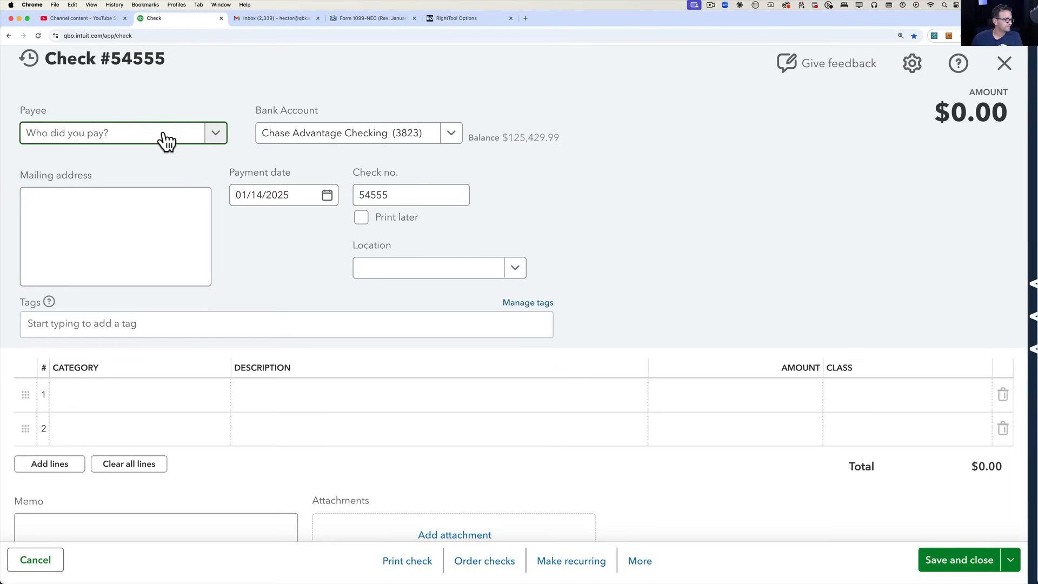
pyautogui.write('alej')
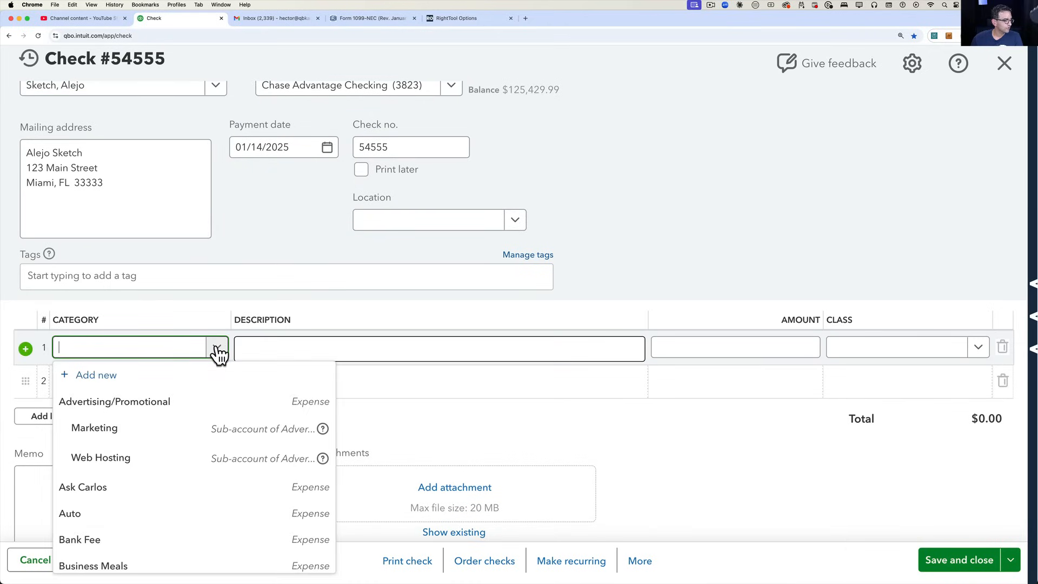
pyautogui.write('con')
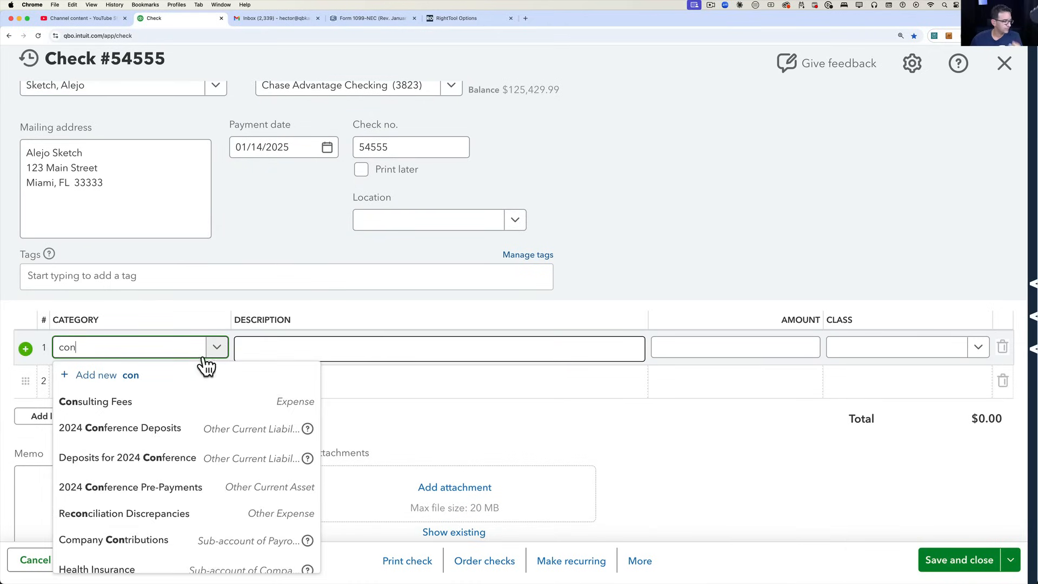
pyautogui.click(95, 401)
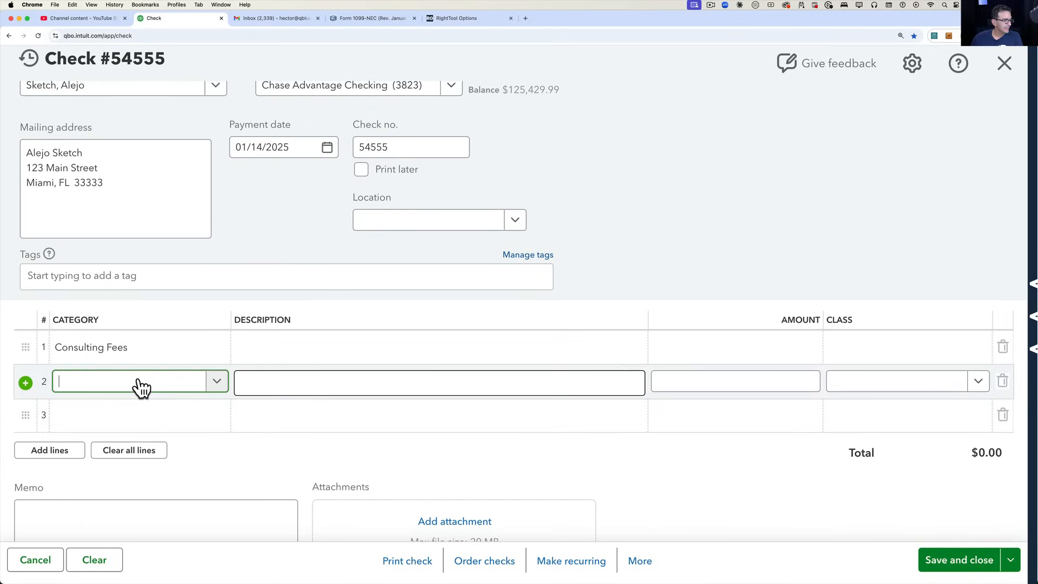
pyautogui.write('trav')
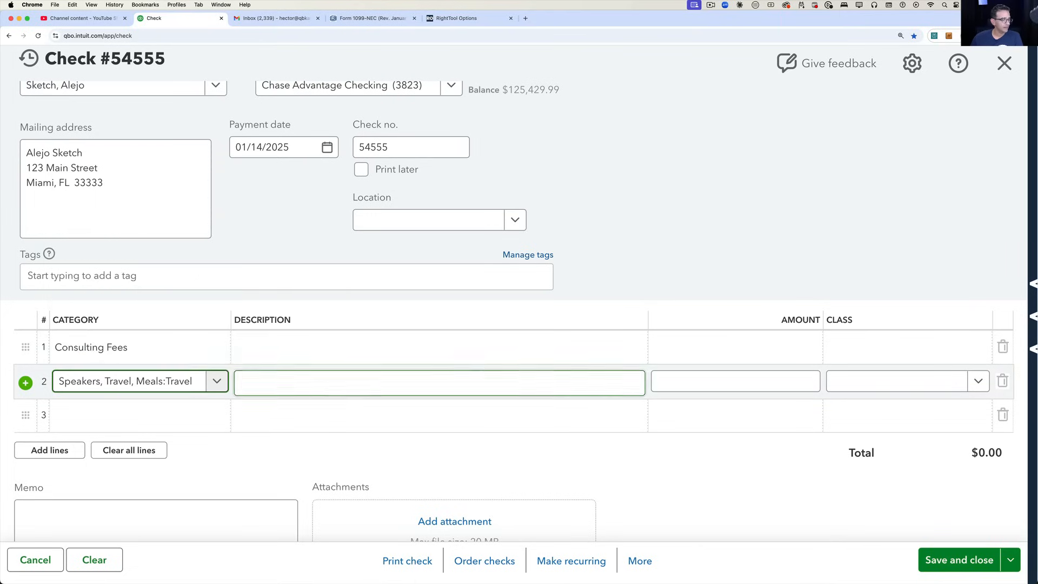
pyautogui.write('600')
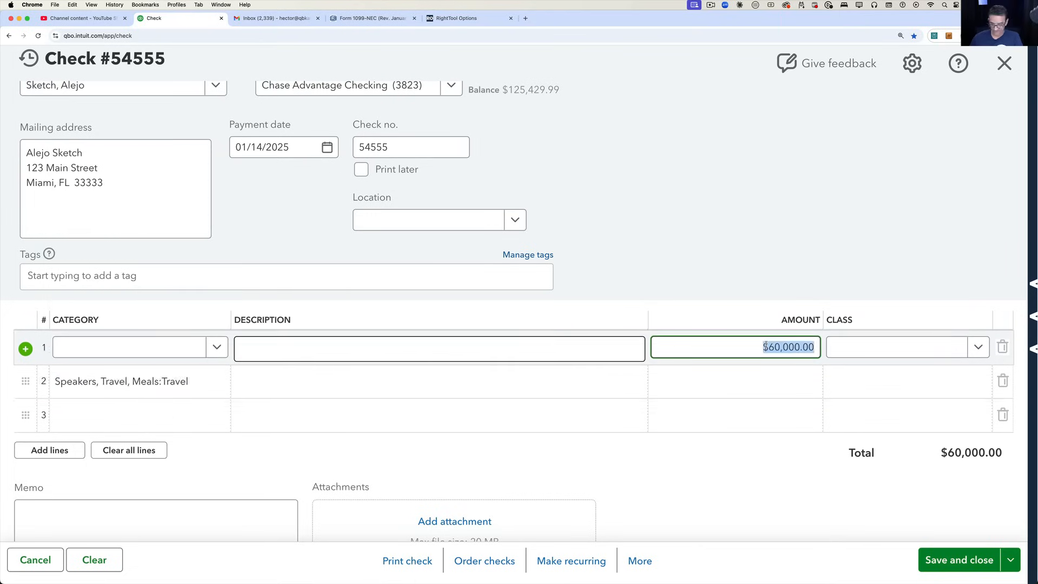
pyautogui.write('6000')
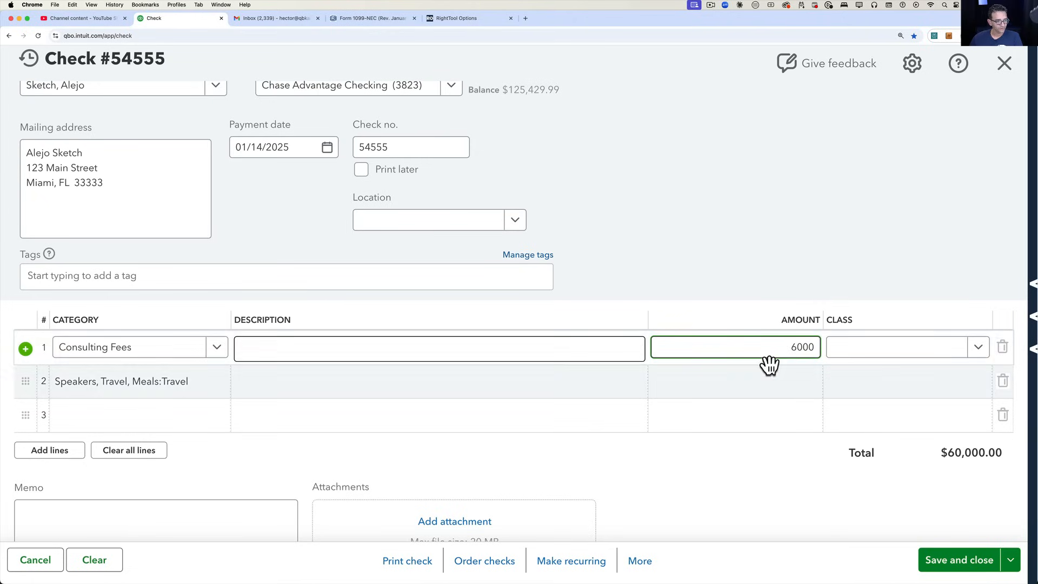
pyautogui.write('235.89')
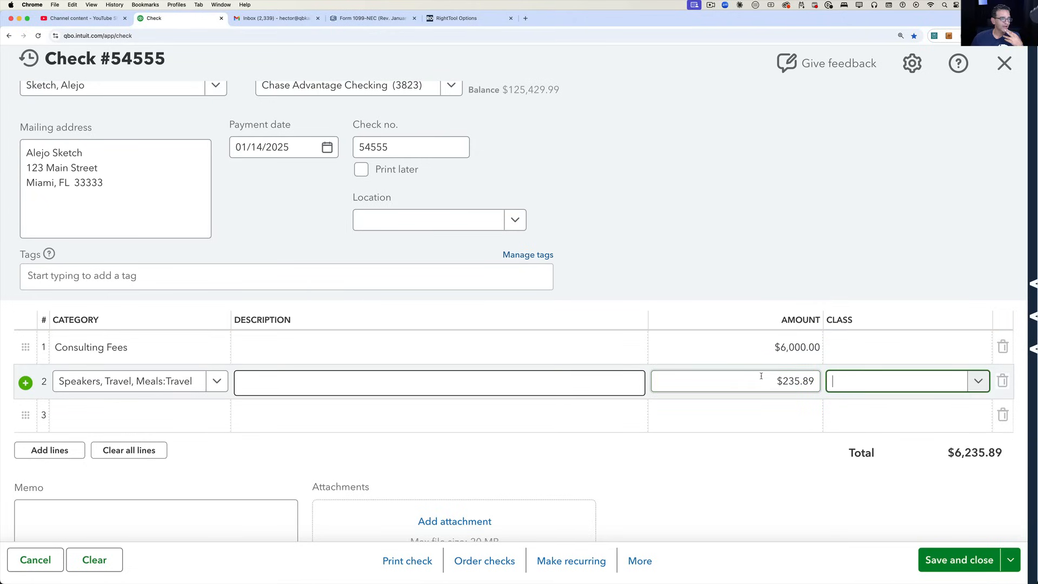
# Date check 54555 12/11/2024, keep the same payee, and save it starting another check
pyautogui.click(327, 147)
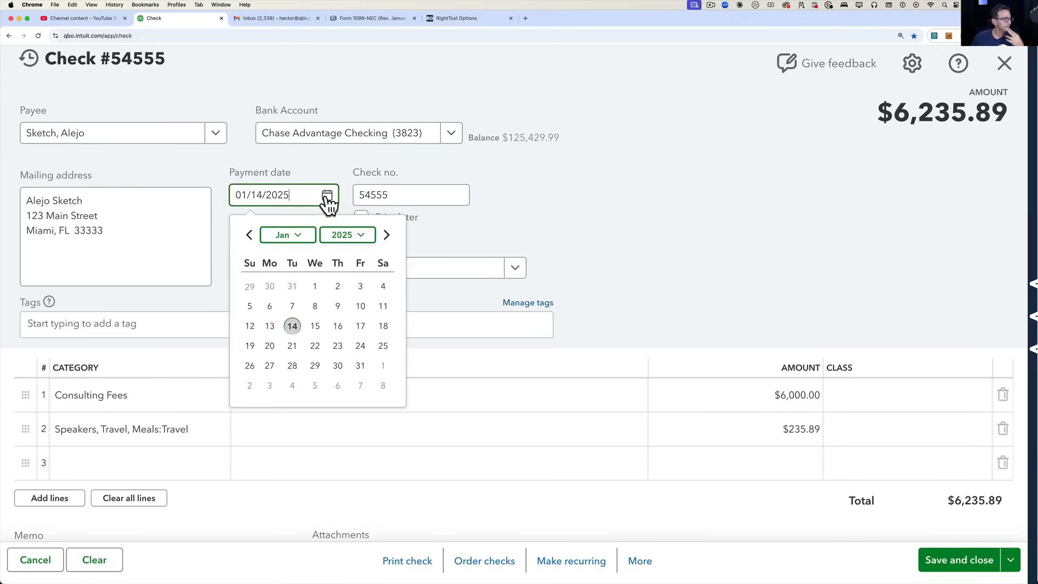
pyautogui.write('12/11/2024')
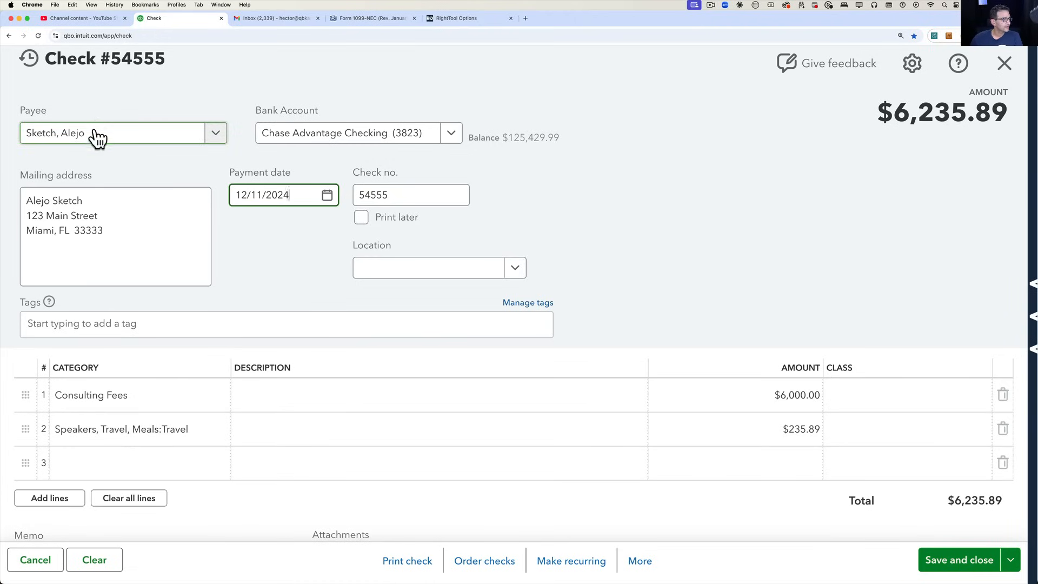
pyautogui.click(113, 133)
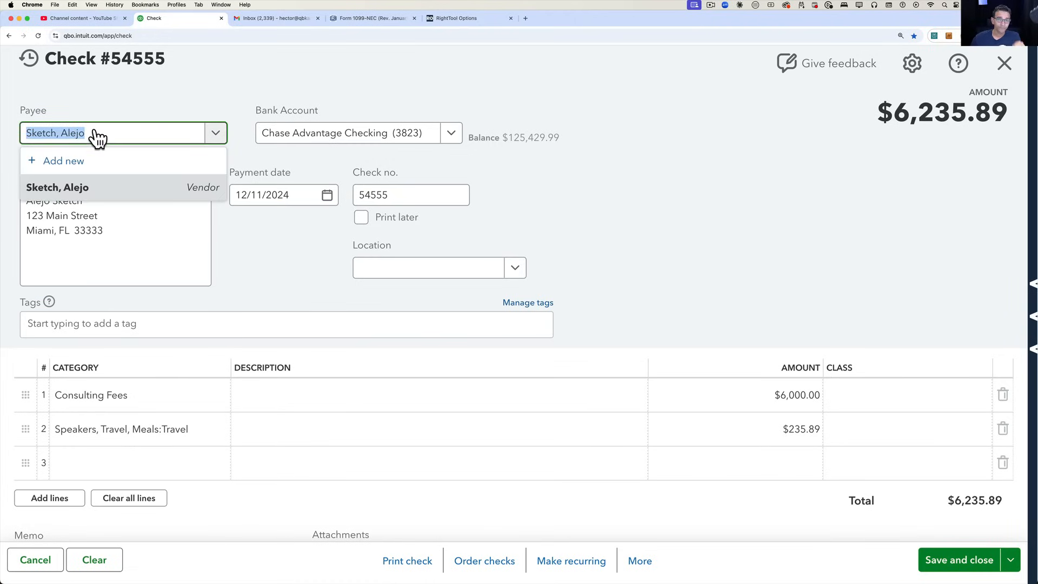
pyautogui.click(258, 285)
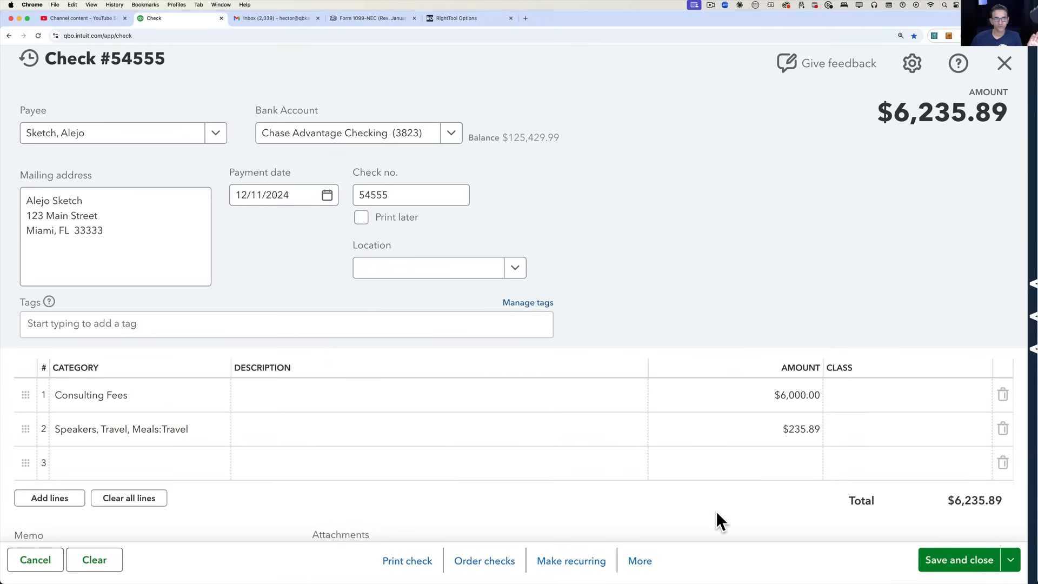
pyautogui.moveTo(1011, 563)
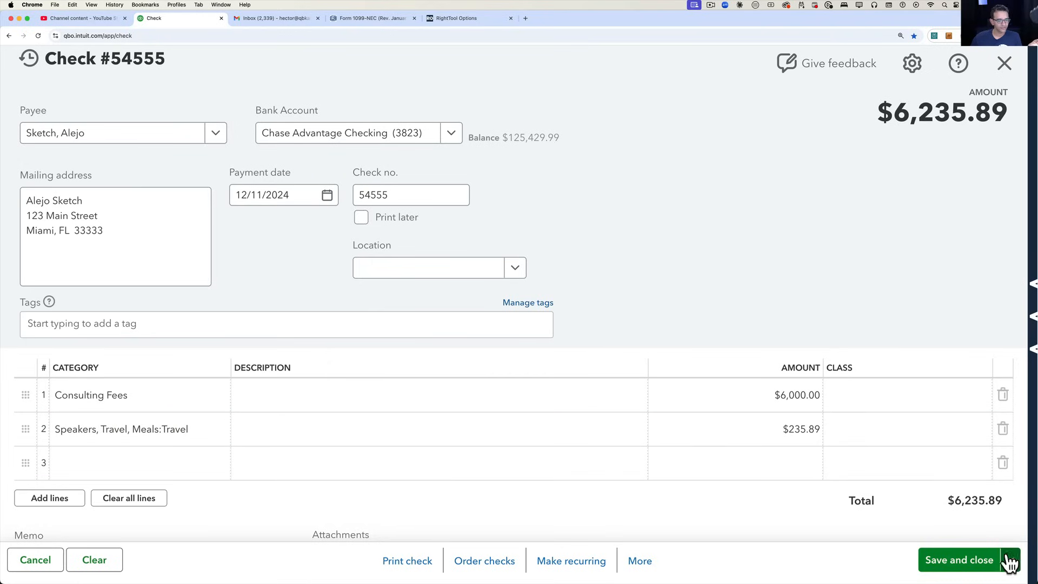
pyautogui.click(960, 559)
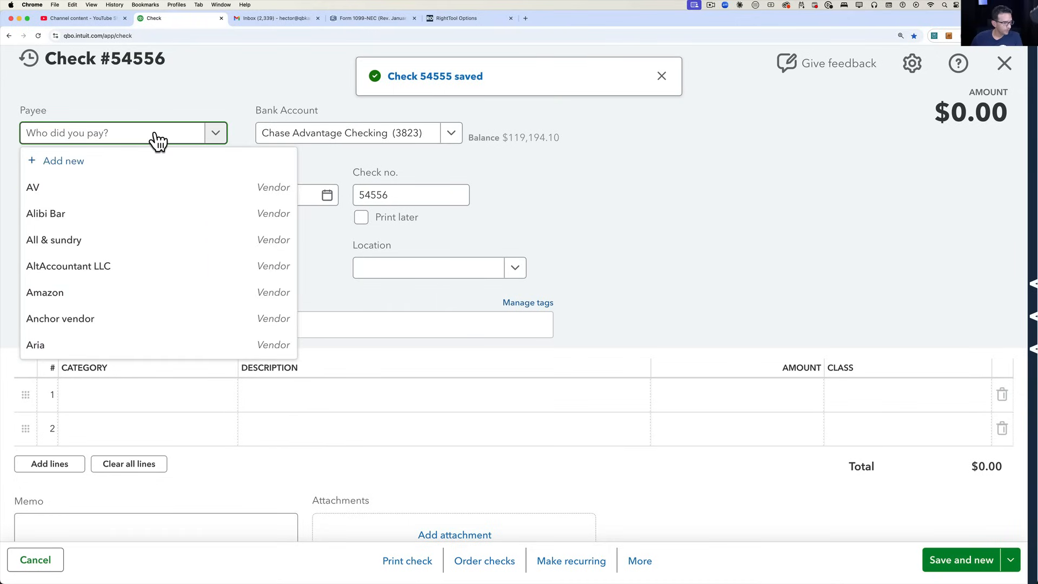
# Write check 54556 to Alibi Bar for $9,000 under Auto and save and close it
pyautogui.click(46, 213)
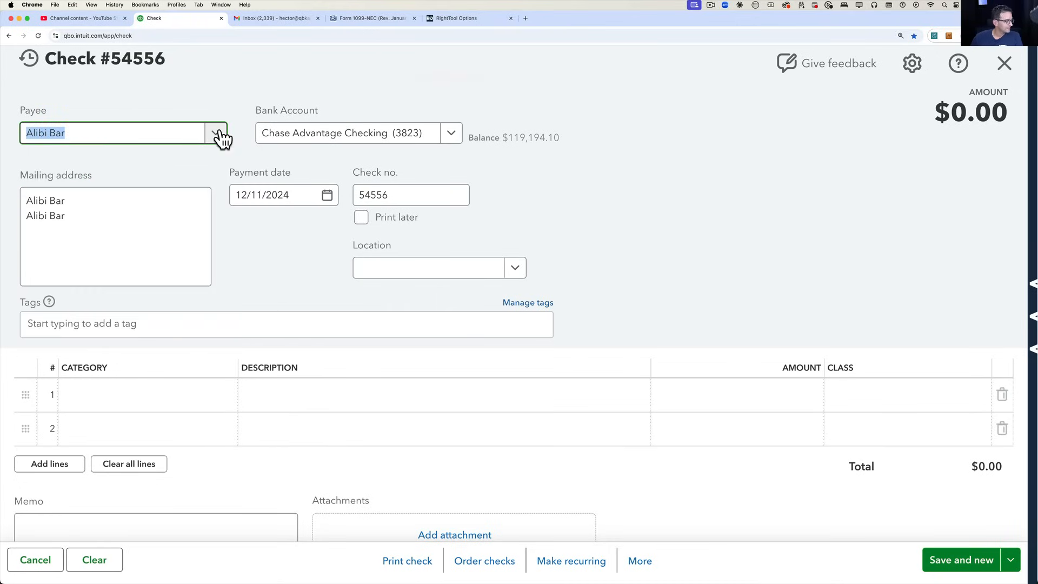
pyautogui.click(138, 395)
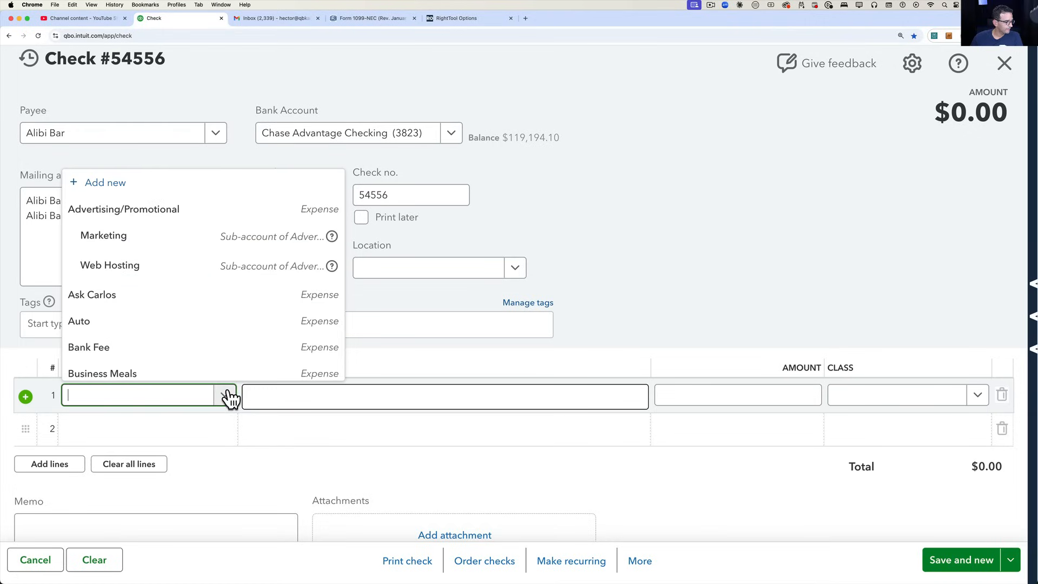
pyautogui.click(79, 322)
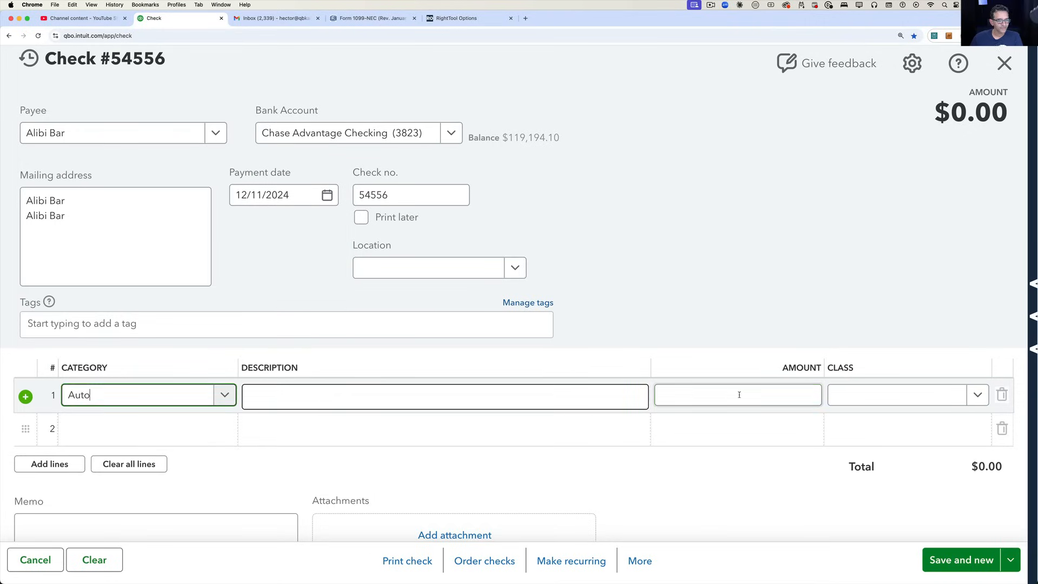
pyautogui.write('9000')
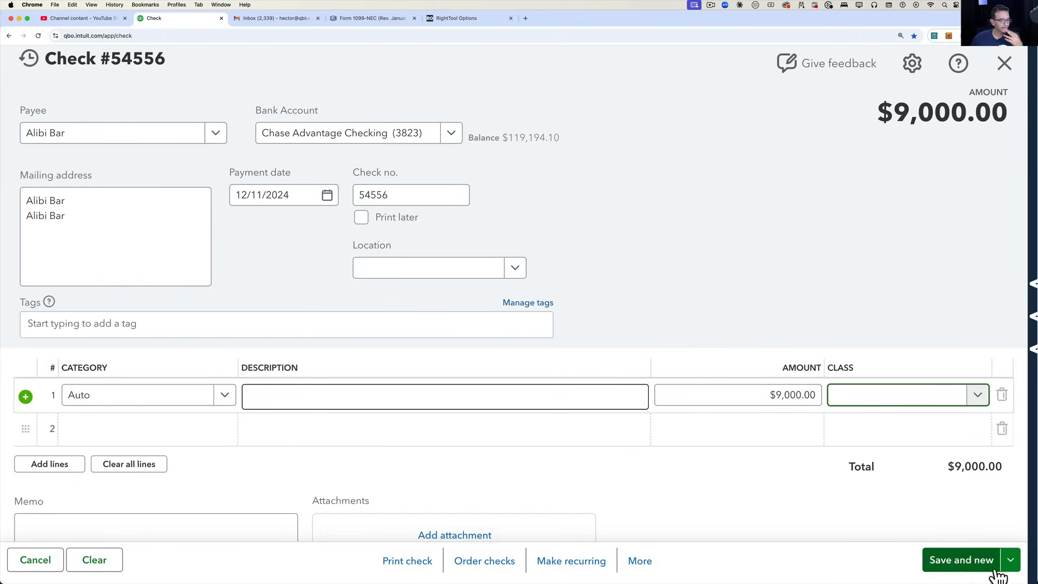
pyautogui.click(962, 559)
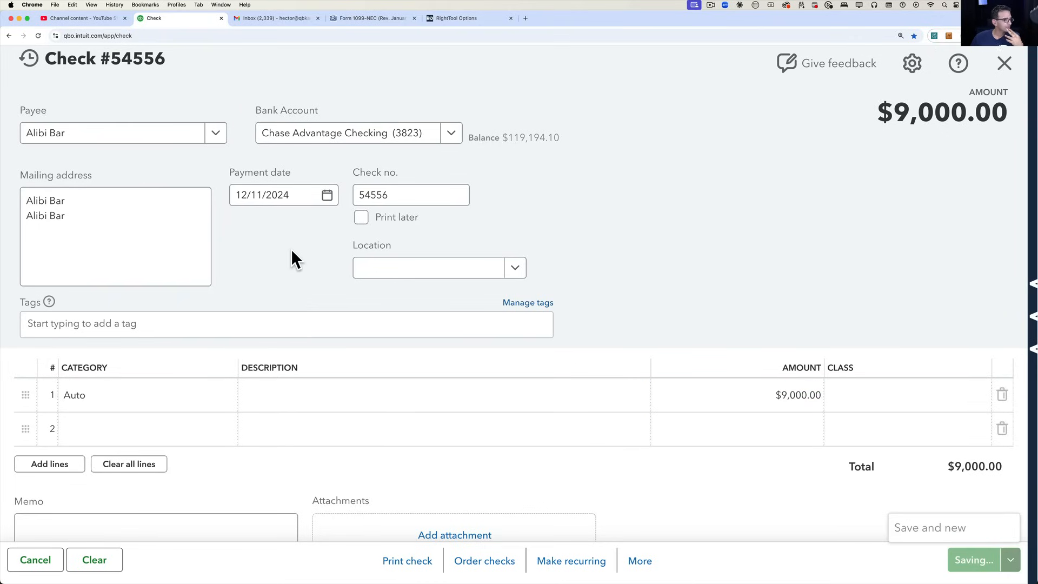
pyautogui.click(974, 559)
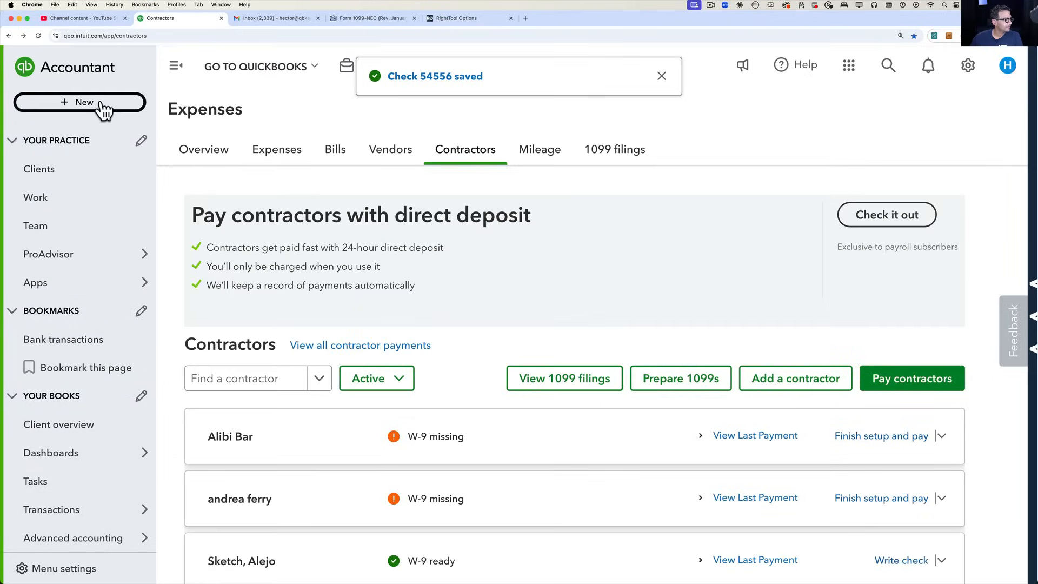
pyautogui.click(79, 102)
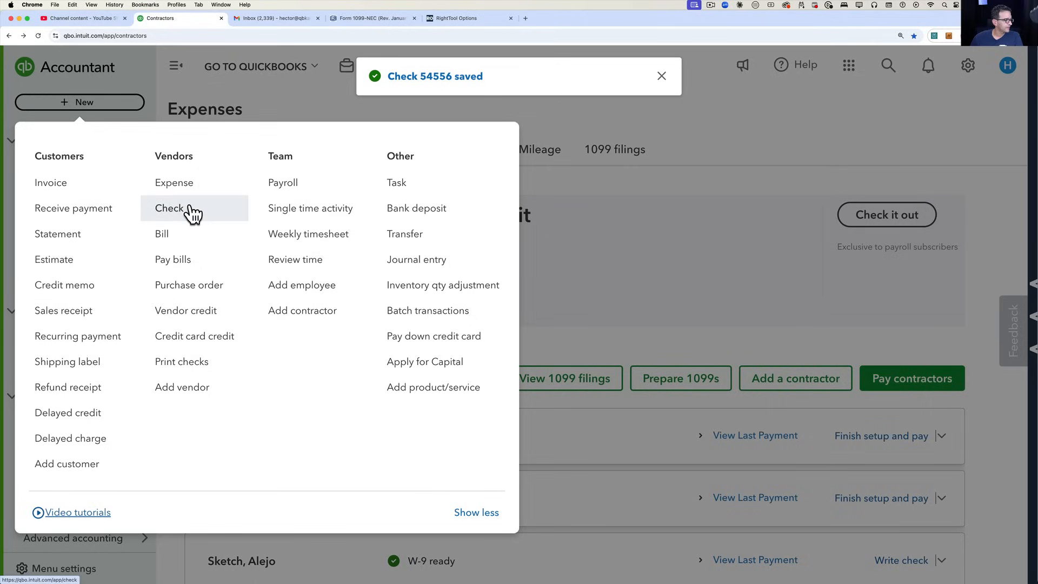
pyautogui.click(169, 208)
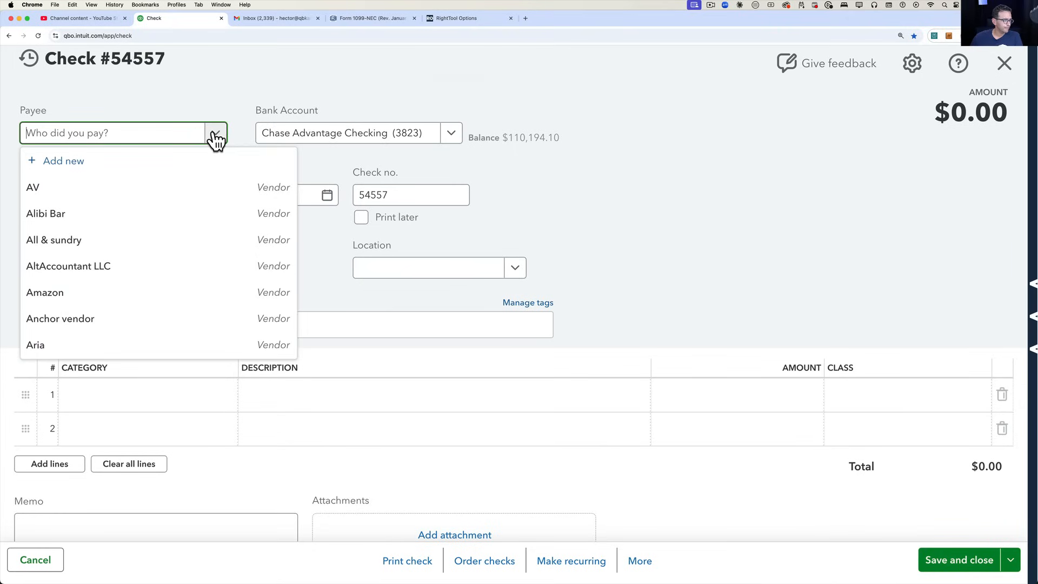
pyautogui.moveTo(109, 144)
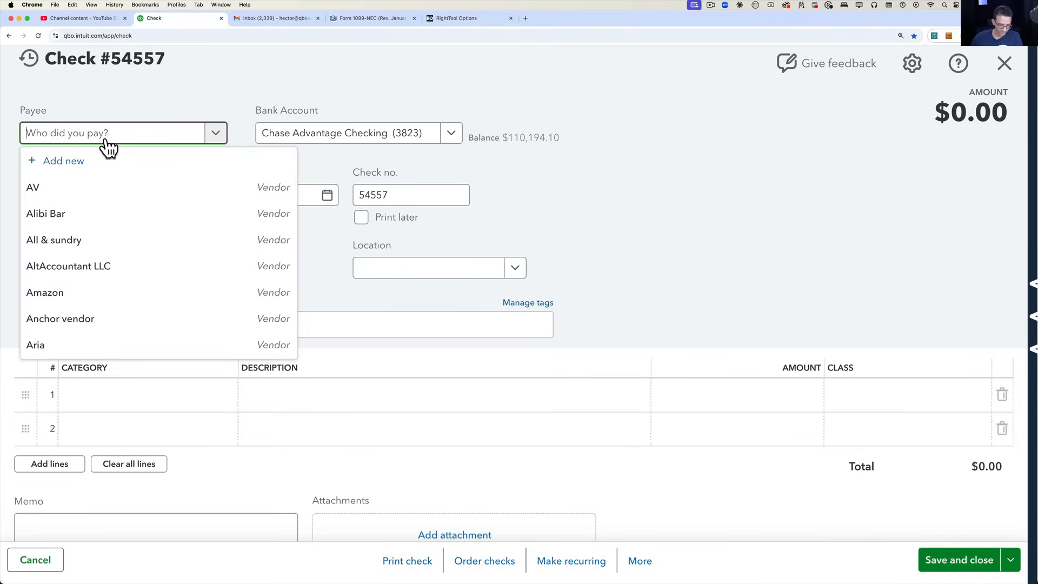
pyautogui.write('and')
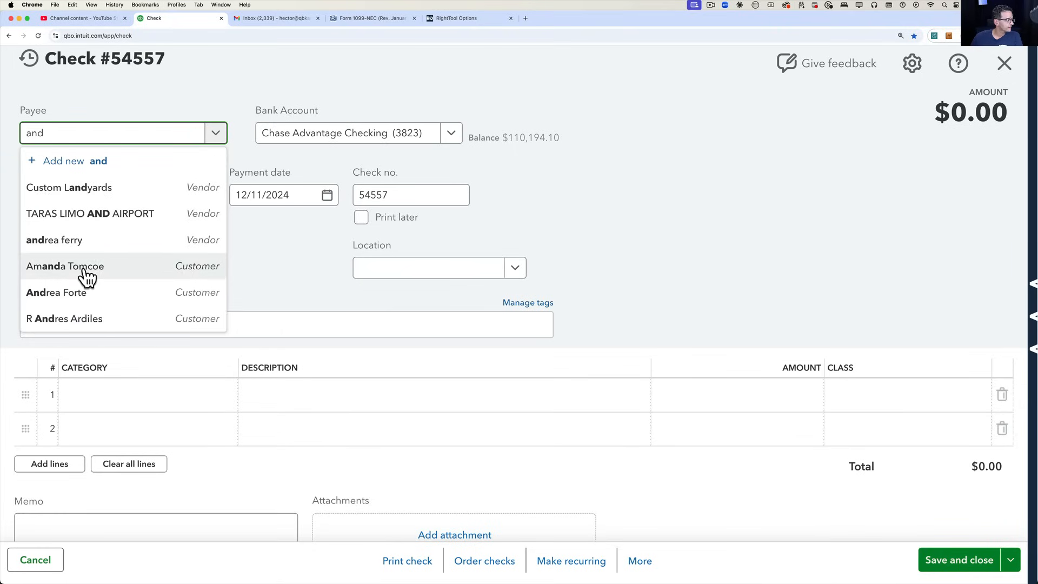
pyautogui.click(54, 240)
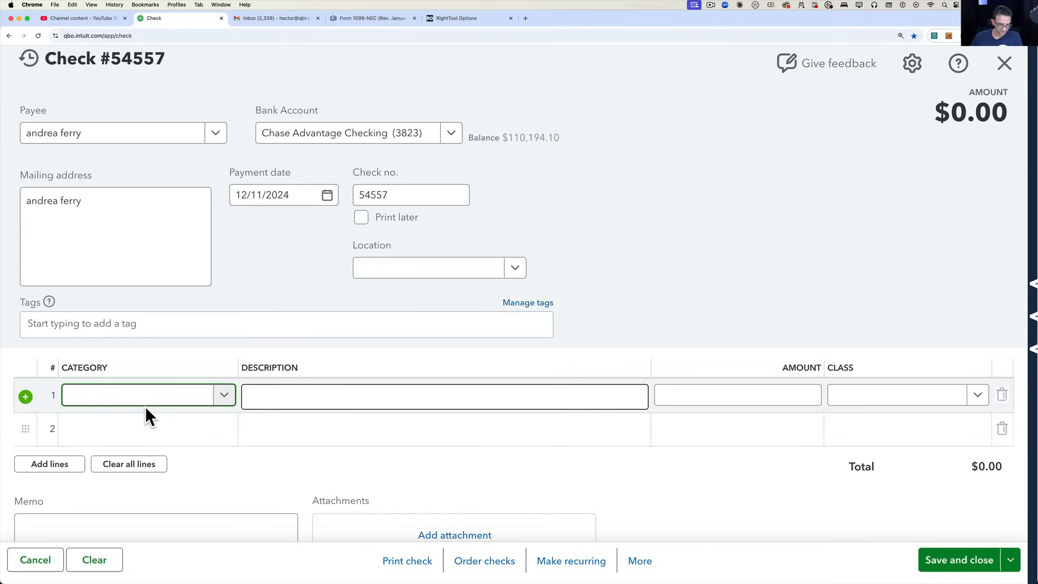
pyautogui.write('labor')
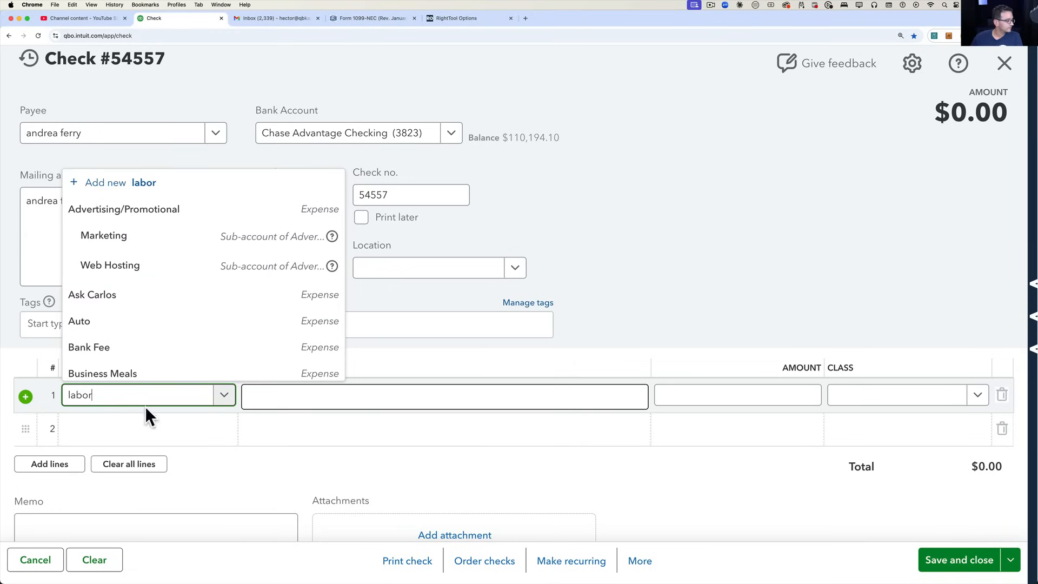
pyautogui.click(112, 394)
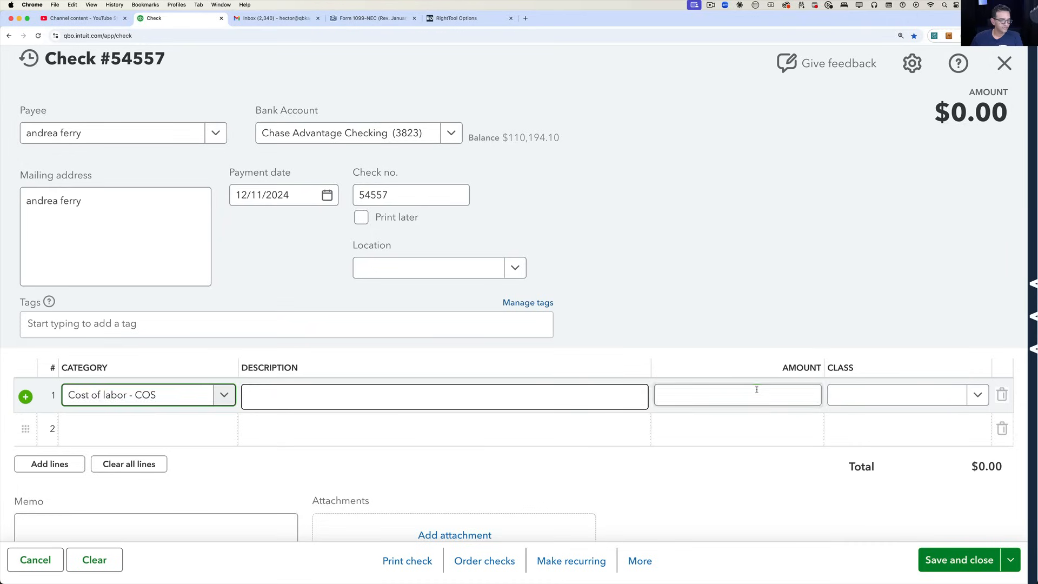
pyautogui.write('800.00')
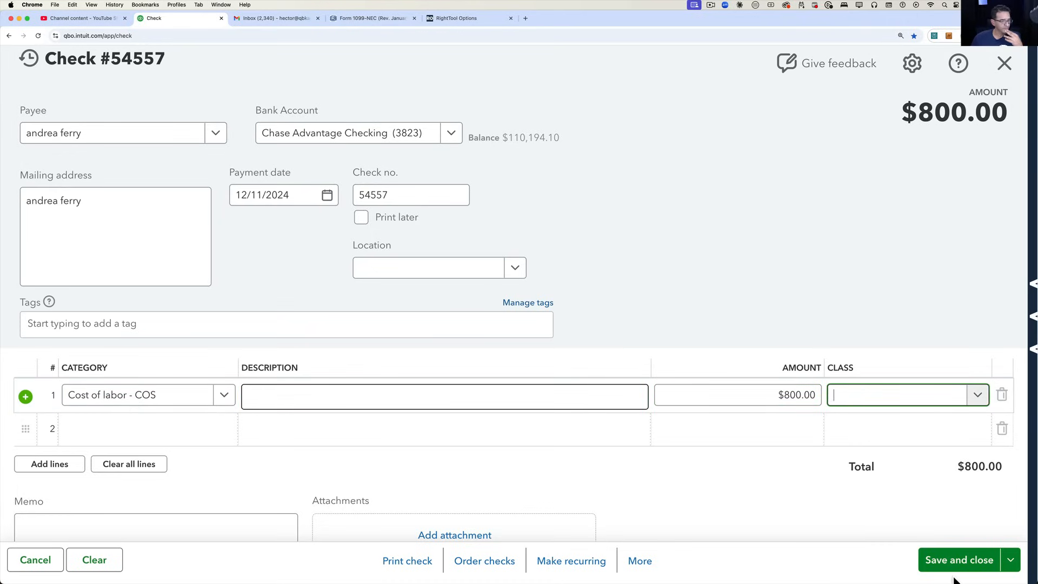
pyautogui.click(959, 559)
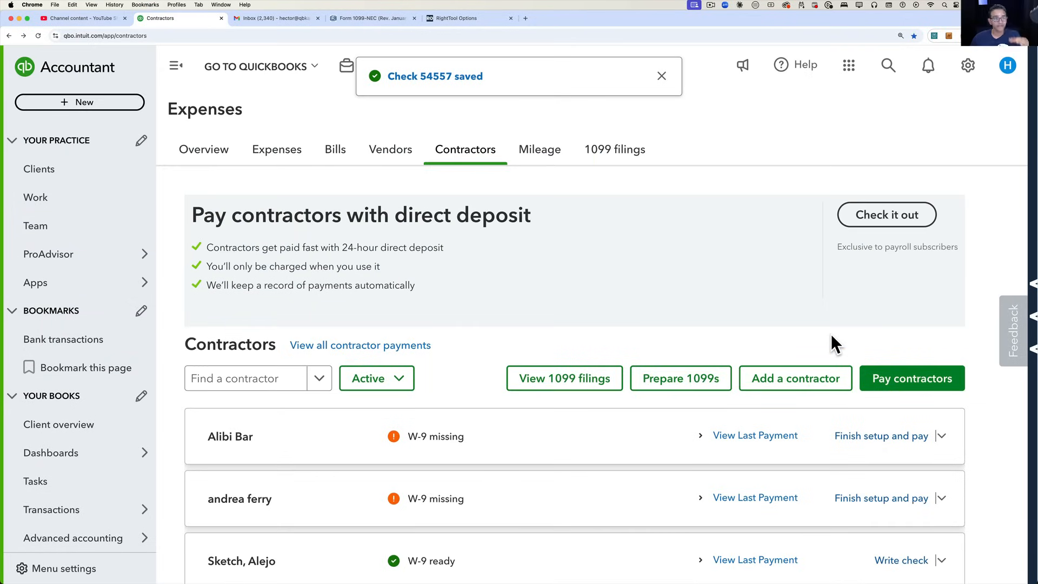
# Run the Contractor payments report, listing the new checks totaling $19,511.35
pyautogui.scroll(-3)
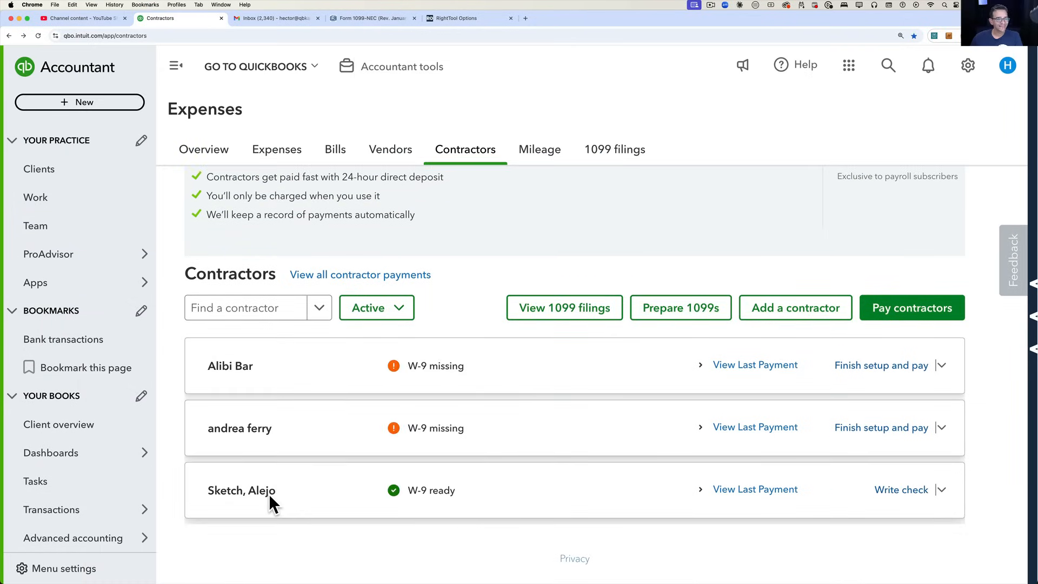
pyautogui.scroll(3)
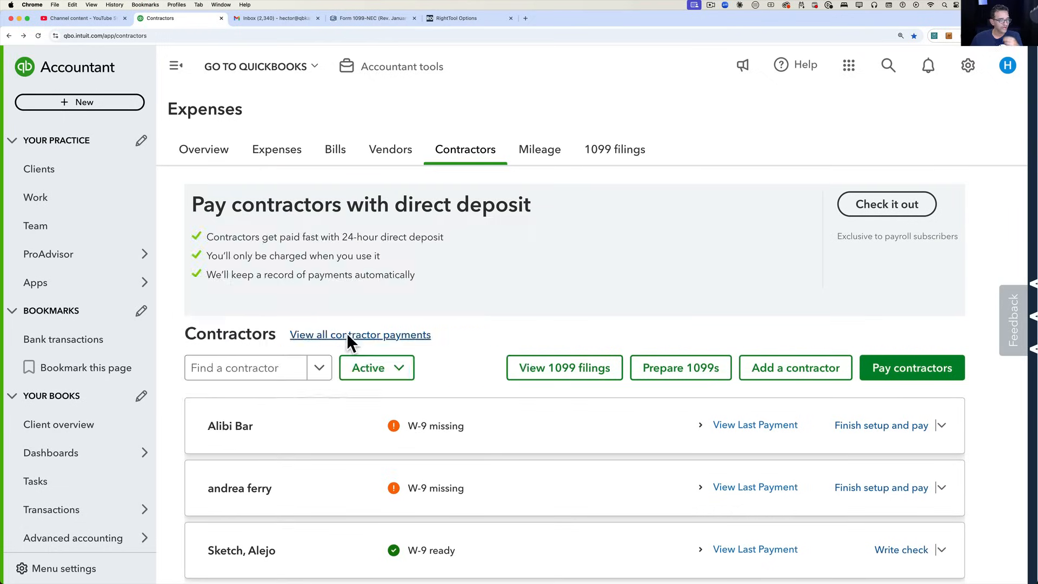
pyautogui.click(359, 334)
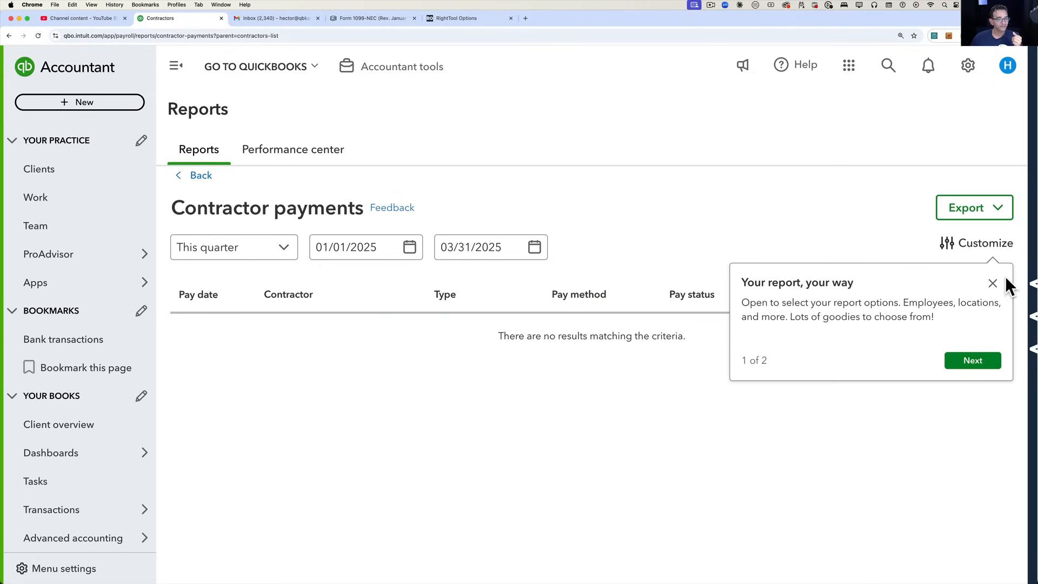
pyautogui.click(233, 246)
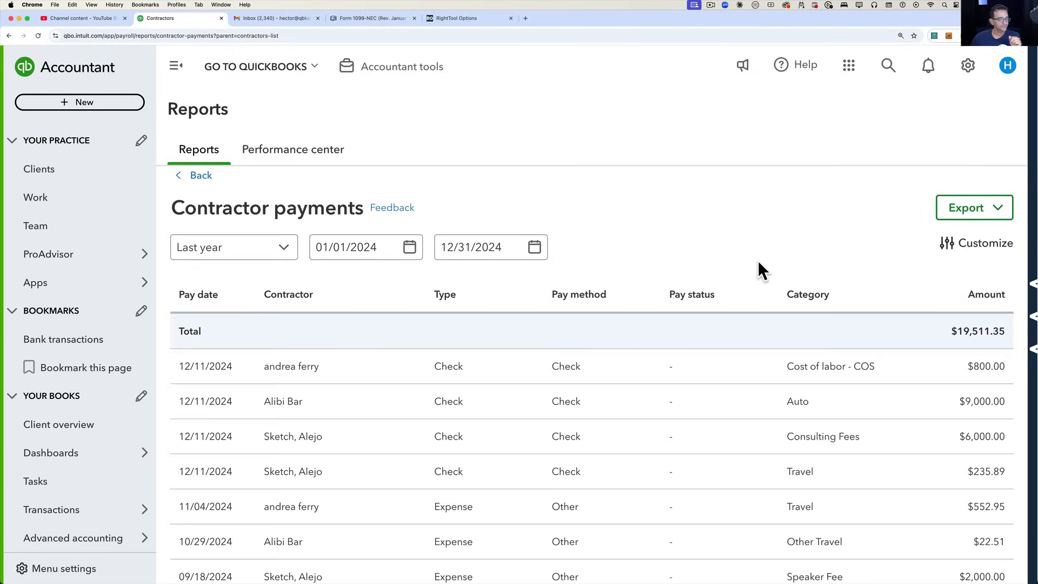
pyautogui.scroll(-3)
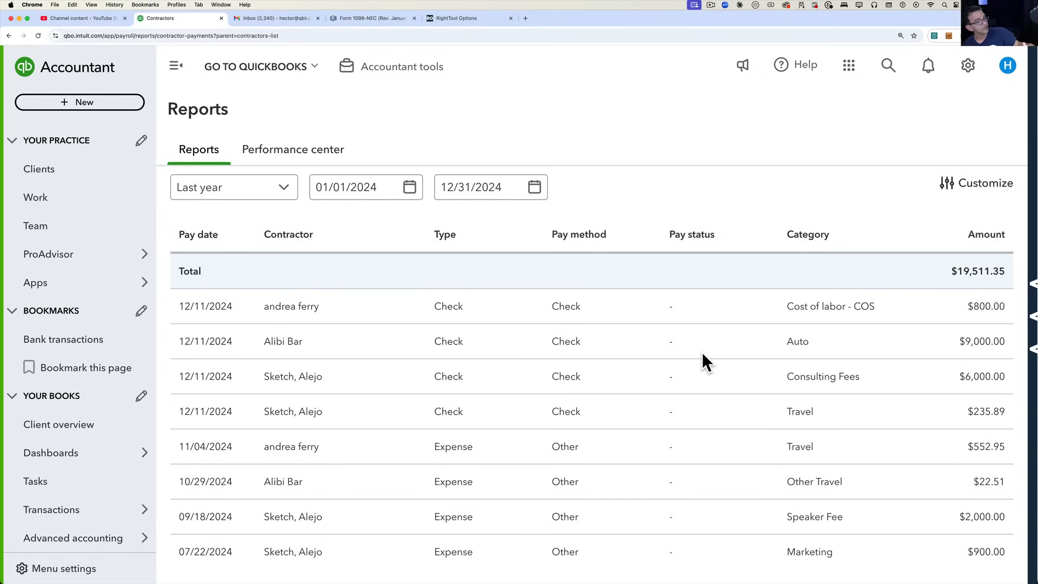
pyautogui.moveTo(736, 365)
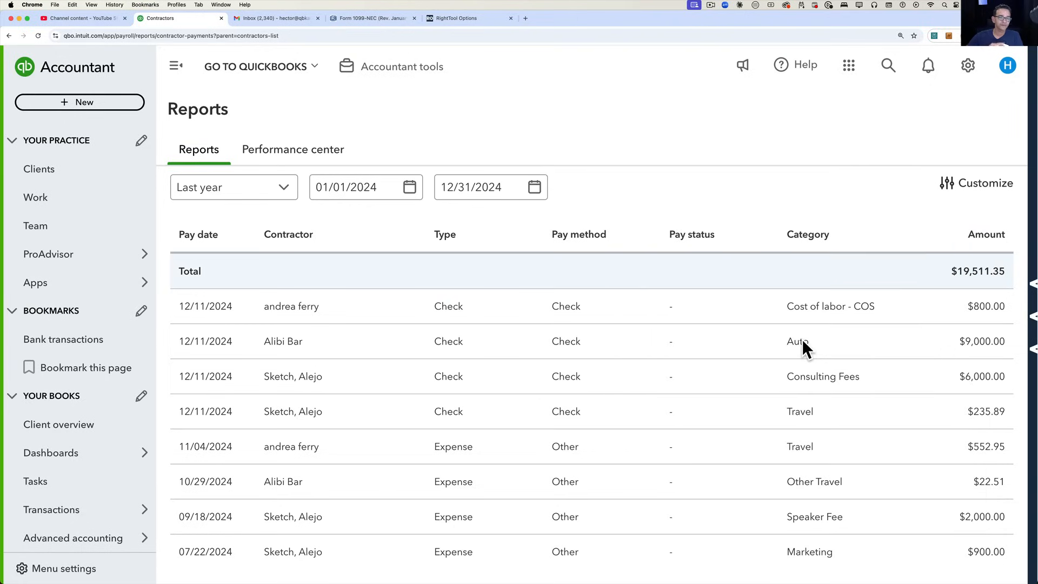
pyautogui.moveTo(38, 75)
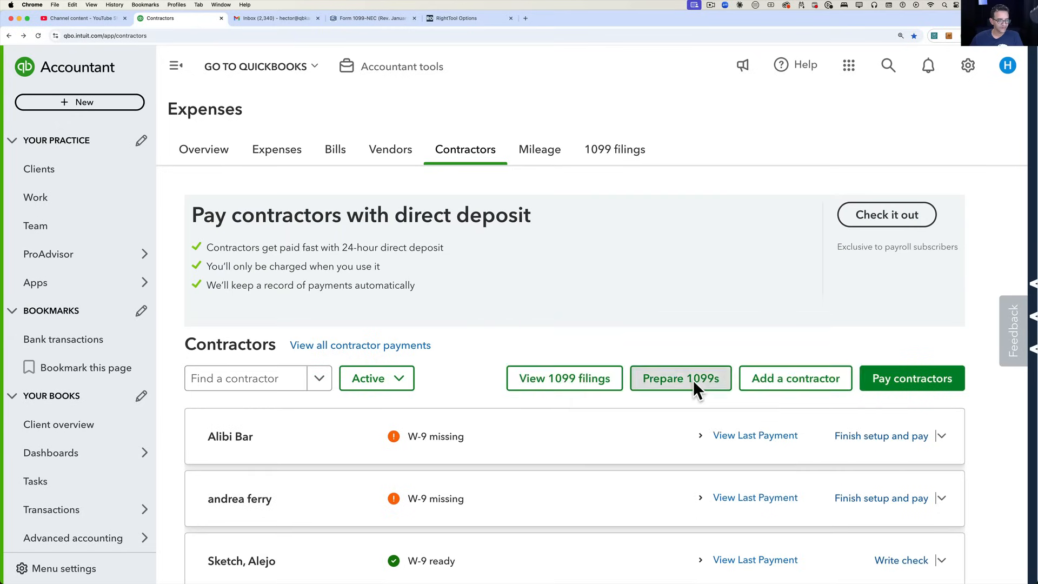
# Start do-it-yourself 1099 filing, confirm company info and advance past Select accounts to Review recipients
pyautogui.click(680, 379)
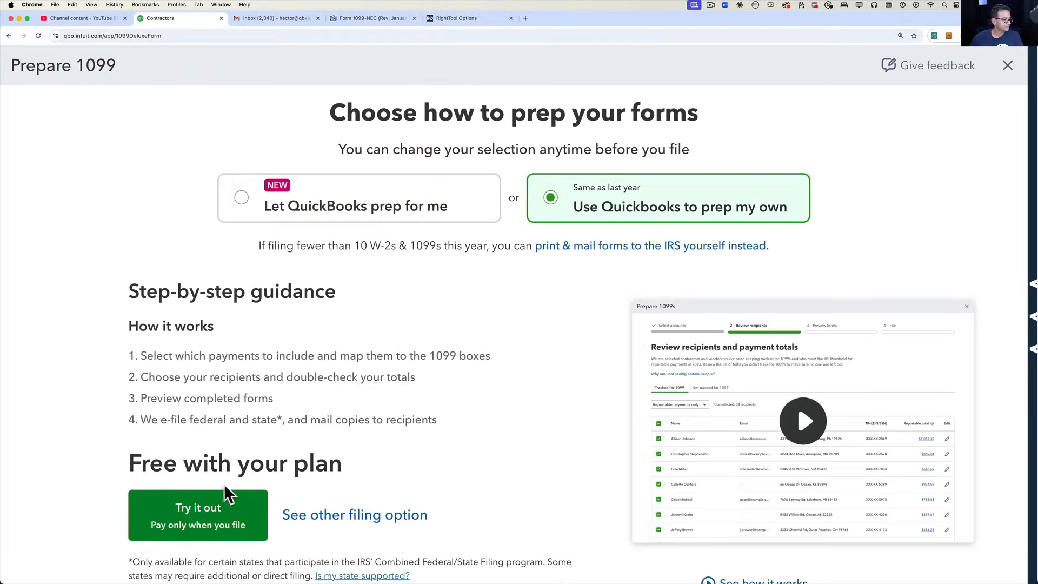
pyautogui.click(197, 515)
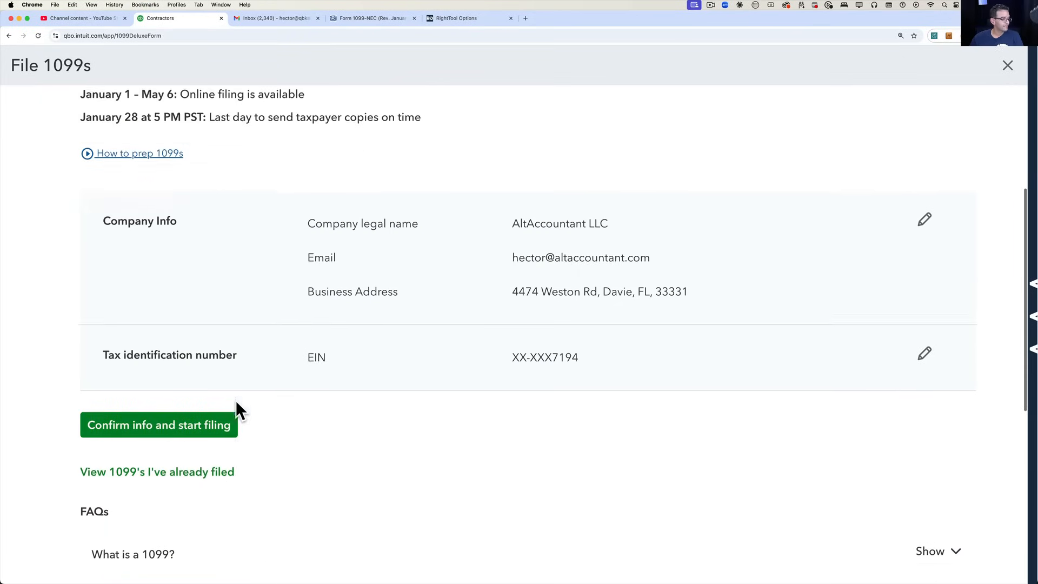
pyautogui.click(158, 426)
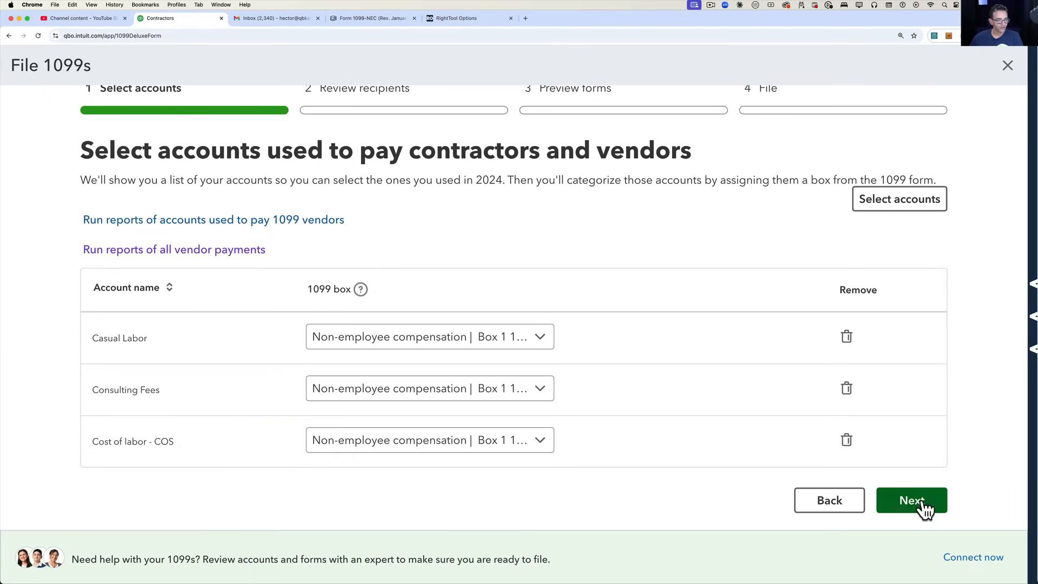
pyautogui.click(910, 500)
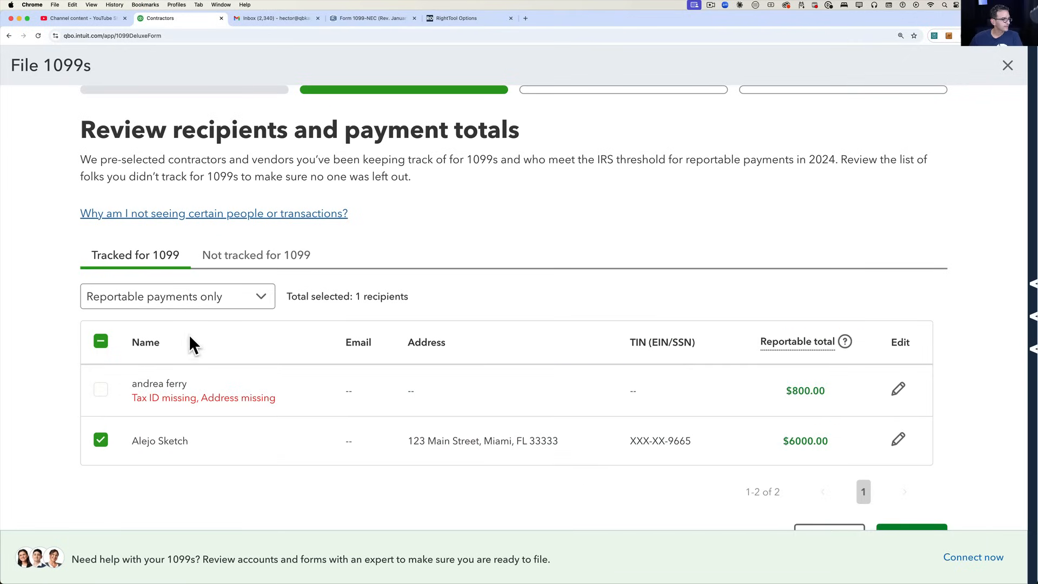
# Filter the recipient list to non-reportable payments, then back to reportable payments only
pyautogui.click(176, 296)
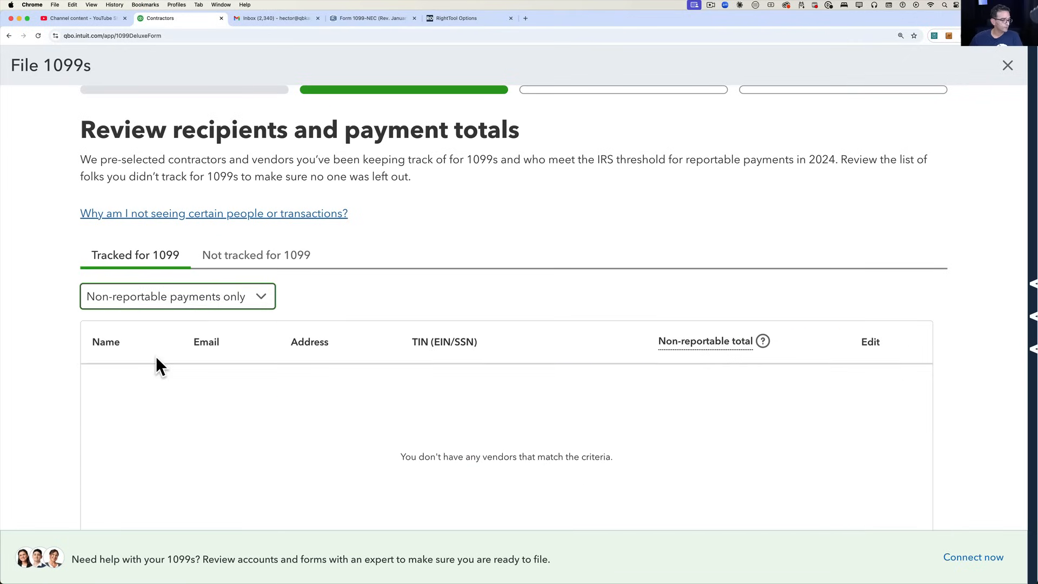
pyautogui.scroll(-3)
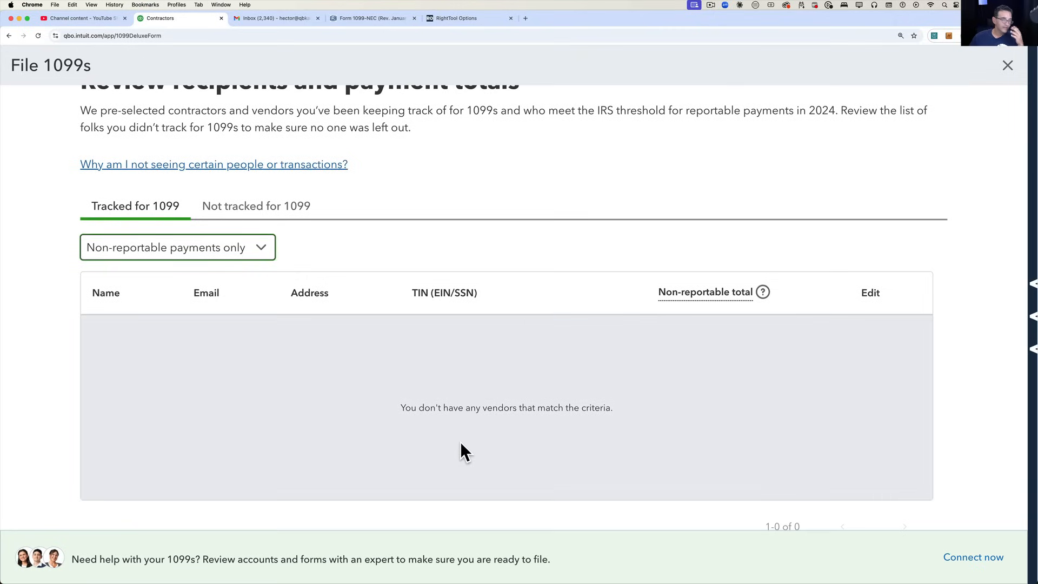
pyautogui.click(176, 246)
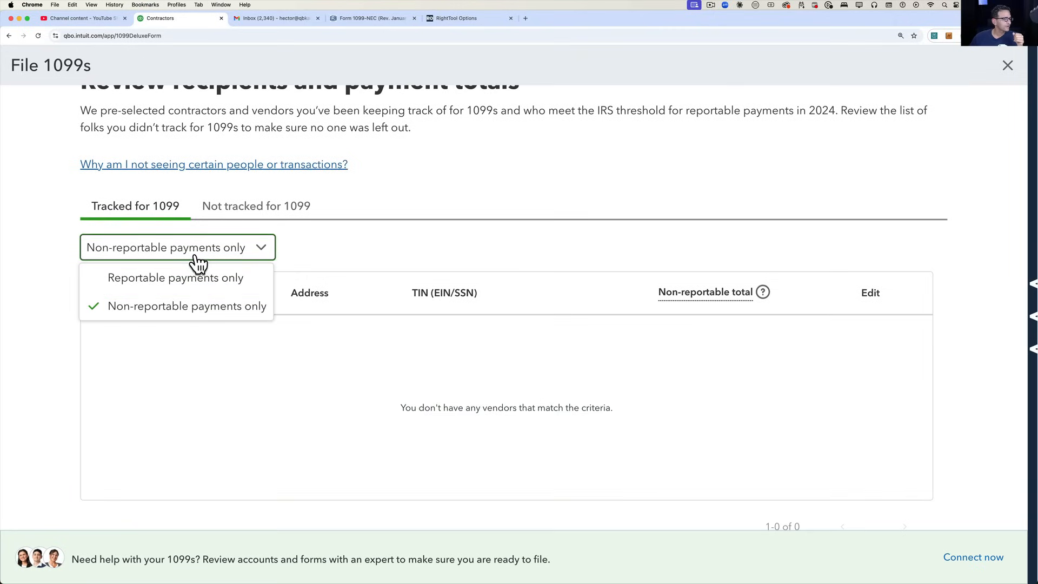
pyautogui.click(176, 278)
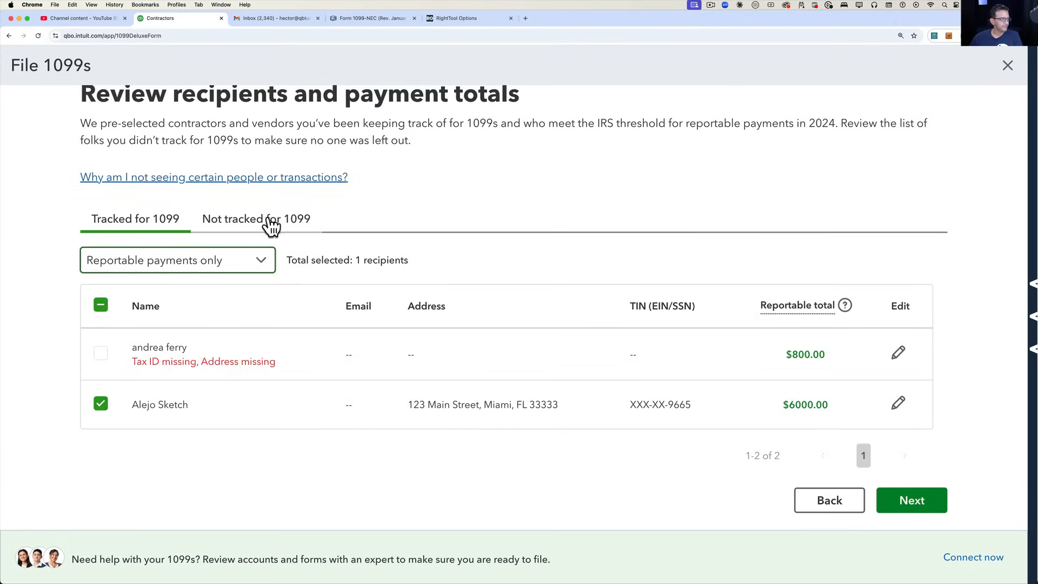
# Review the Not tracked for 1099 recipients and return to the Select accounts step
pyautogui.click(255, 219)
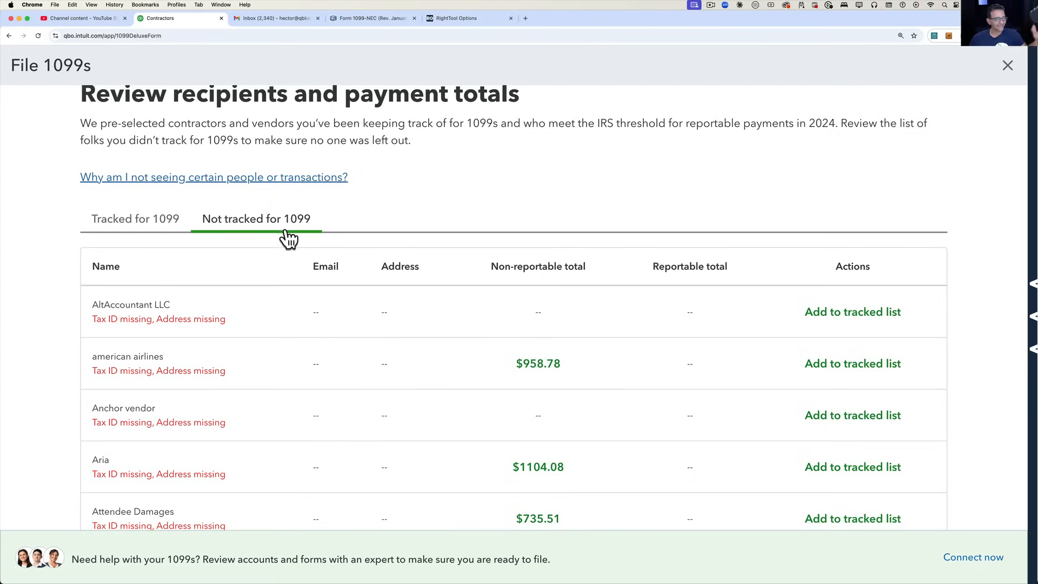
pyautogui.scroll(-3)
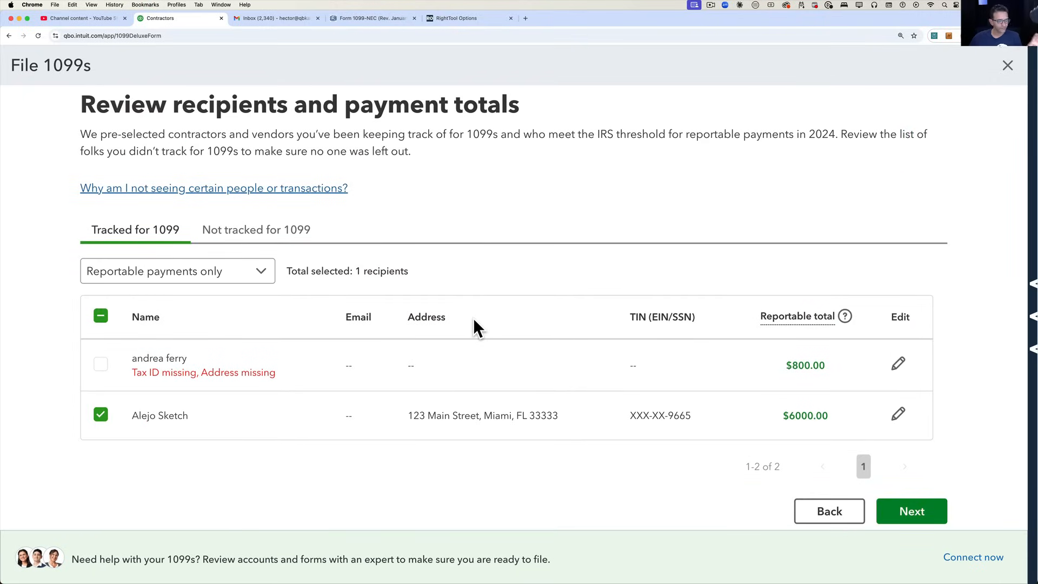
pyautogui.moveTo(95, 447)
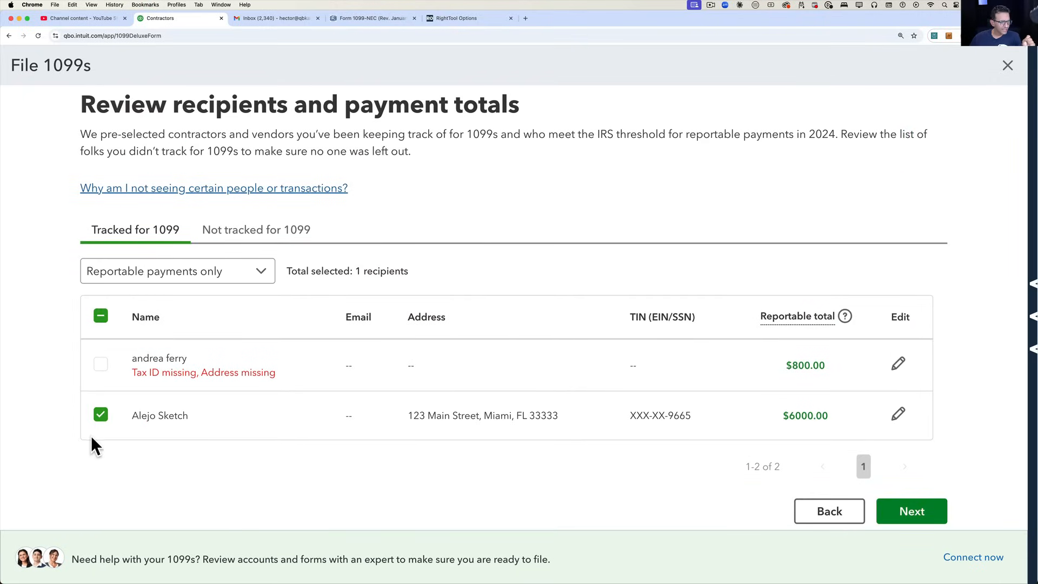
pyautogui.moveTo(220, 506)
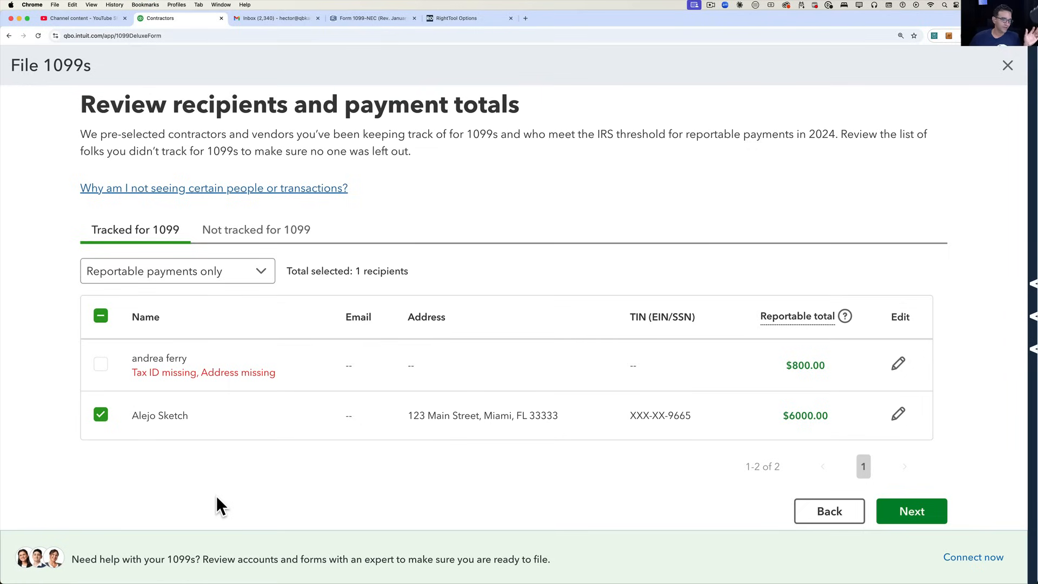
pyautogui.moveTo(561, 523)
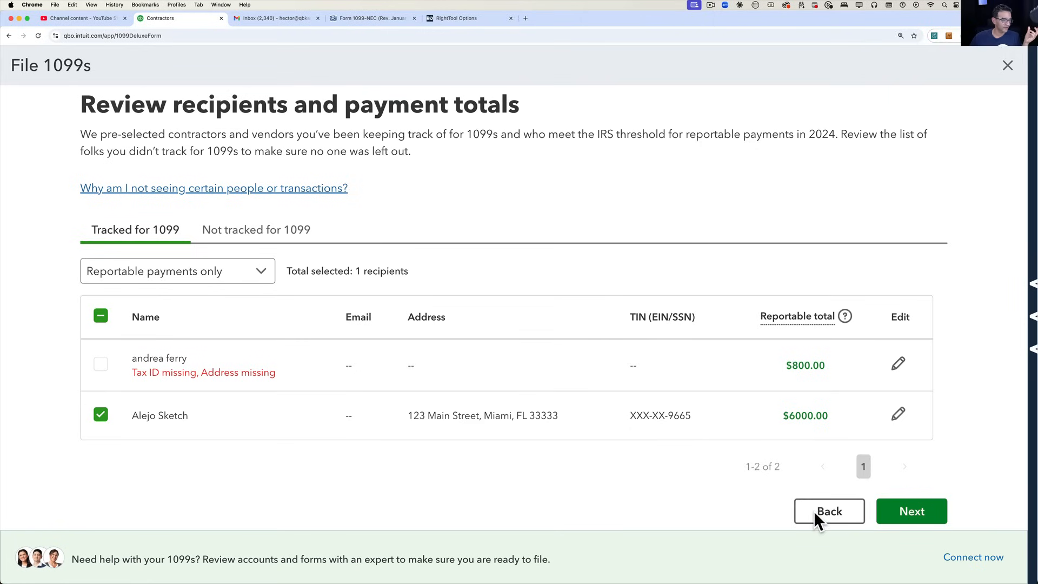
pyautogui.moveTo(776, 520)
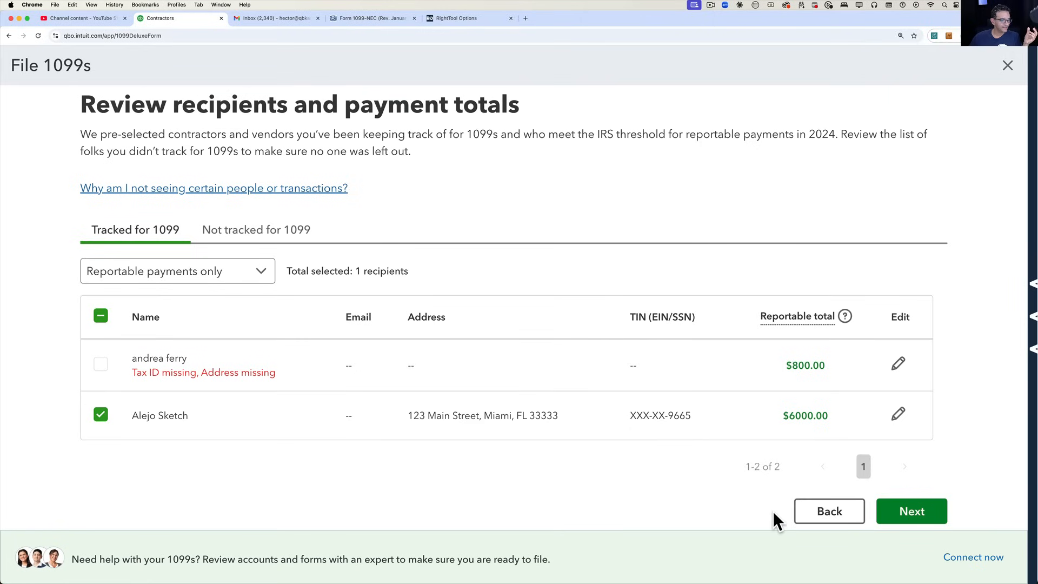
pyautogui.click(829, 510)
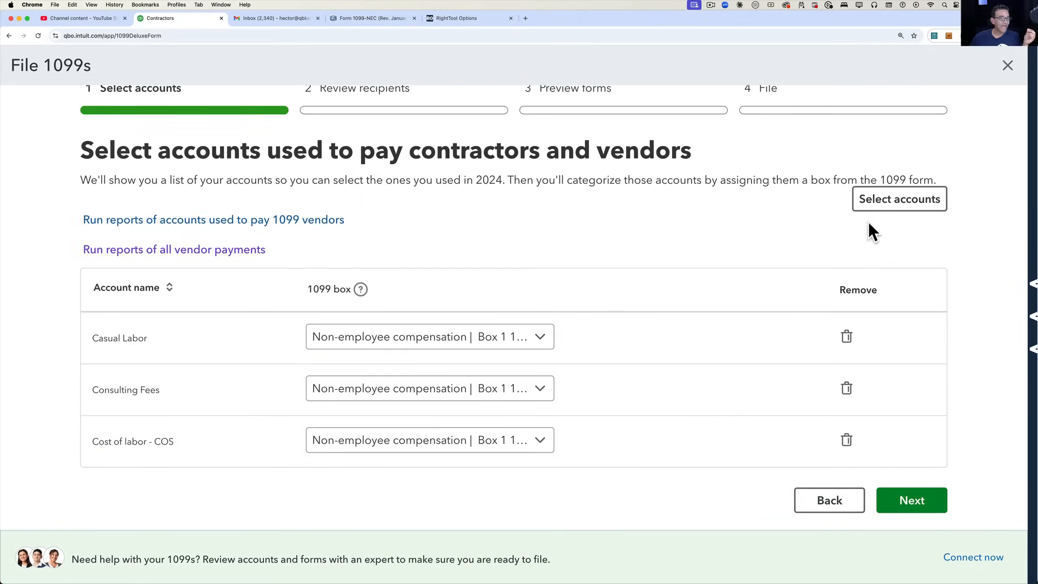
# Add the Auto account (searched 'au') as a 1099 account mapped to Non-employee compensation Box 1 and continue
pyautogui.click(898, 199)
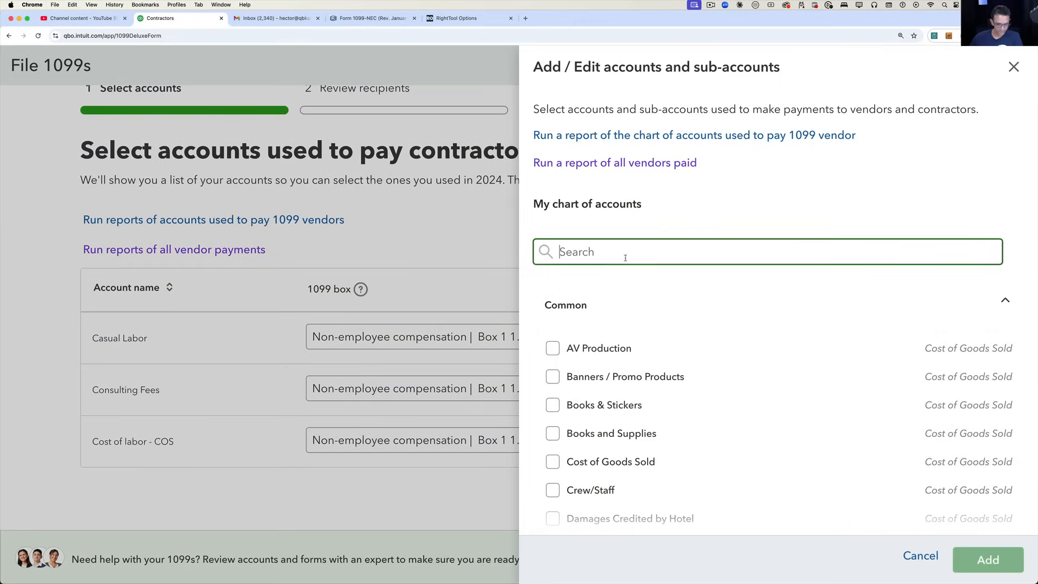
pyautogui.write('au')
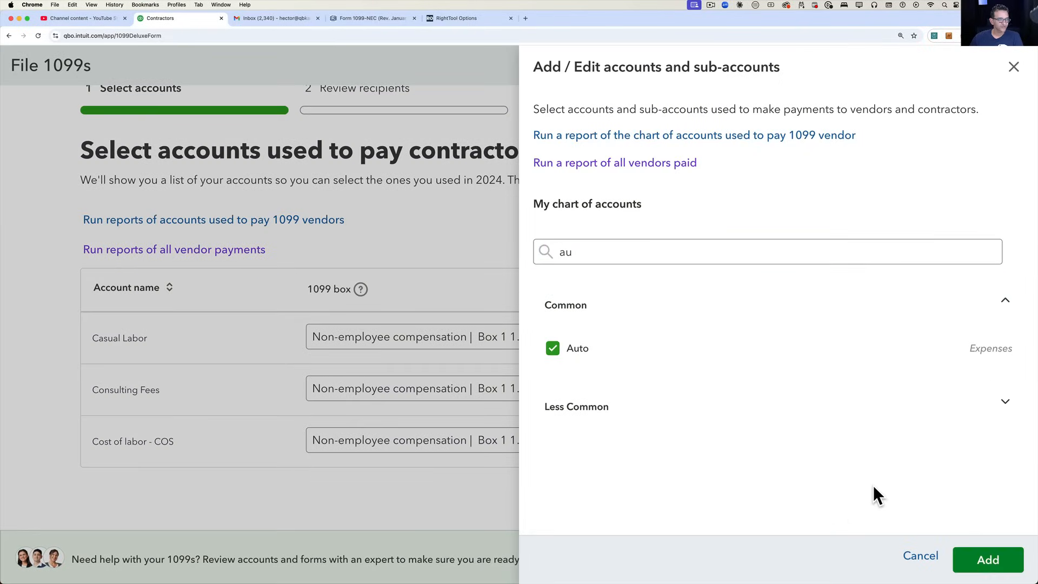
pyautogui.click(988, 559)
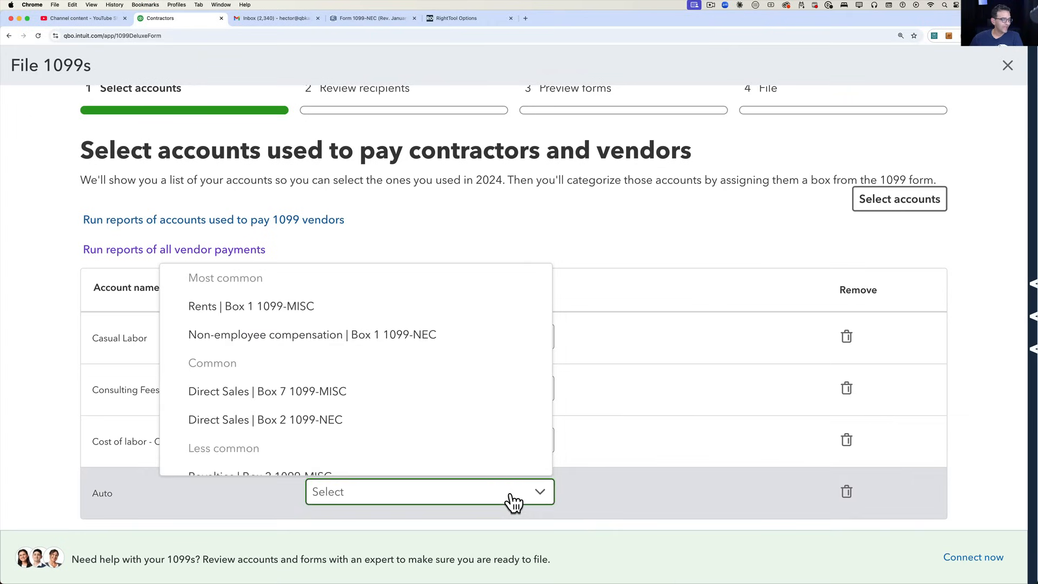
pyautogui.click(312, 334)
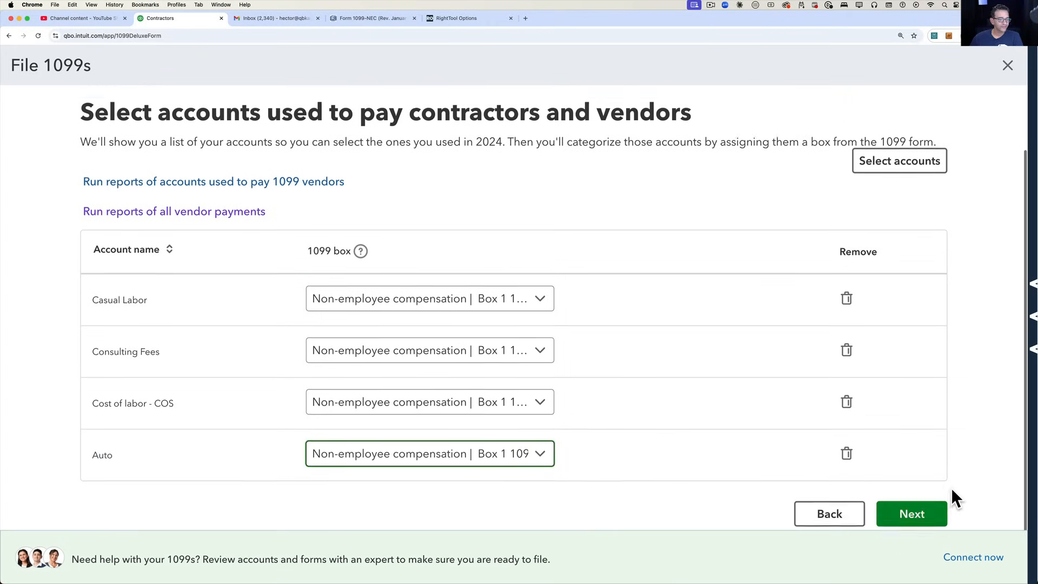
pyautogui.click(910, 513)
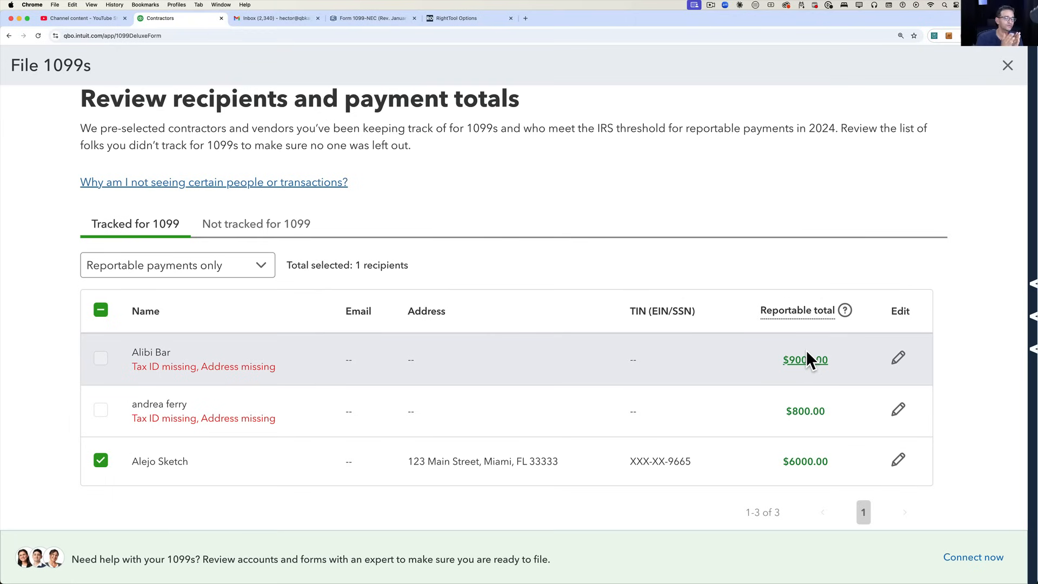
pyautogui.moveTo(677, 380)
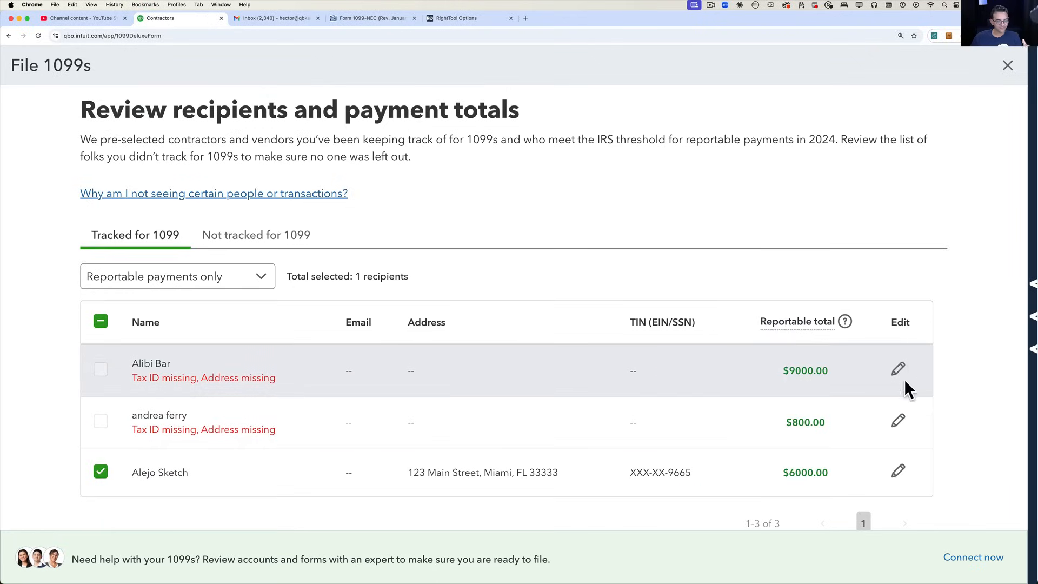
# Review the updated Tracked for 1099 list and continue to Preview forms
pyautogui.scroll(-3)
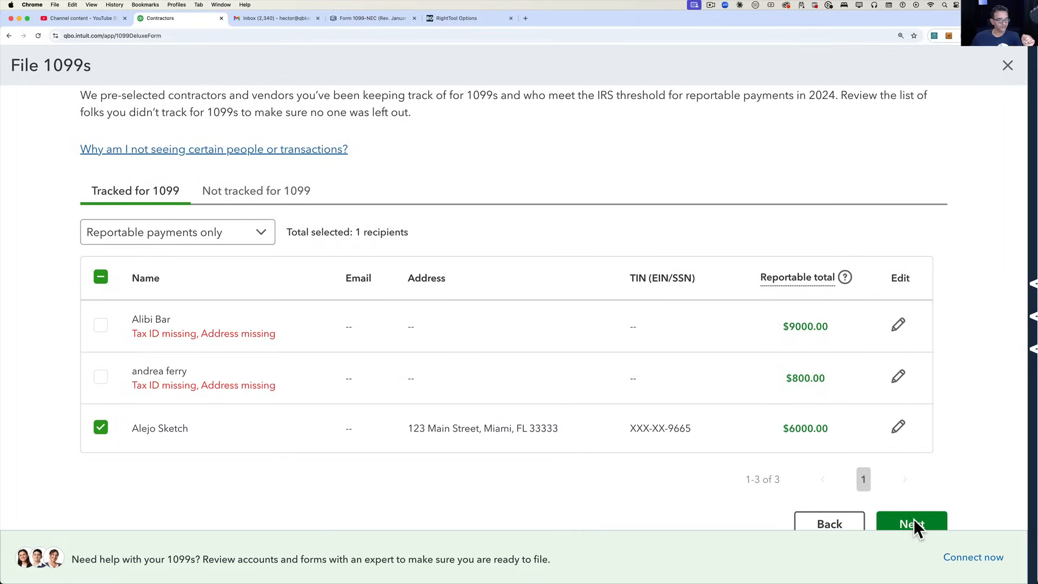
pyautogui.click(911, 524)
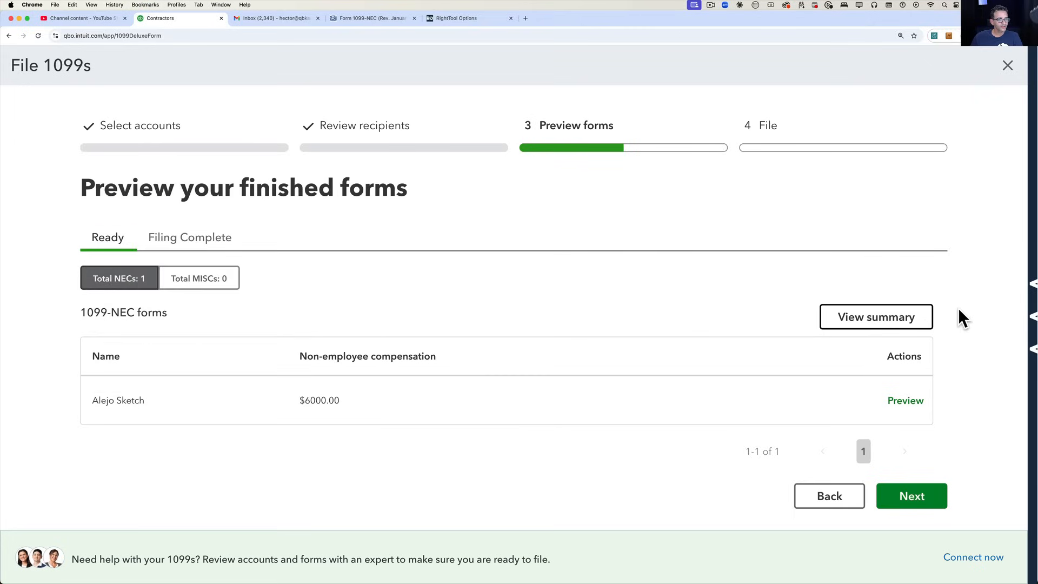
# View the 1099 information summary sheet and Florida's state filing requirements on Preview forms
pyautogui.click(875, 317)
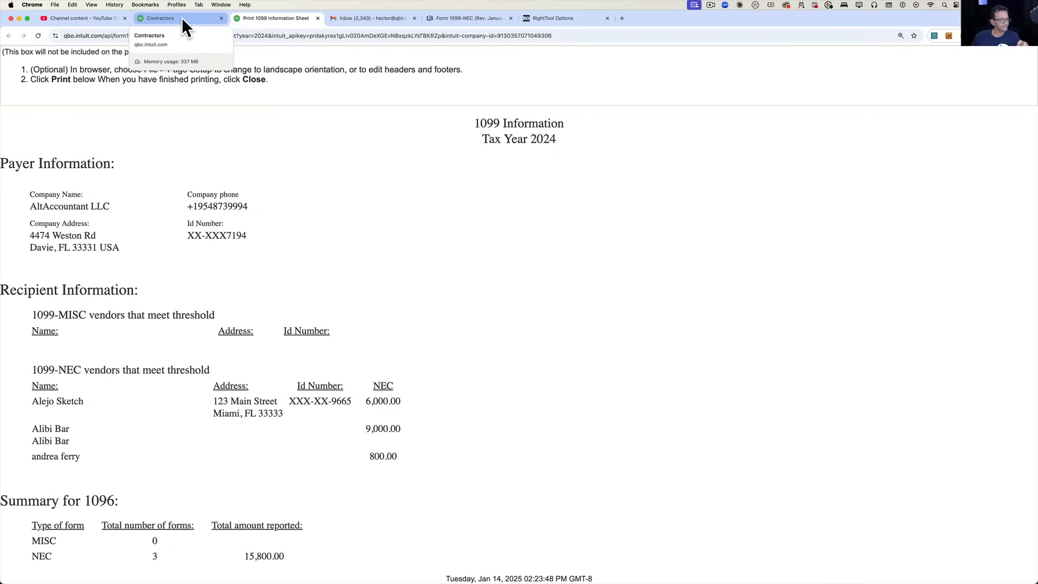
pyautogui.click(178, 19)
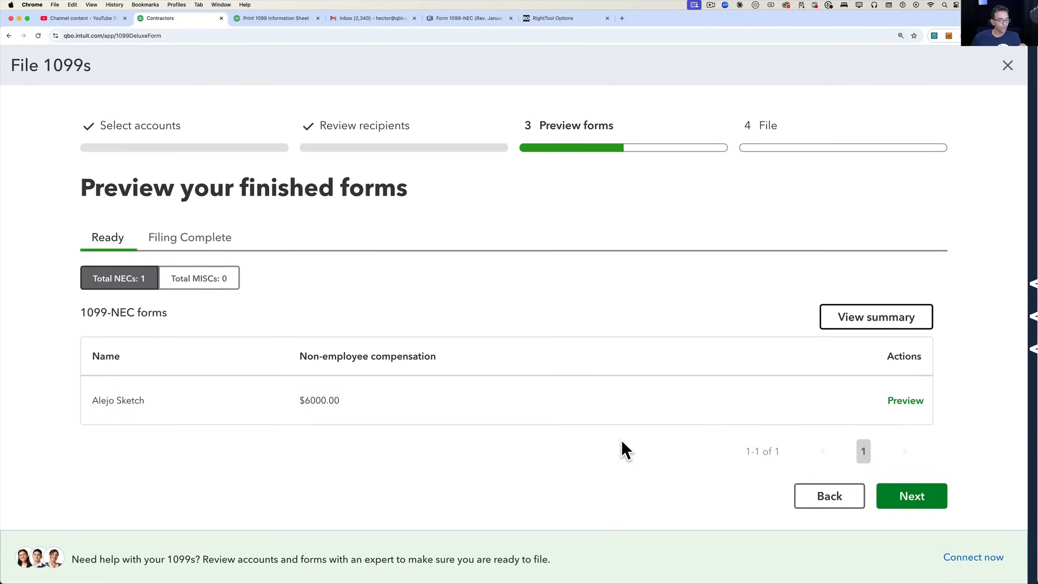
pyautogui.click(905, 400)
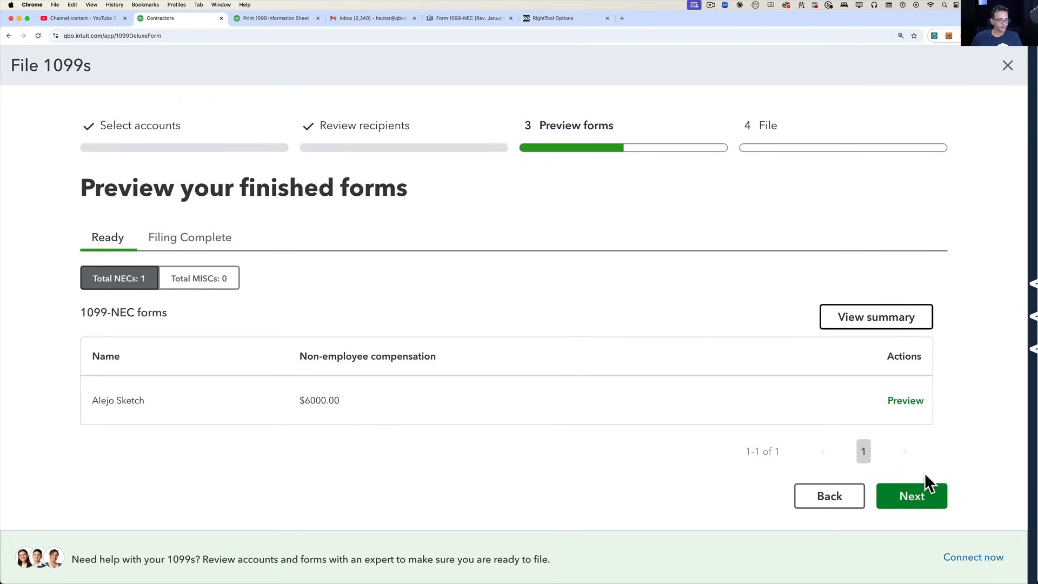
# Continue past the federal-only Florida requirements to the File step
pyautogui.click(911, 496)
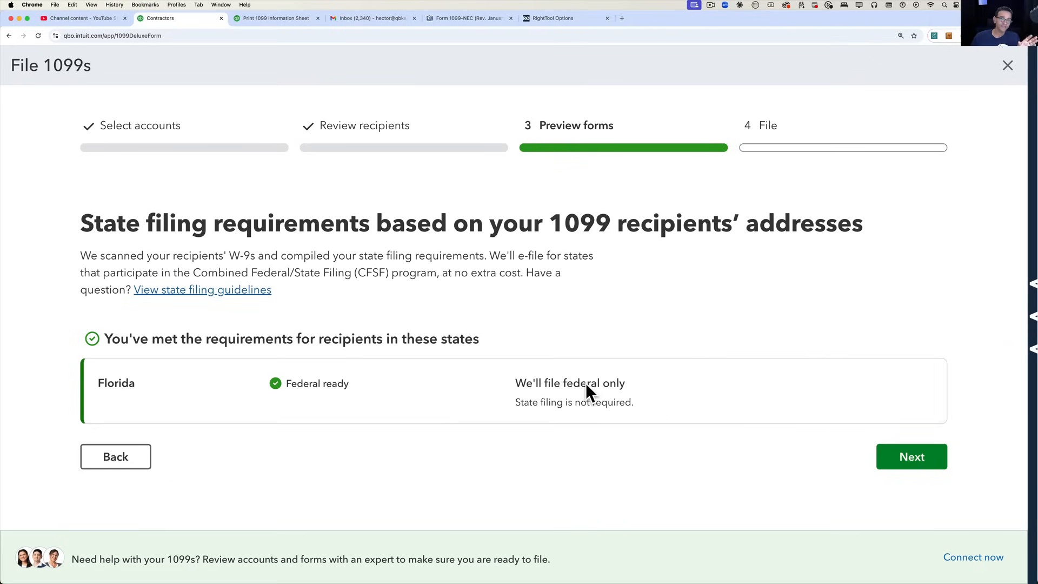
pyautogui.click(912, 457)
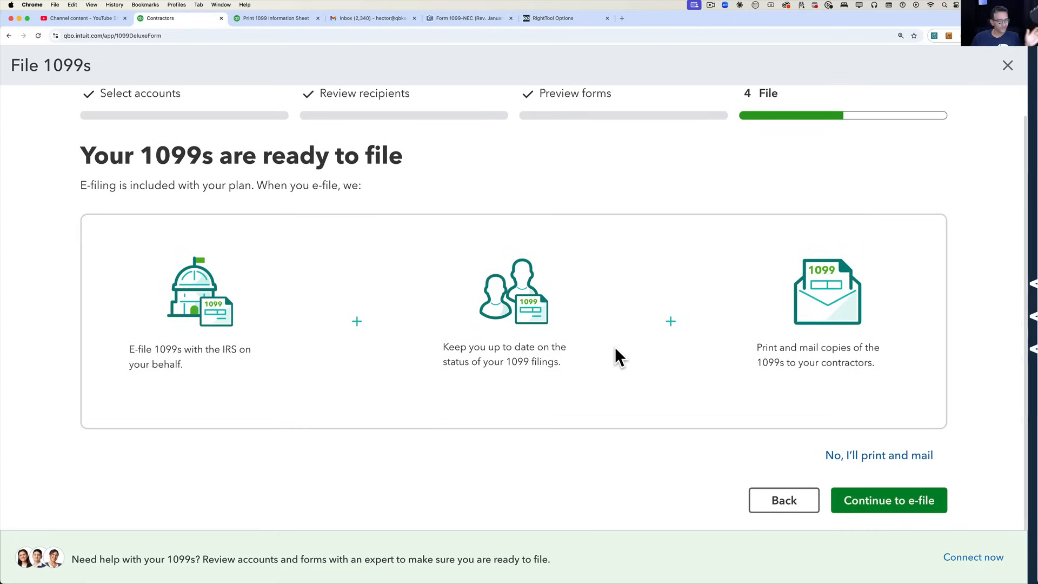
pyautogui.moveTo(890, 500)
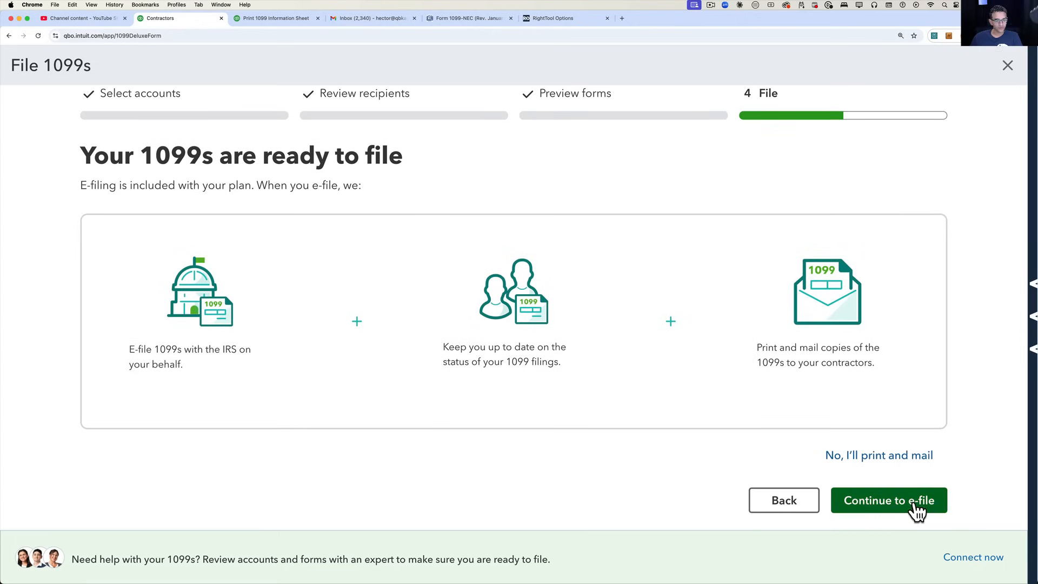
pyautogui.moveTo(916, 510)
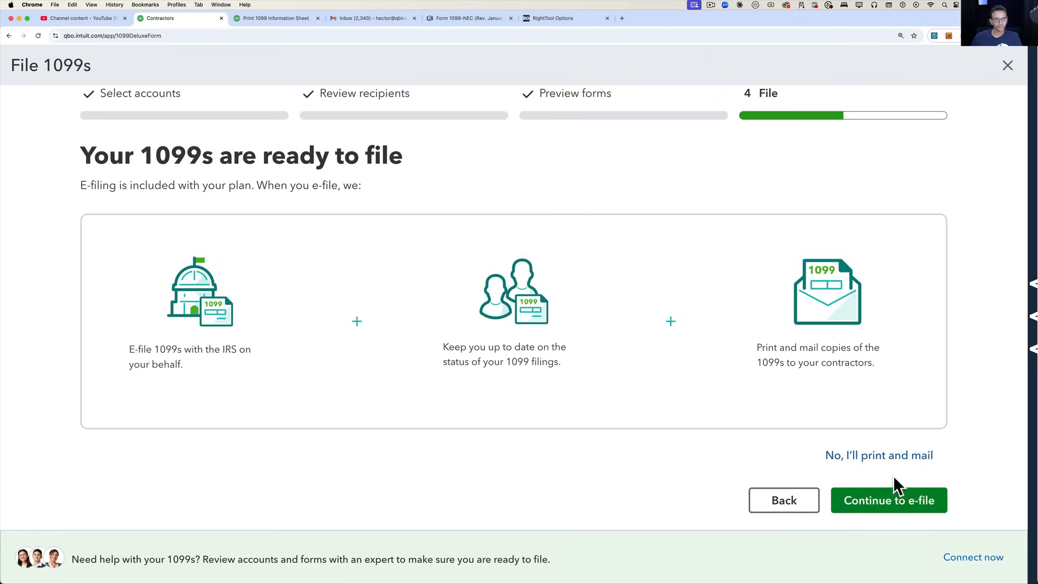
# Choose 'No, I'll print and mail' and generate a sample 1099-NEC test print
pyautogui.click(880, 455)
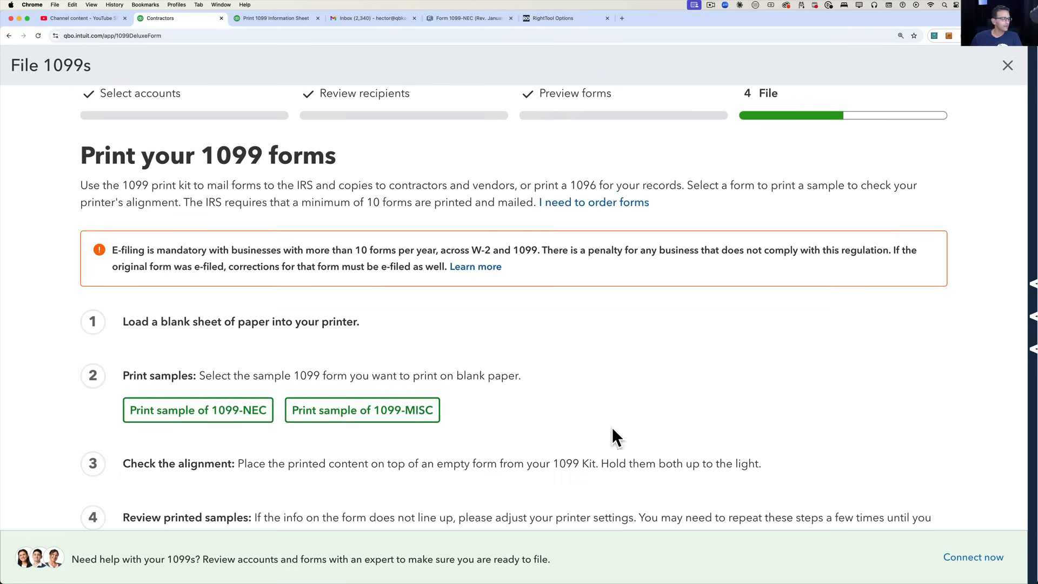
pyautogui.moveTo(196, 410)
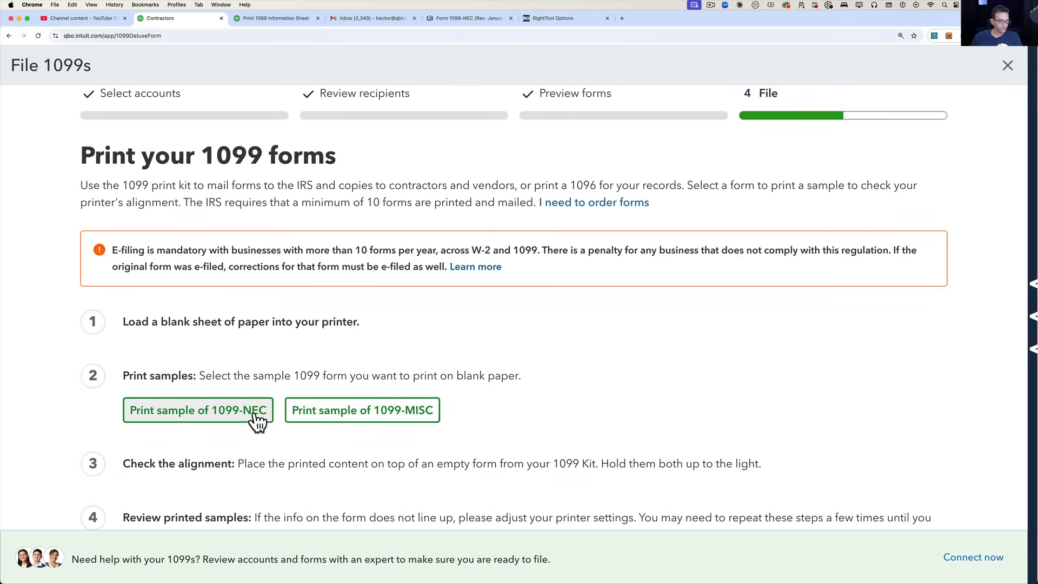
pyautogui.click(197, 408)
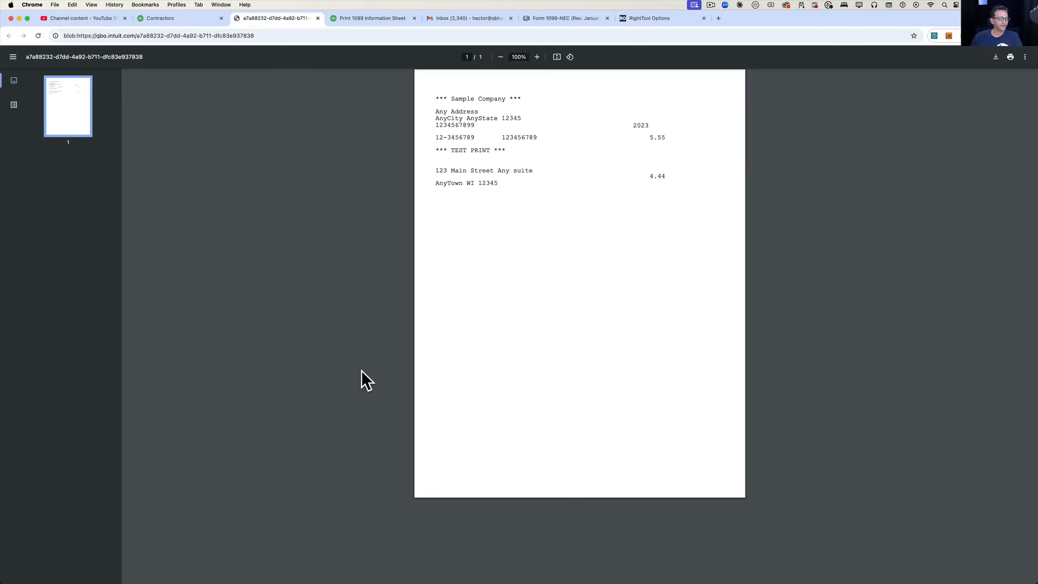
pyautogui.moveTo(431, 223)
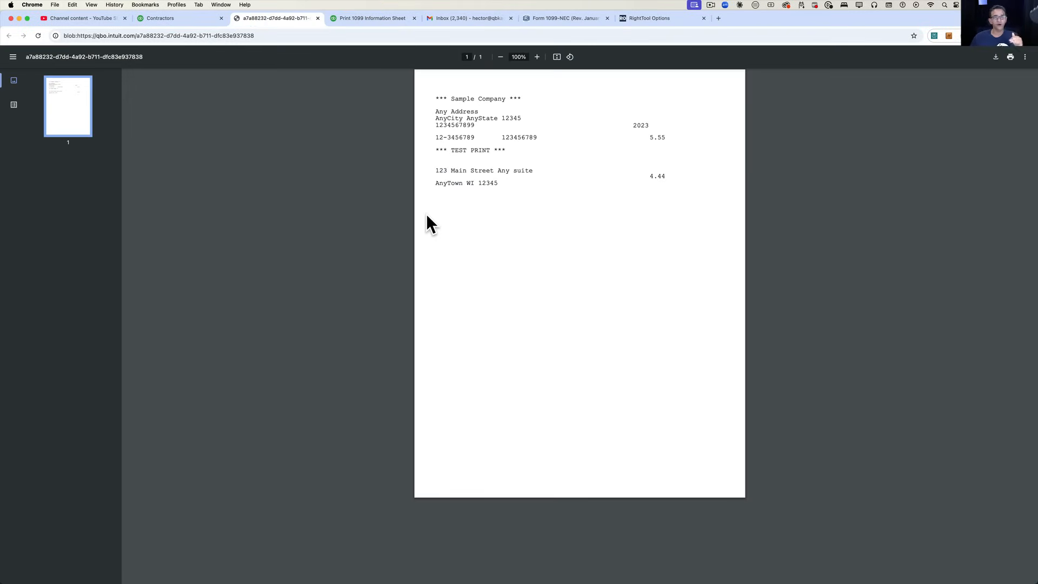
pyautogui.moveTo(288, 112)
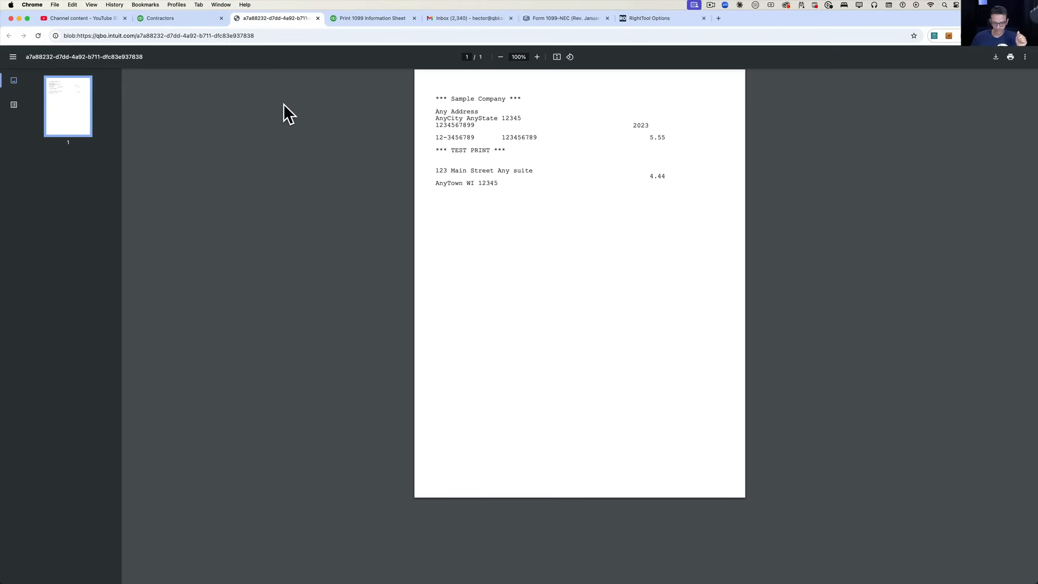
# Zoom into the sample print PDF, then switch to the blank Form 1099-NEC PDF
pyautogui.click(536, 57)
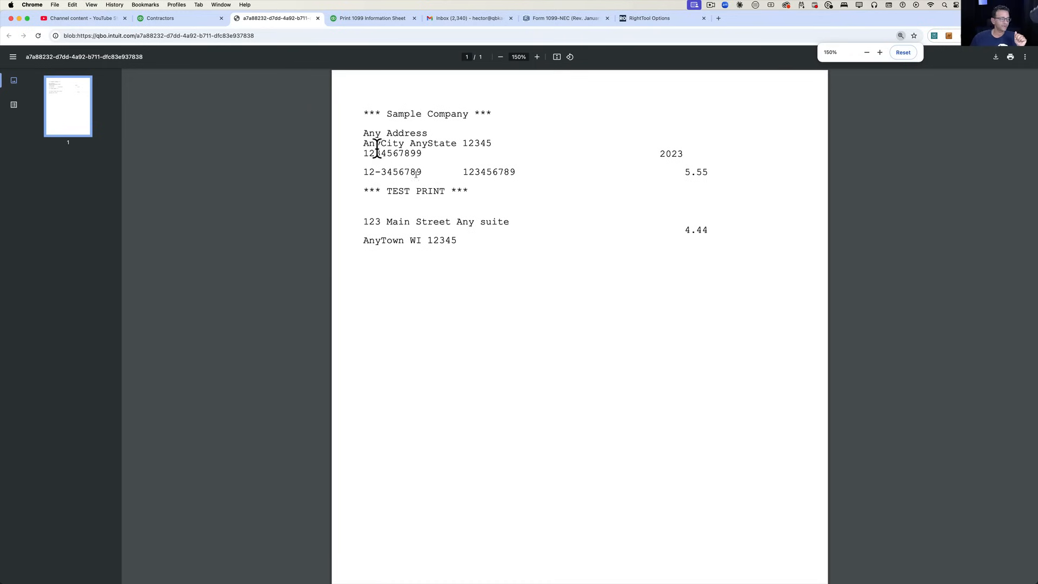
pyautogui.click(565, 19)
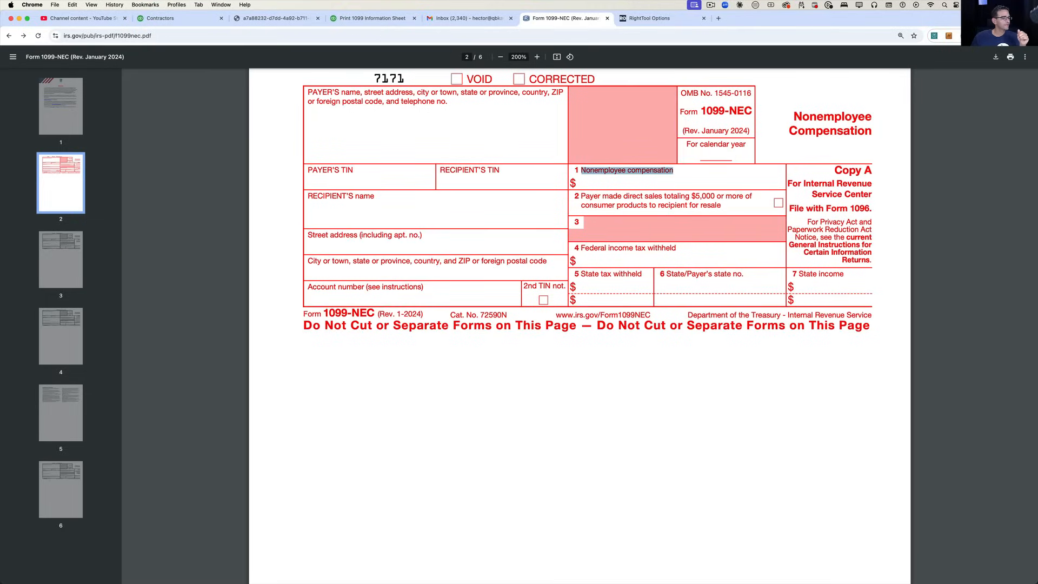
# Return to the QuickBooks Contractors list showing the three contractors
pyautogui.click(274, 19)
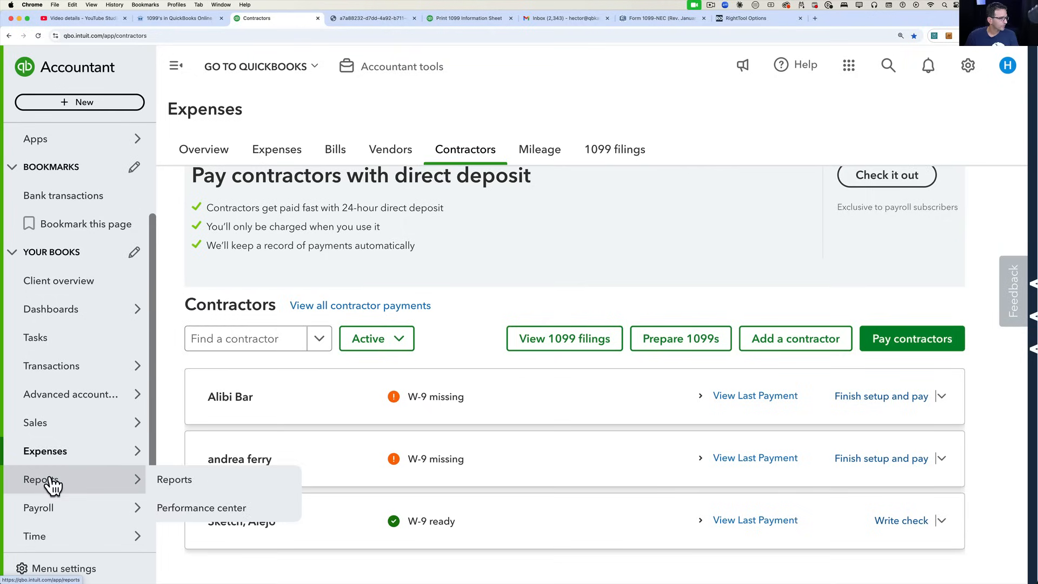
pyautogui.moveTo(190, 479)
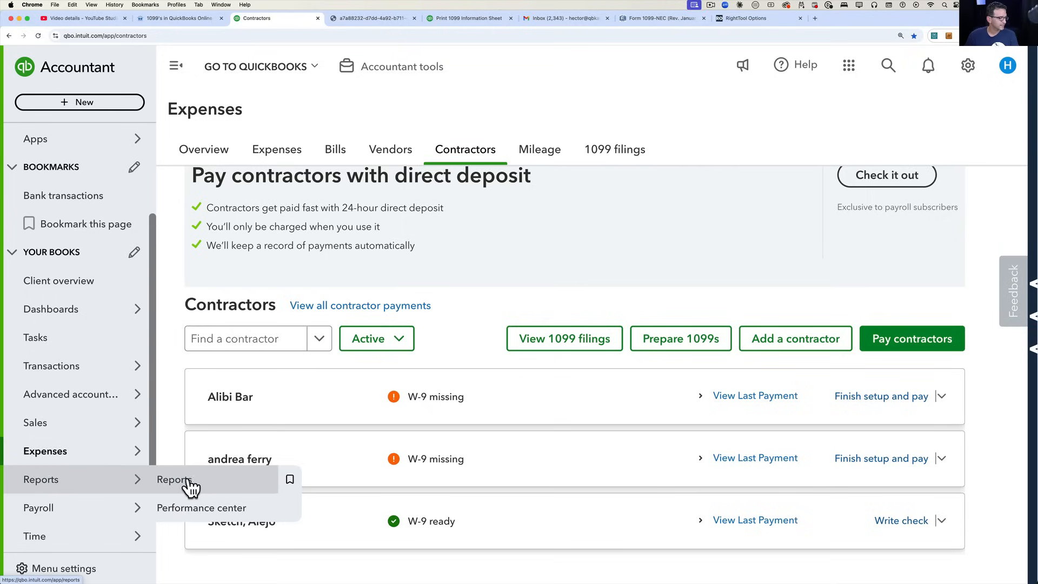
# From Reports, find '1099' and run the 1099 Transaction Detail Report totaling $15,800
pyautogui.click(175, 479)
pyautogui.write('1099')
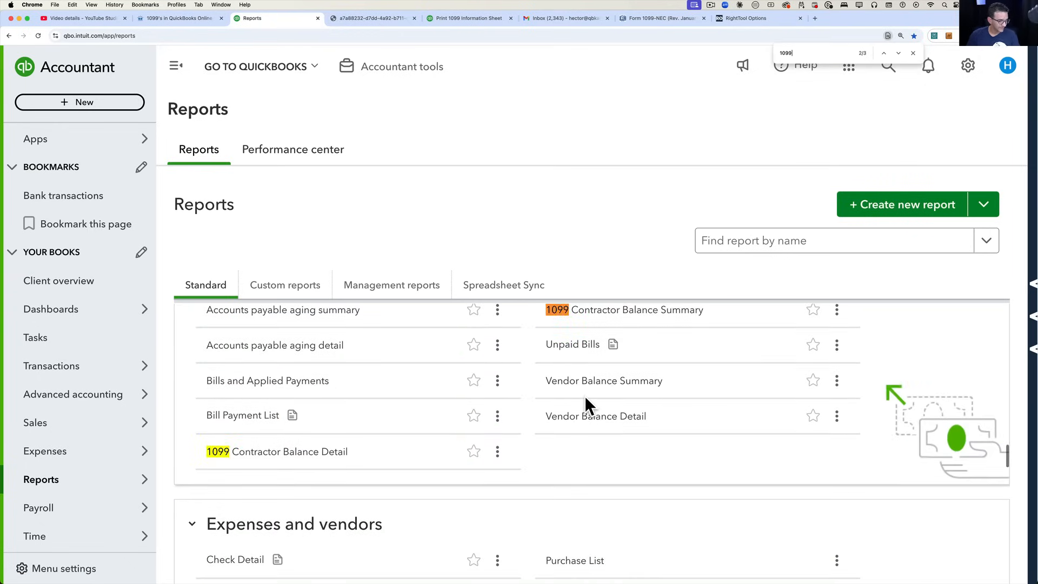
pyautogui.click(899, 53)
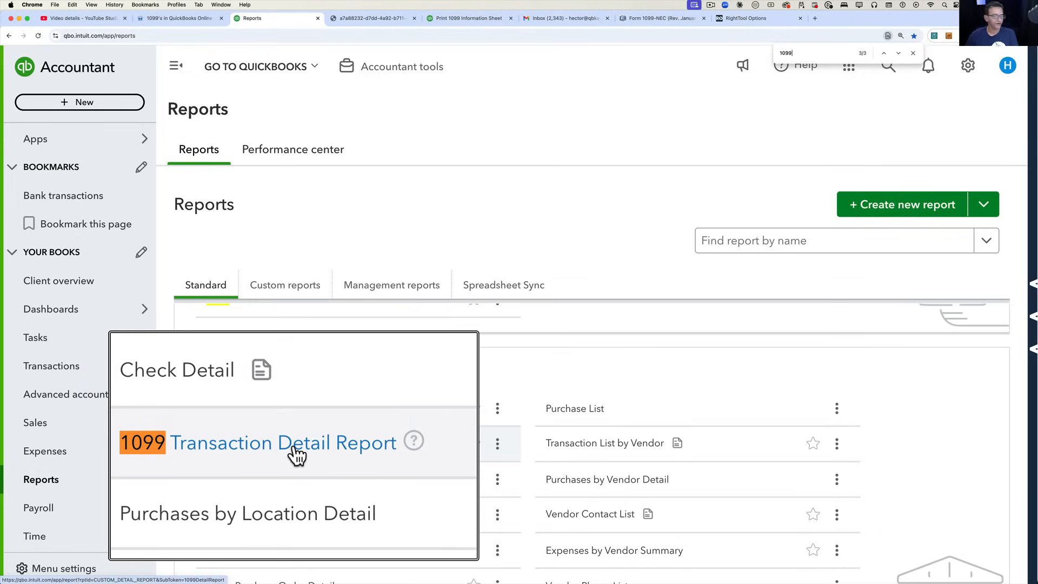
pyautogui.click(278, 443)
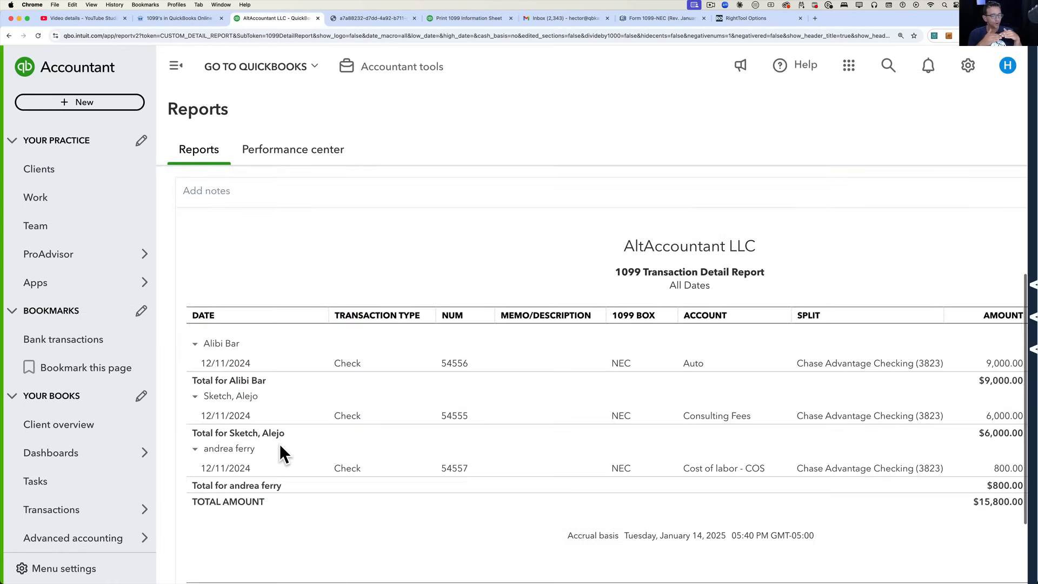
pyautogui.click(1007, 301)
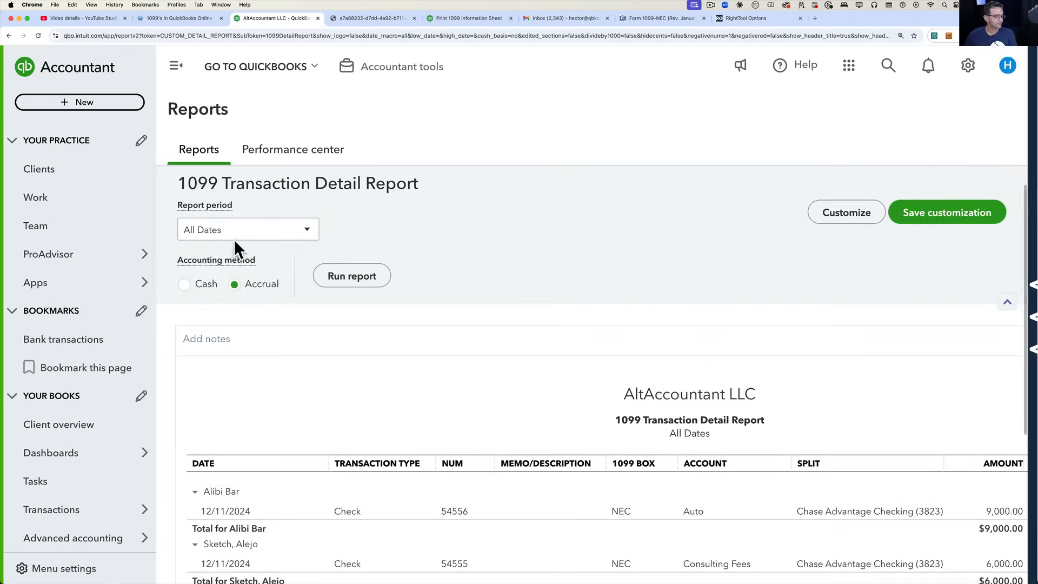
pyautogui.click(247, 229)
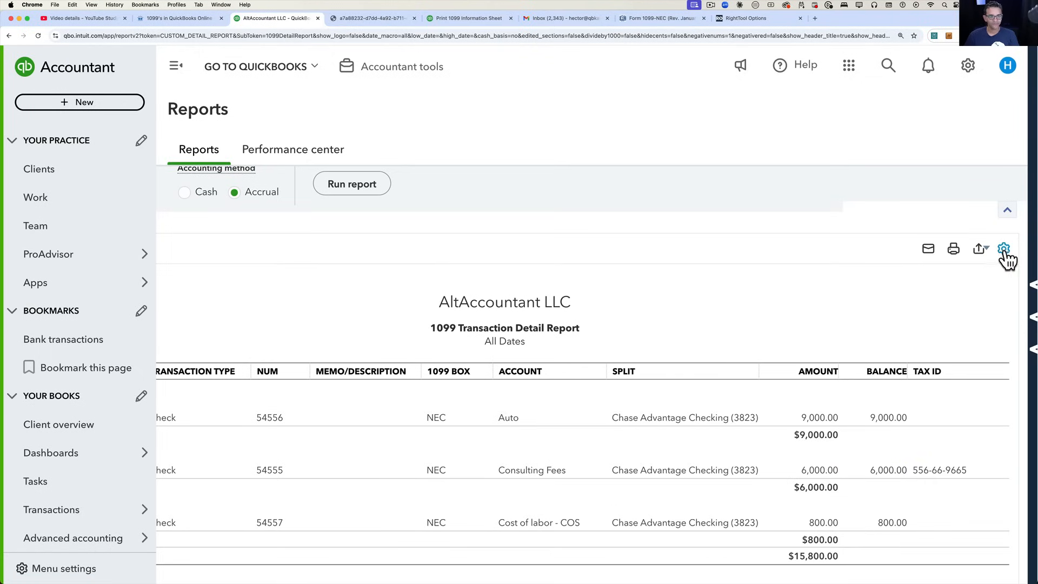
pyautogui.click(1003, 249)
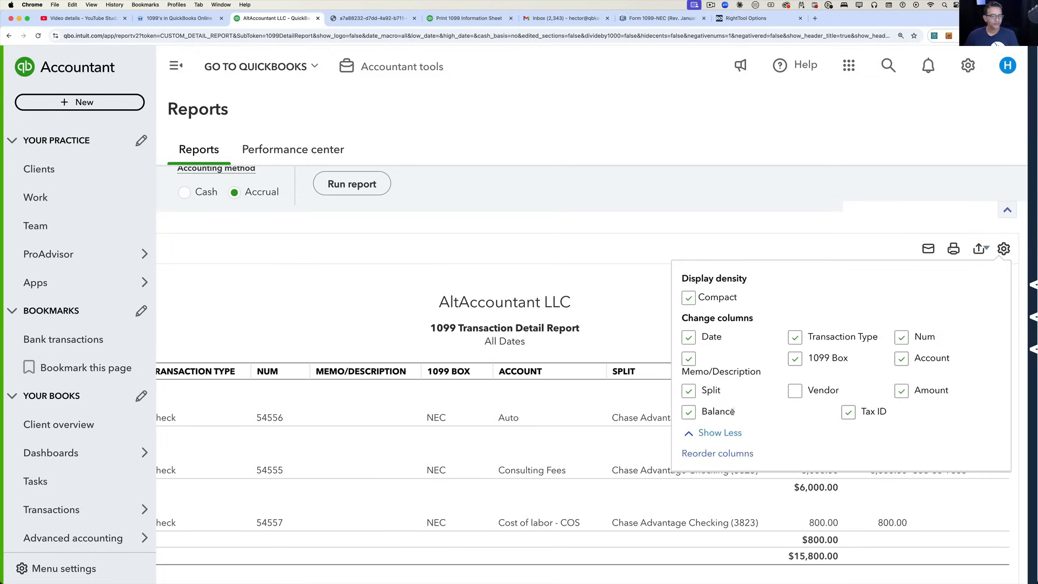
pyautogui.click(794, 391)
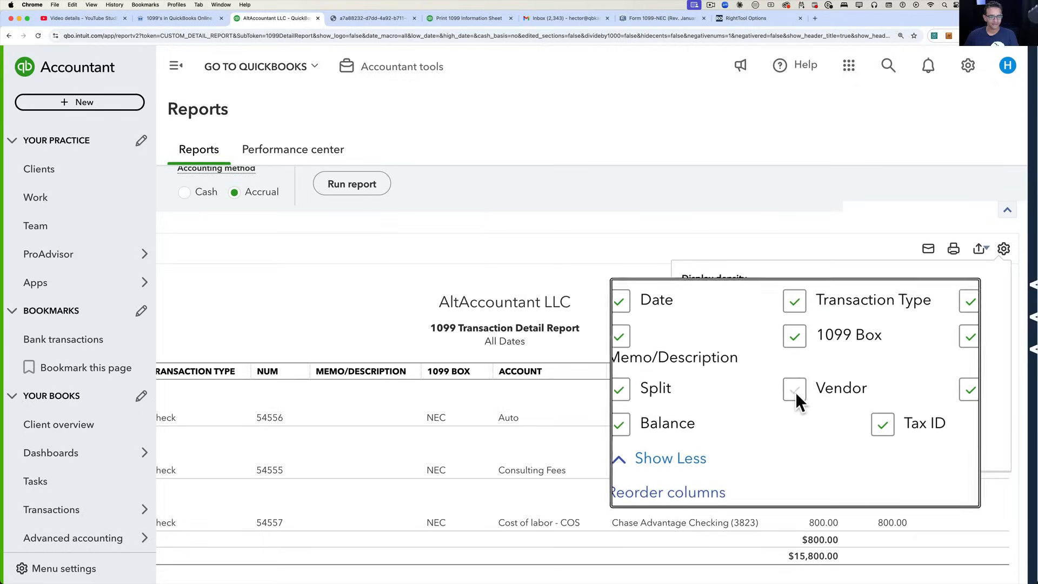
pyautogui.click(794, 390)
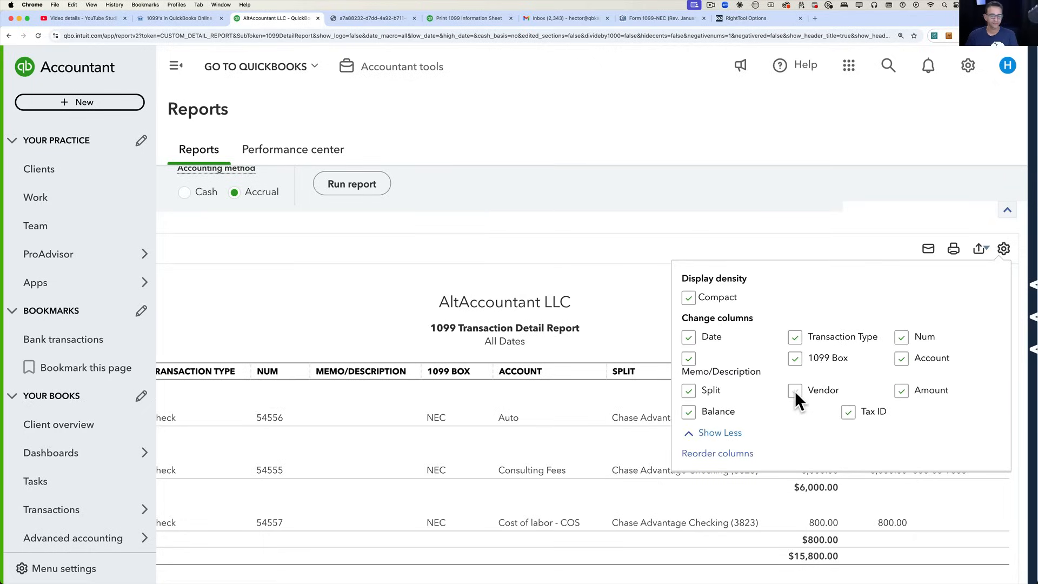
pyautogui.click(795, 390)
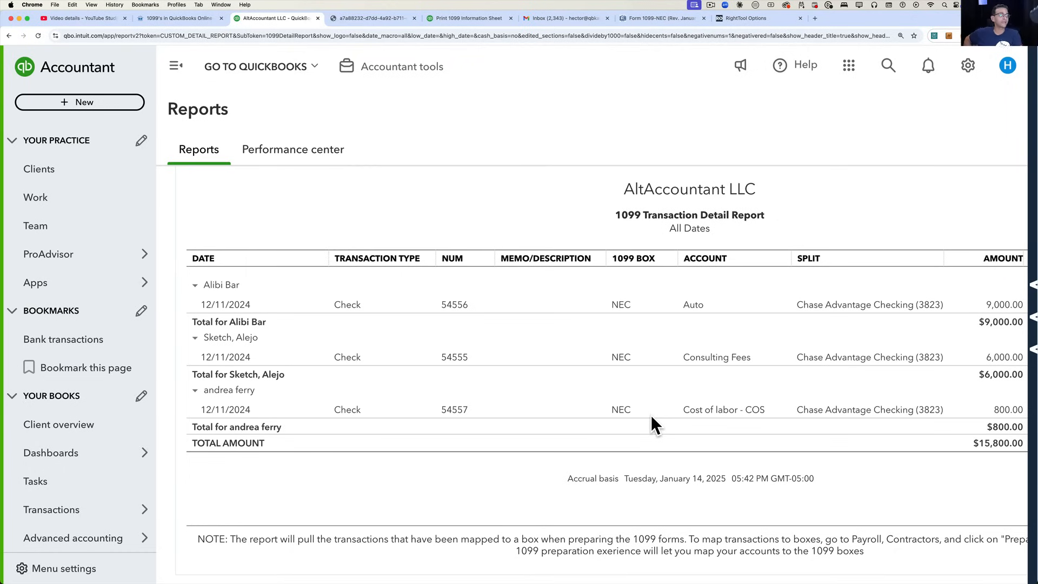
# Switch to the YouTube tutorial and scrub ahead to the Import multiple Payers from Excel chapter
pyautogui.click(179, 18)
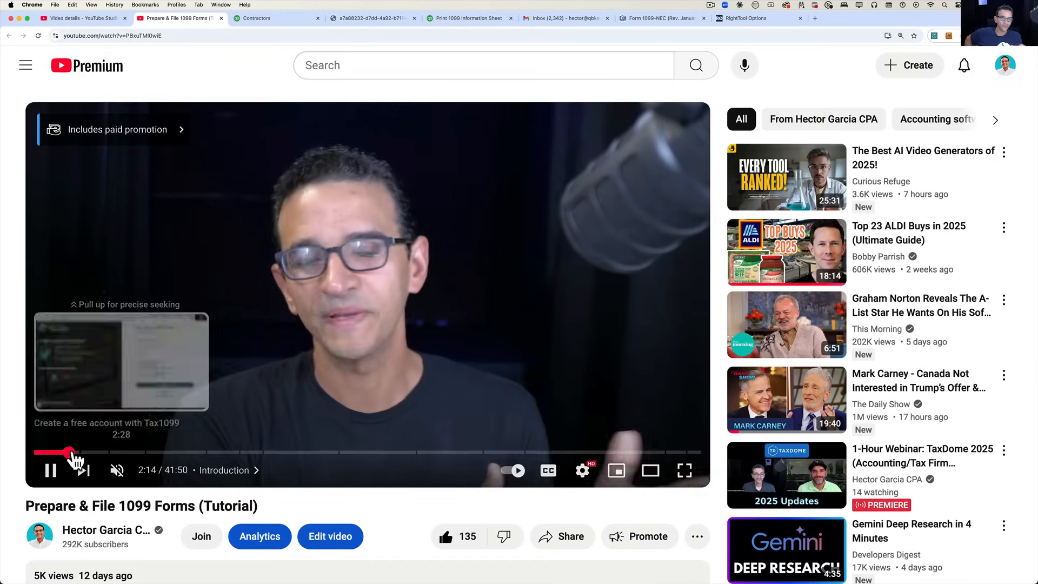
pyautogui.moveTo(71, 453); pyautogui.dragTo(132, 452)
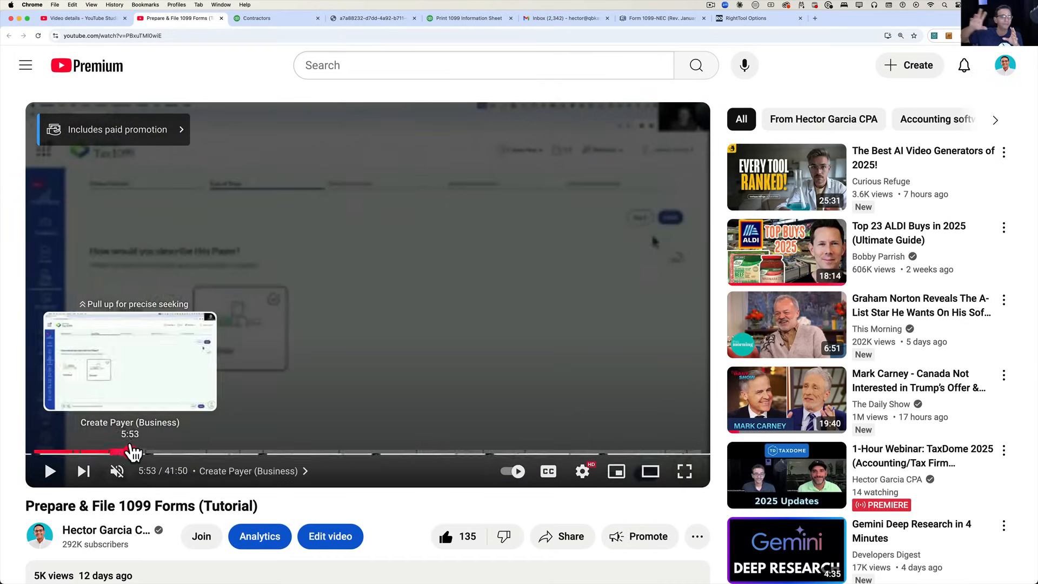
pyautogui.moveTo(132, 452); pyautogui.dragTo(196, 453)
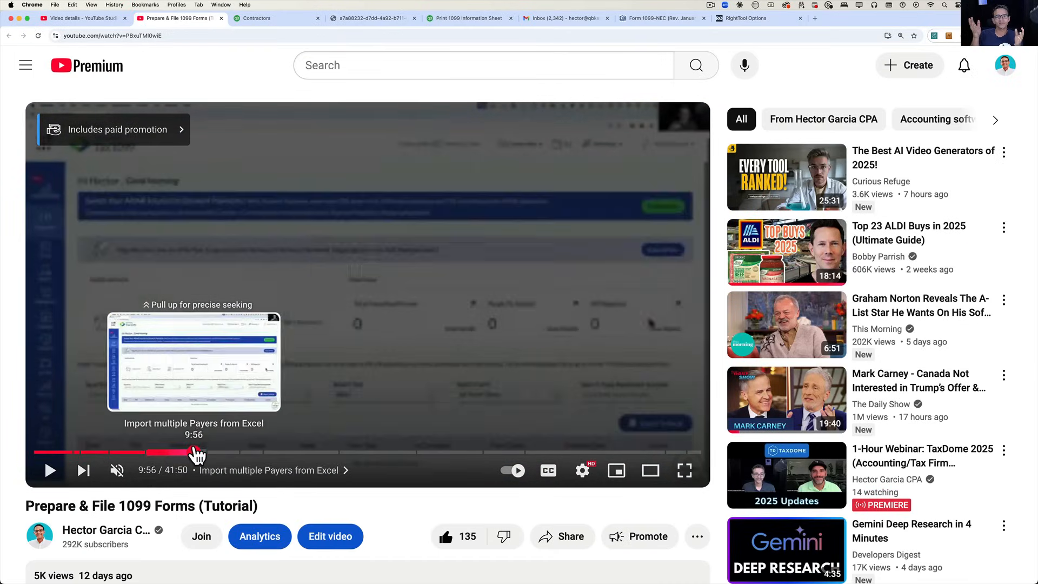